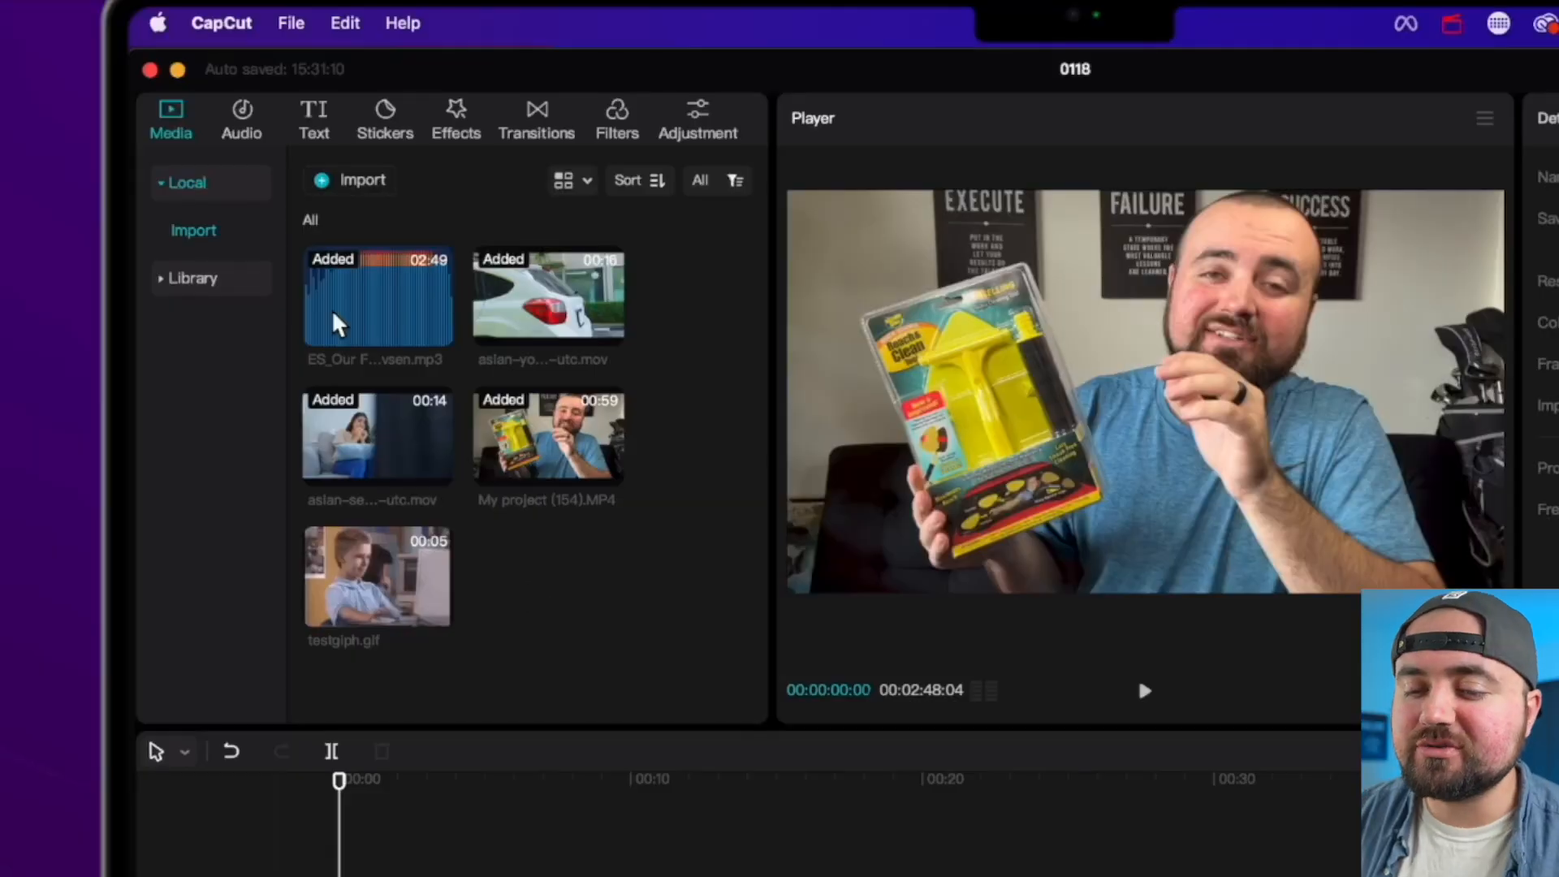
# Generate English auto captions from the video's speech using Text > Auto captions.
pyautogui.click(313, 117)
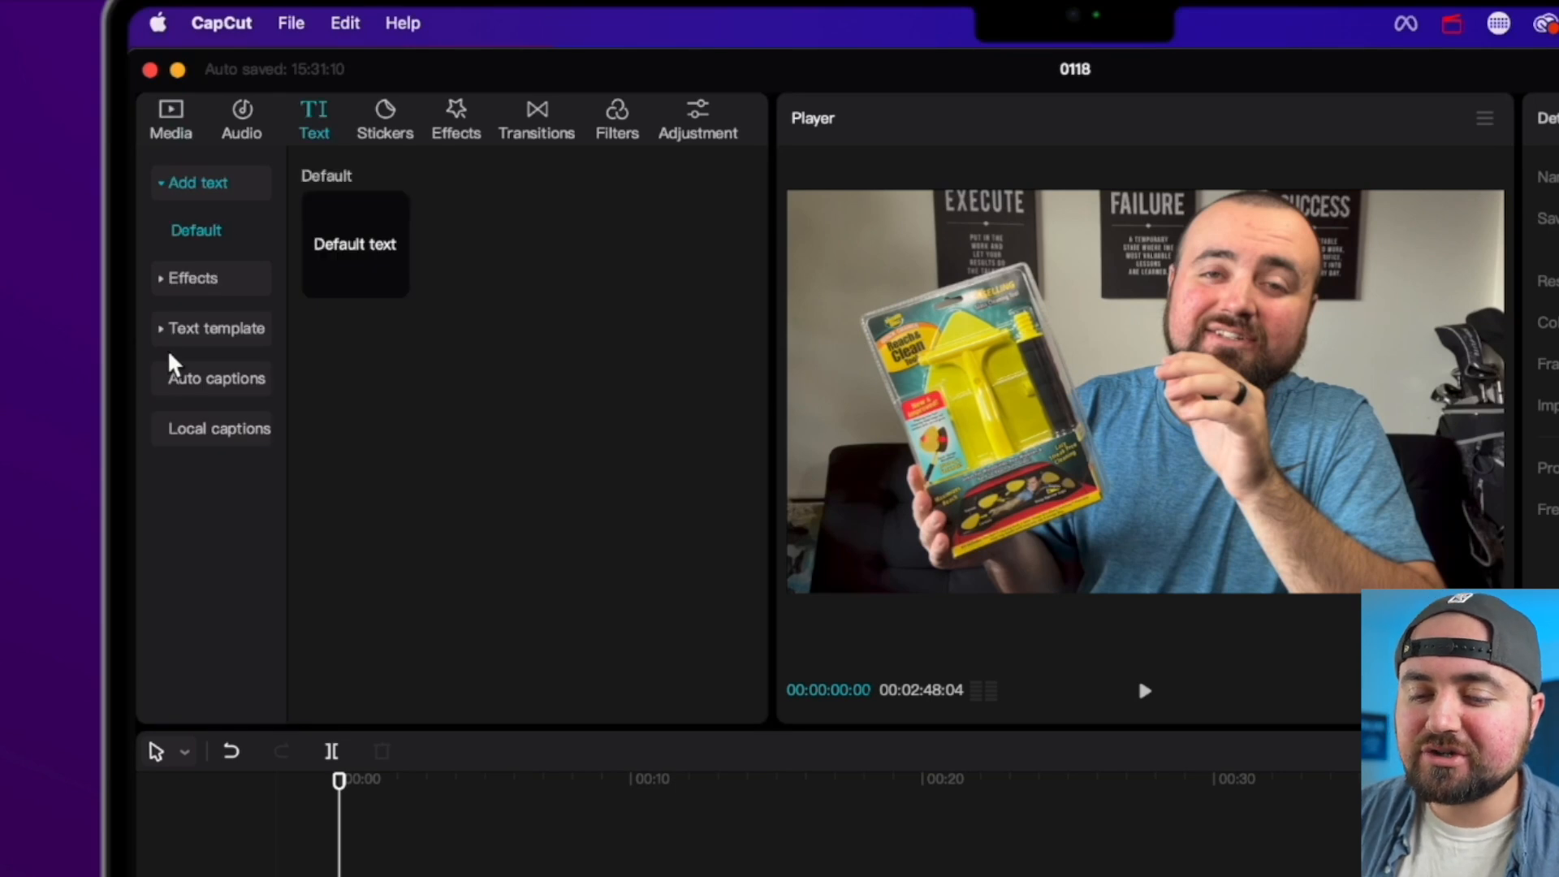
pyautogui.click(216, 378)
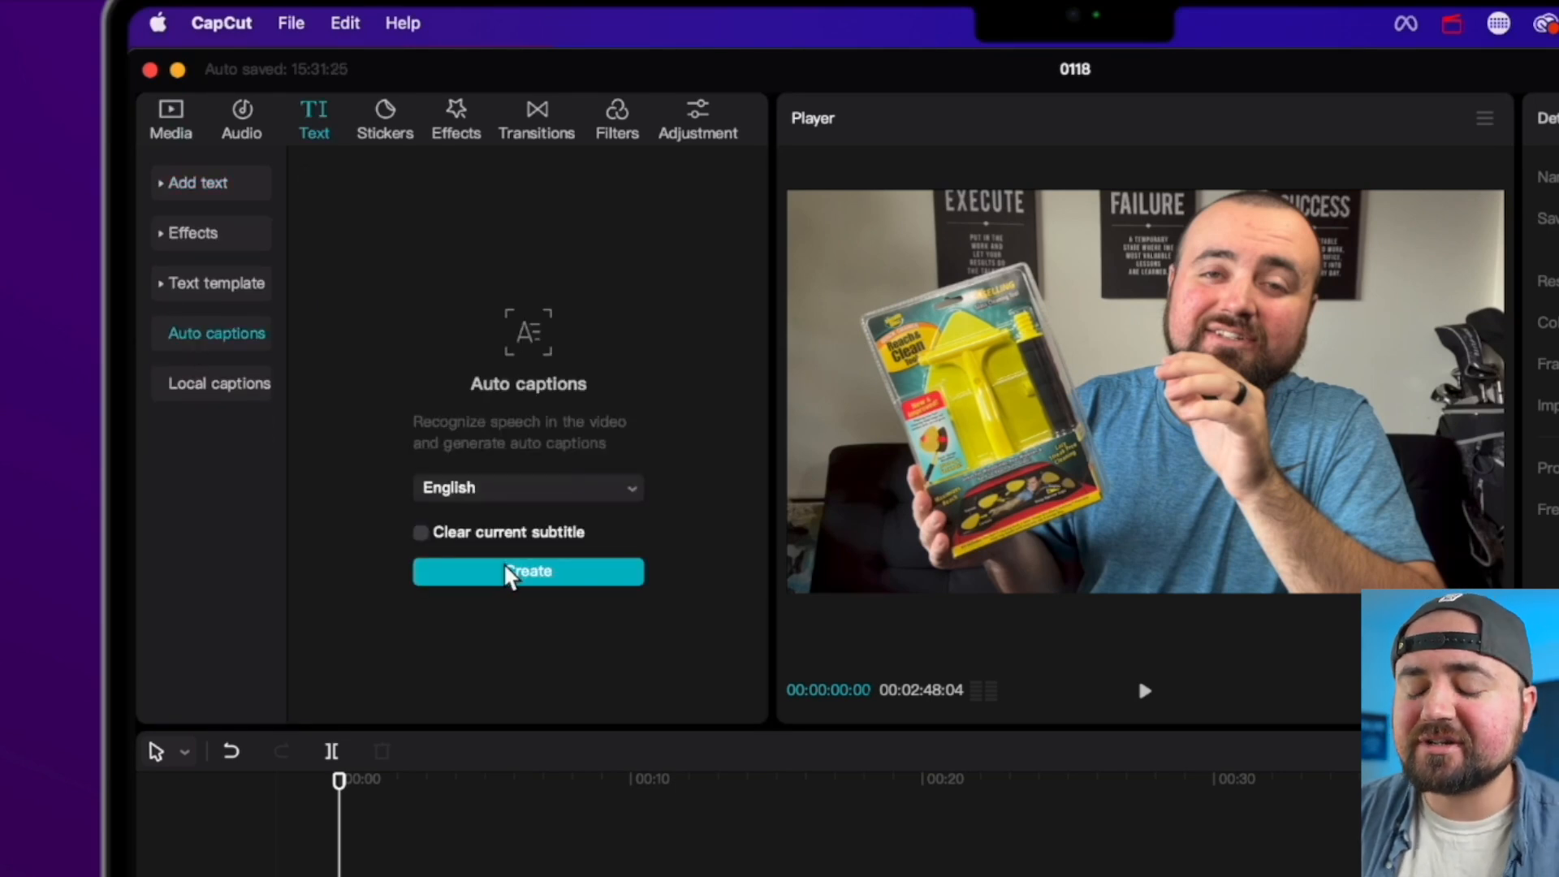
pyautogui.click(528, 571)
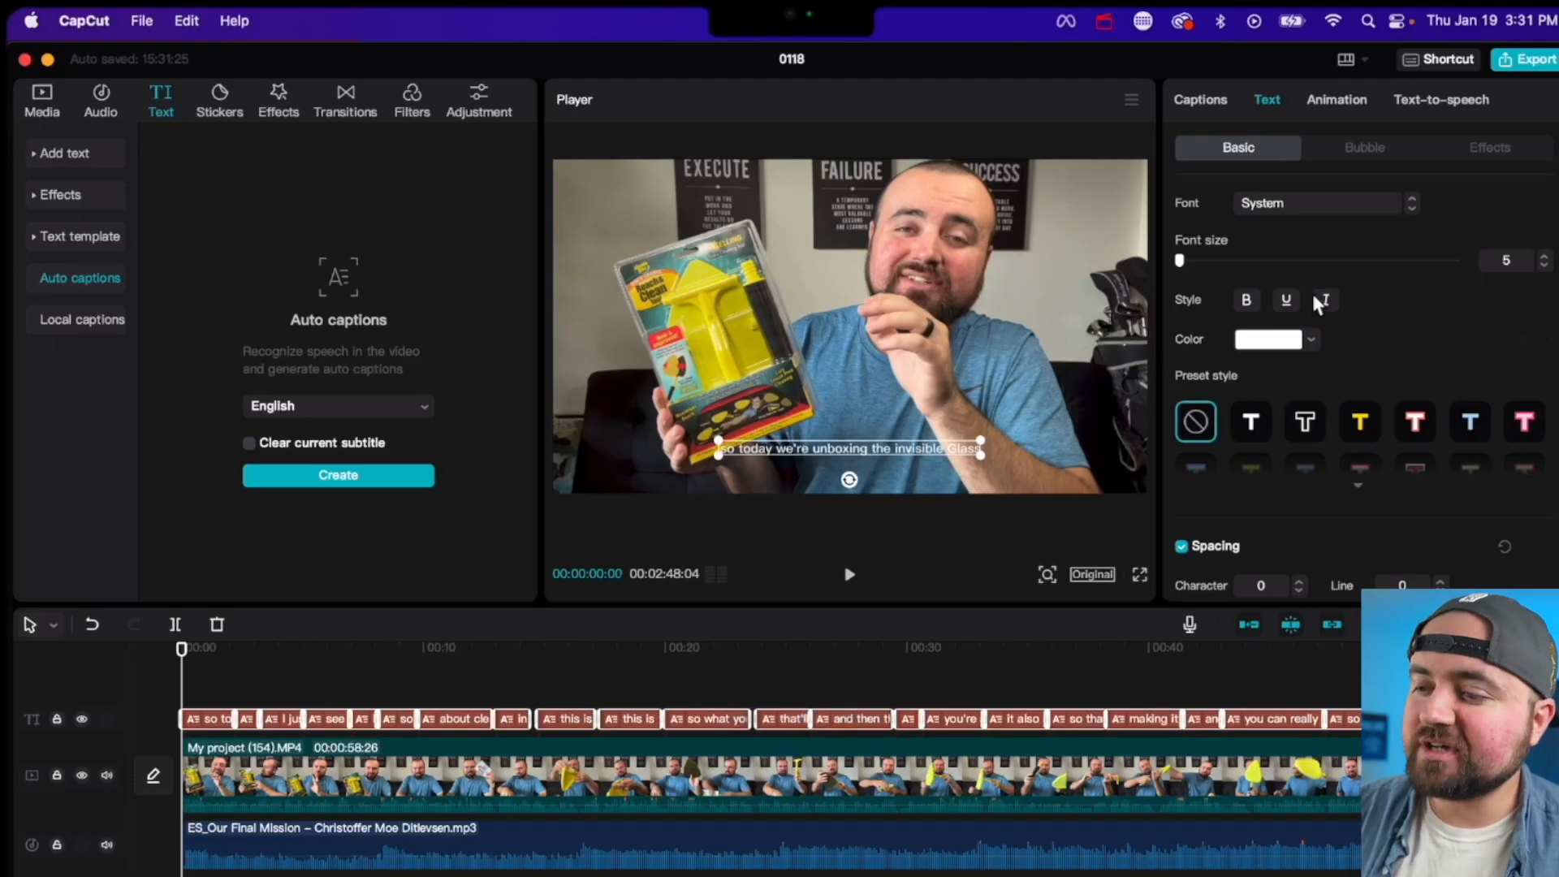
# Split caption 1 into 'so today we're unboxing' and 'the invisible Glass'.
pyautogui.click(1199, 99)
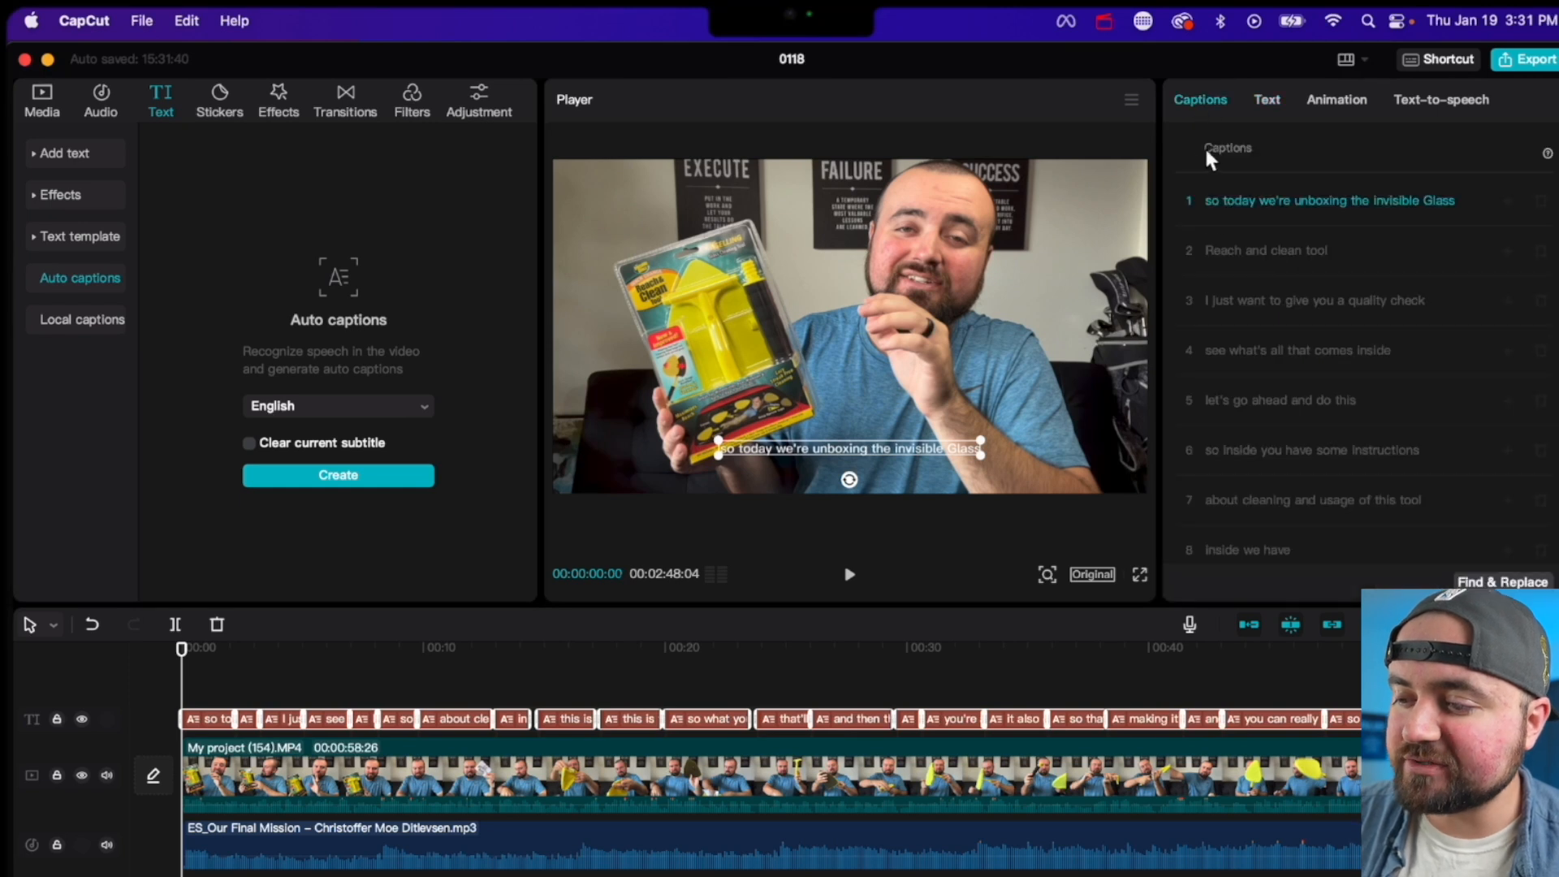
pyautogui.moveTo(1303, 335)
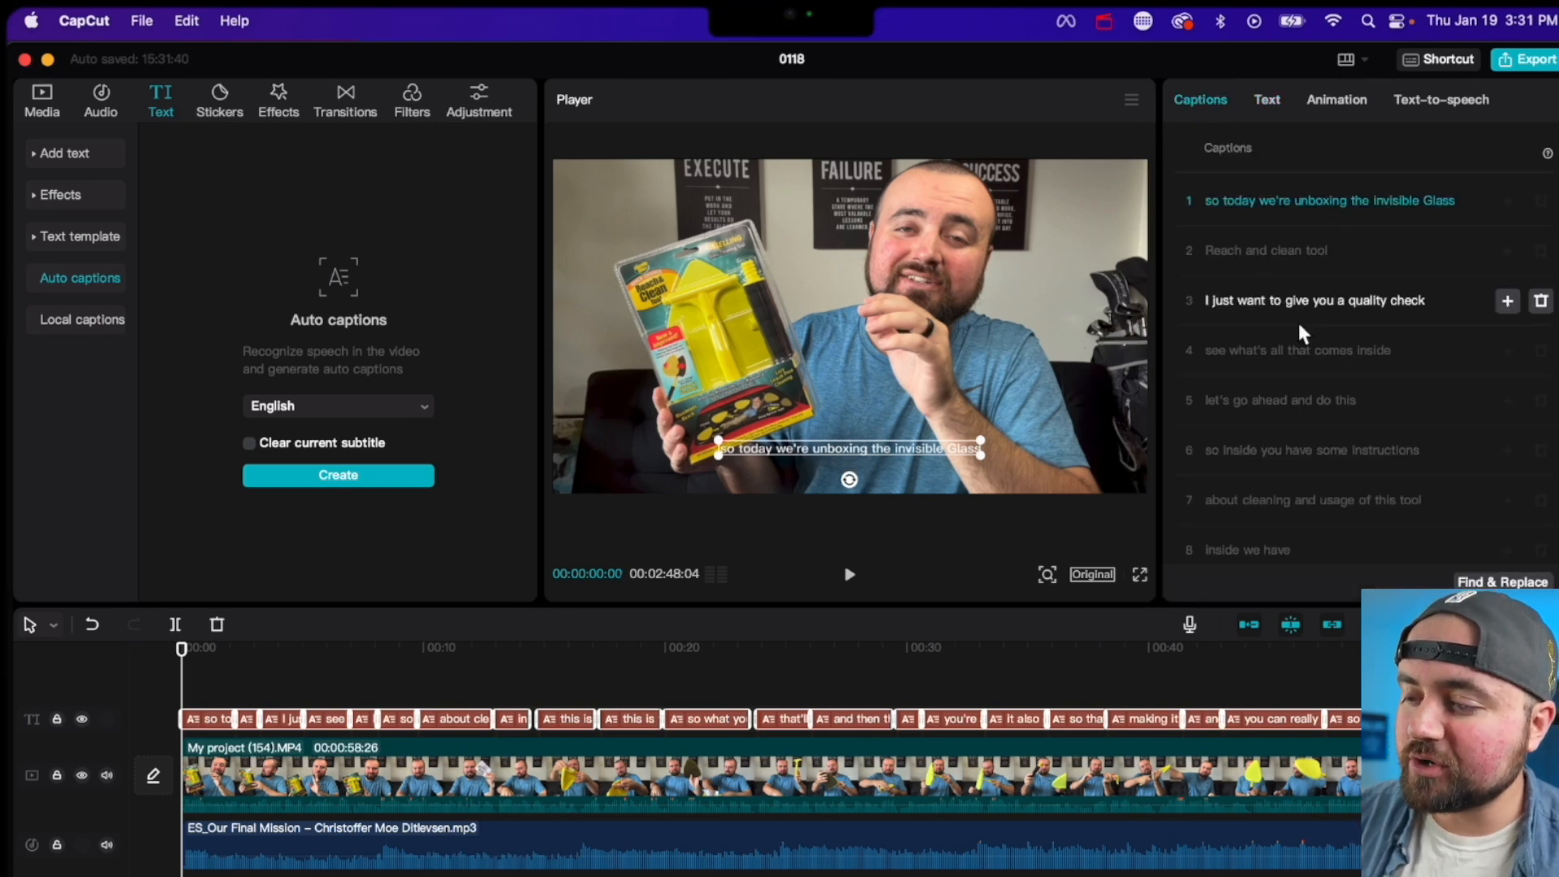
pyautogui.scroll(-3)
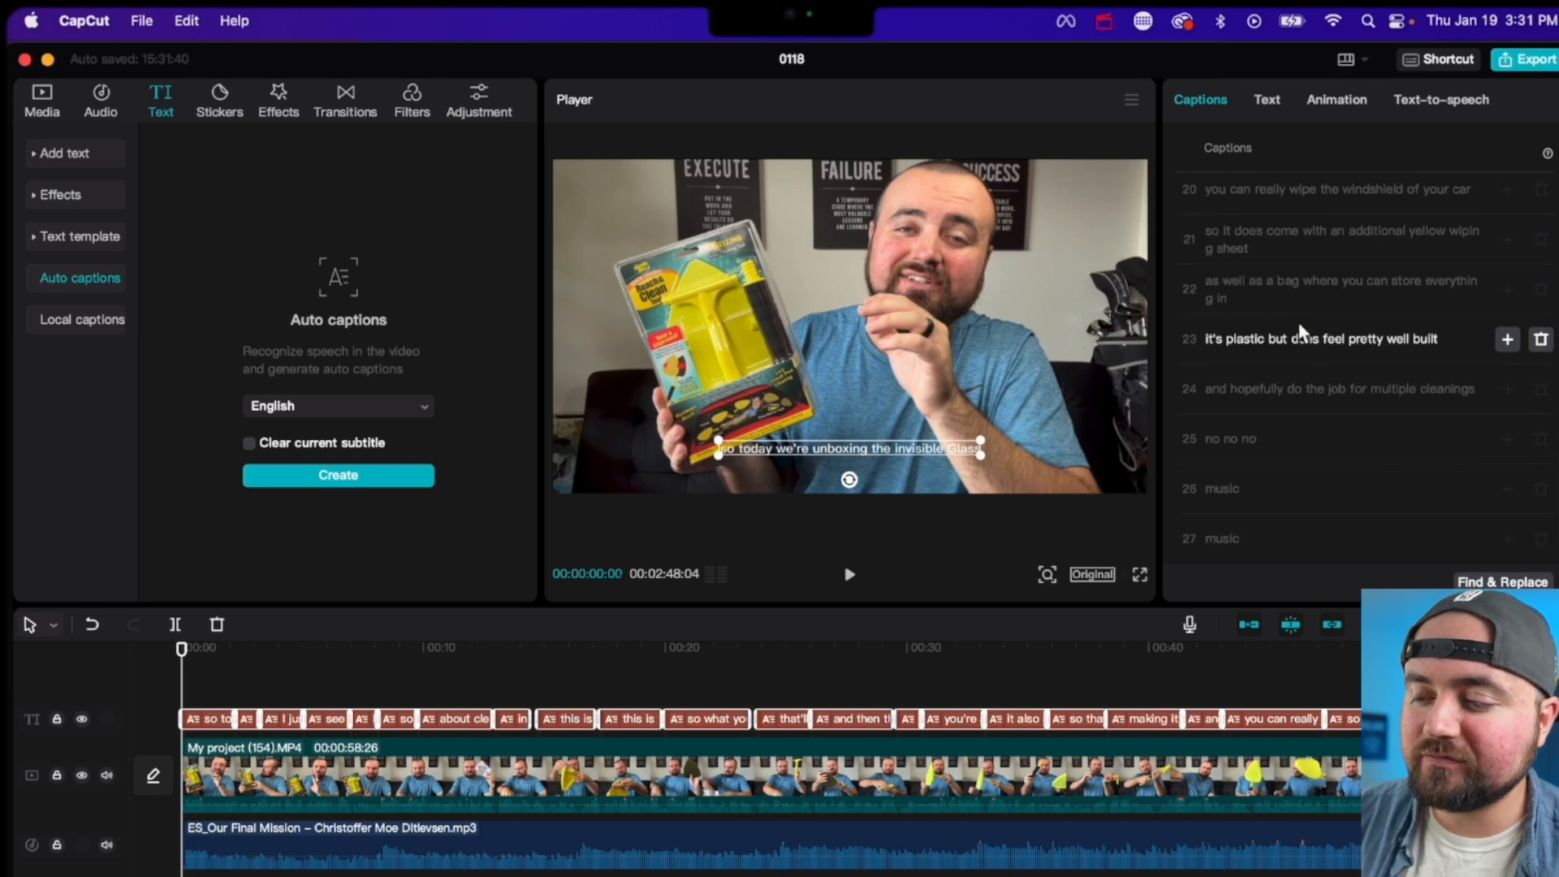
pyautogui.scroll(3)
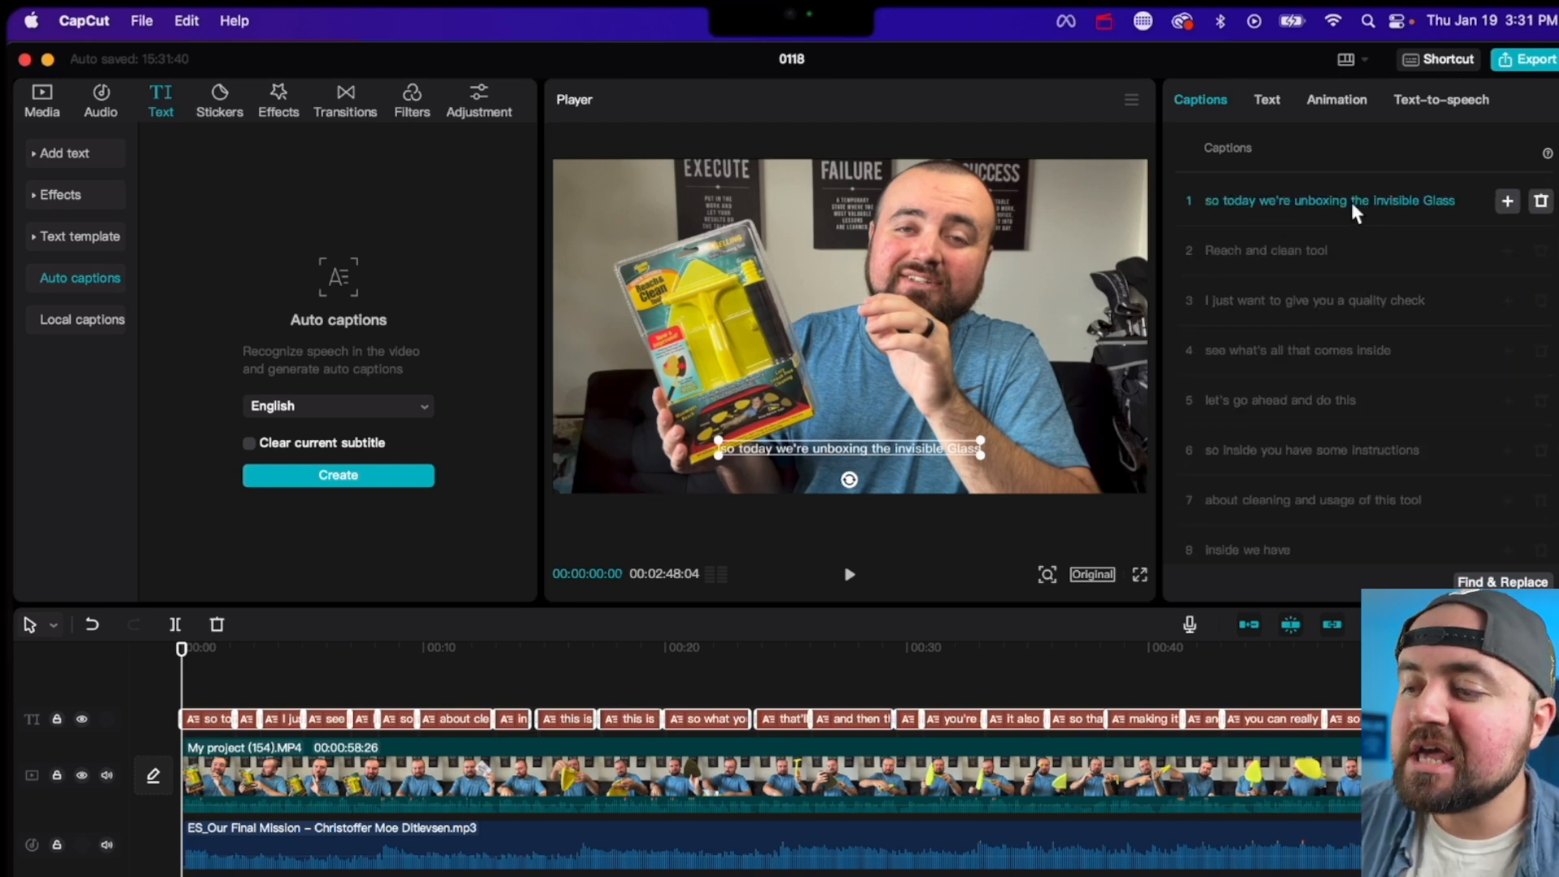
pyautogui.click(1327, 200)
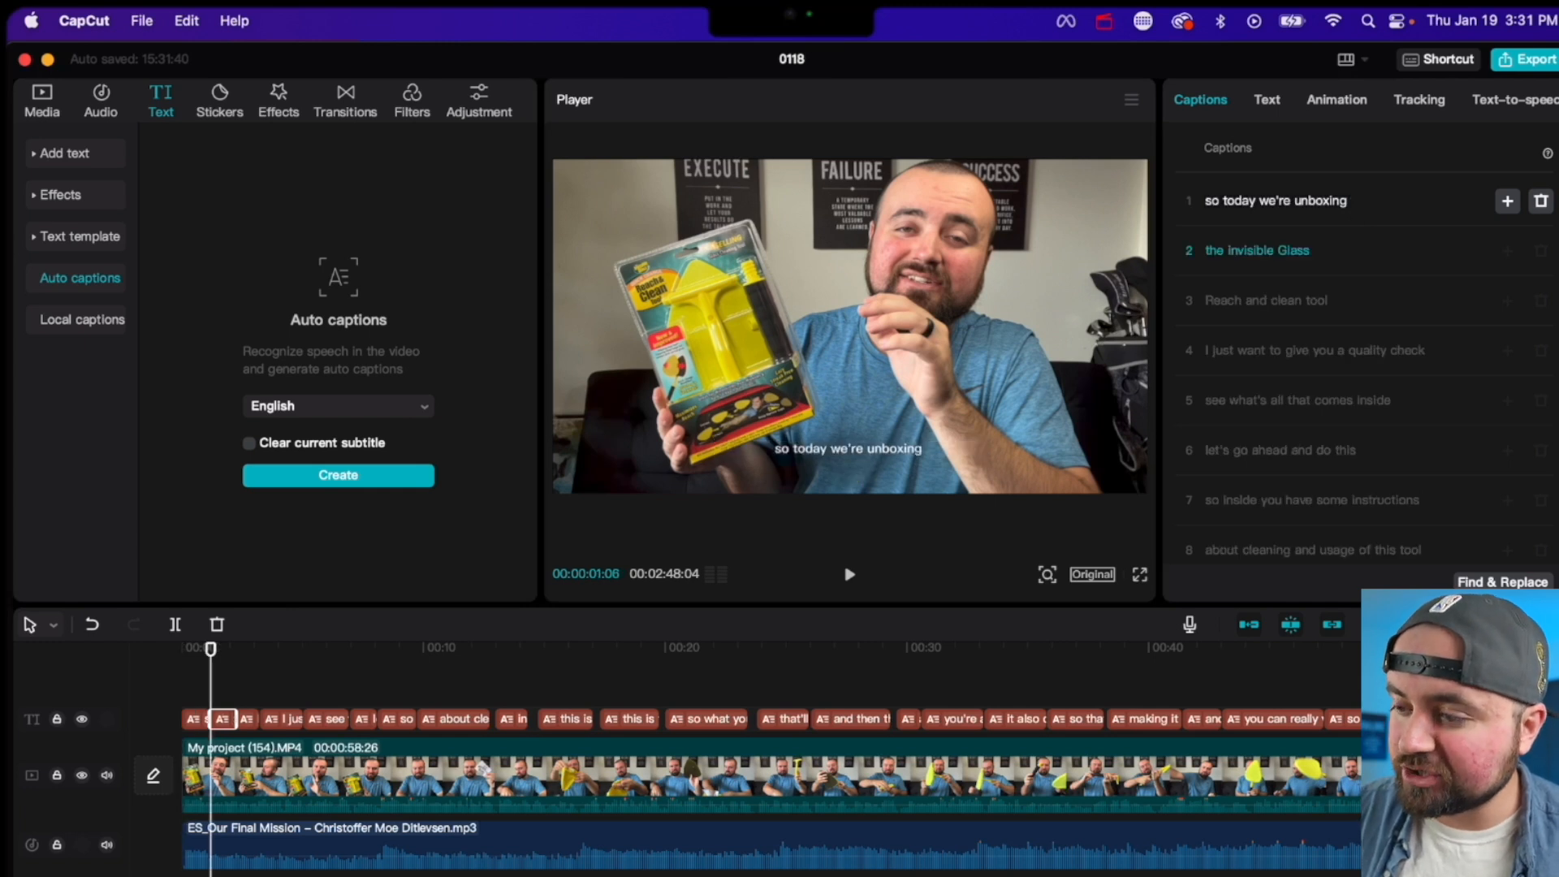
pyautogui.click(1257, 249)
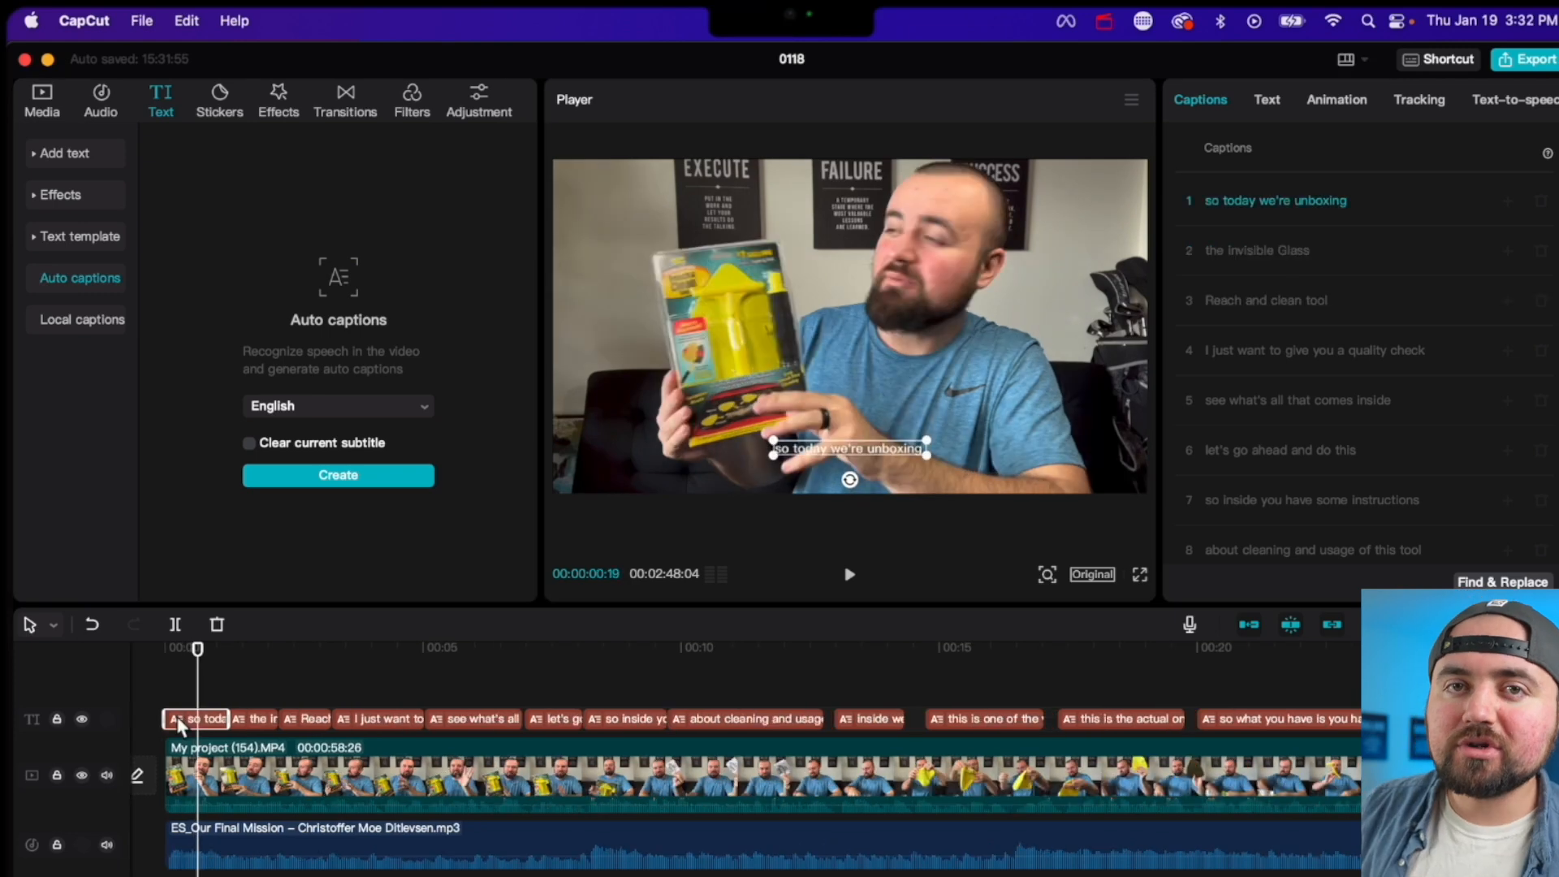
pyautogui.moveTo(925, 450)
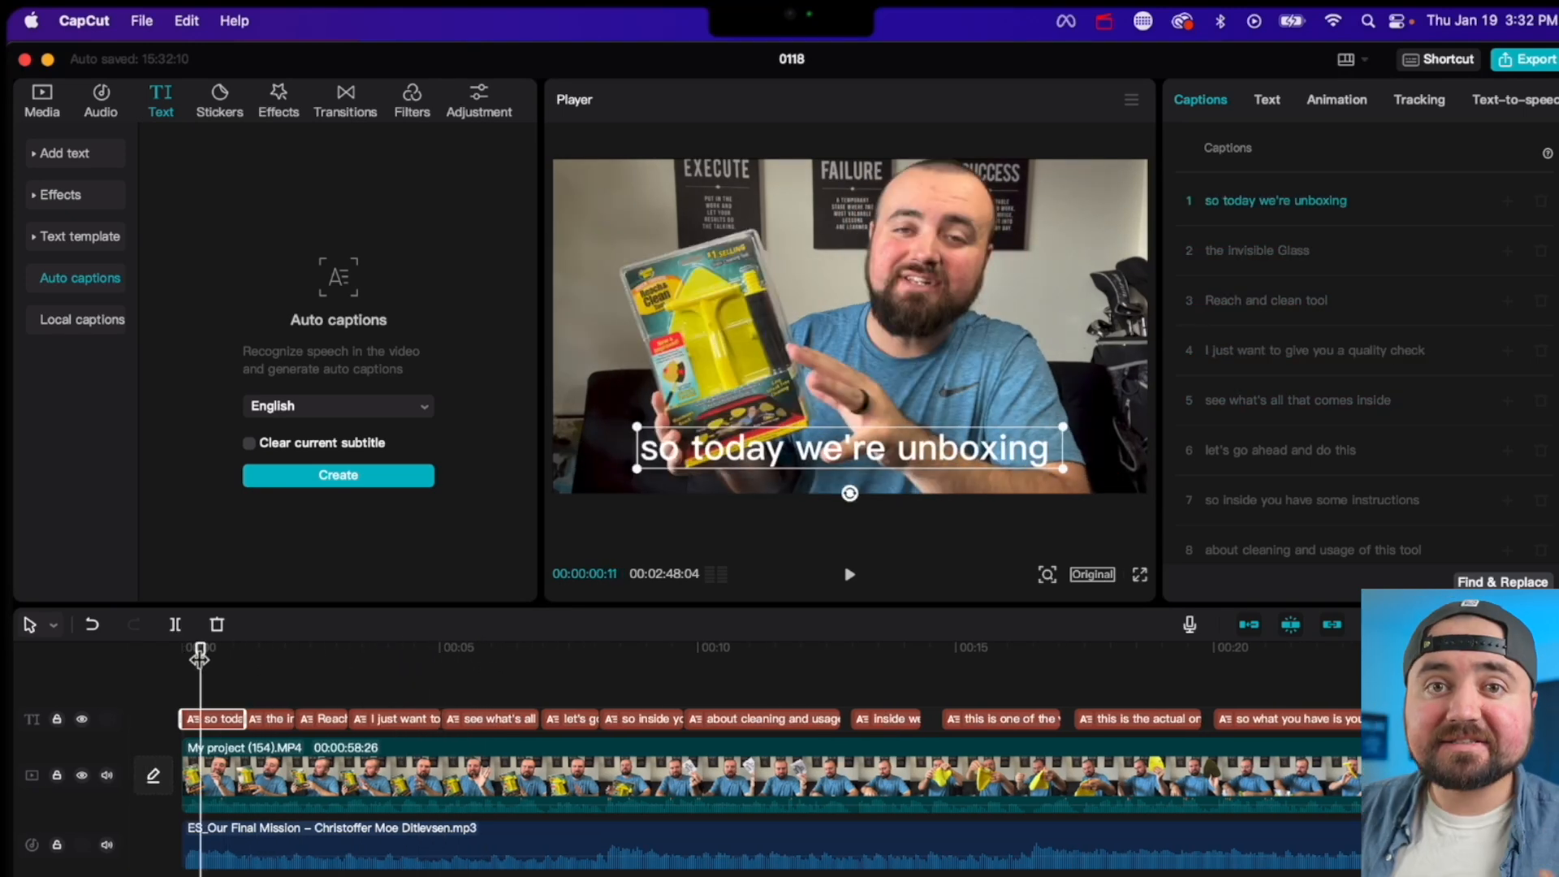
# Apply the yellow preset style with dark outline to all caption lines.
pyautogui.click(1266, 99)
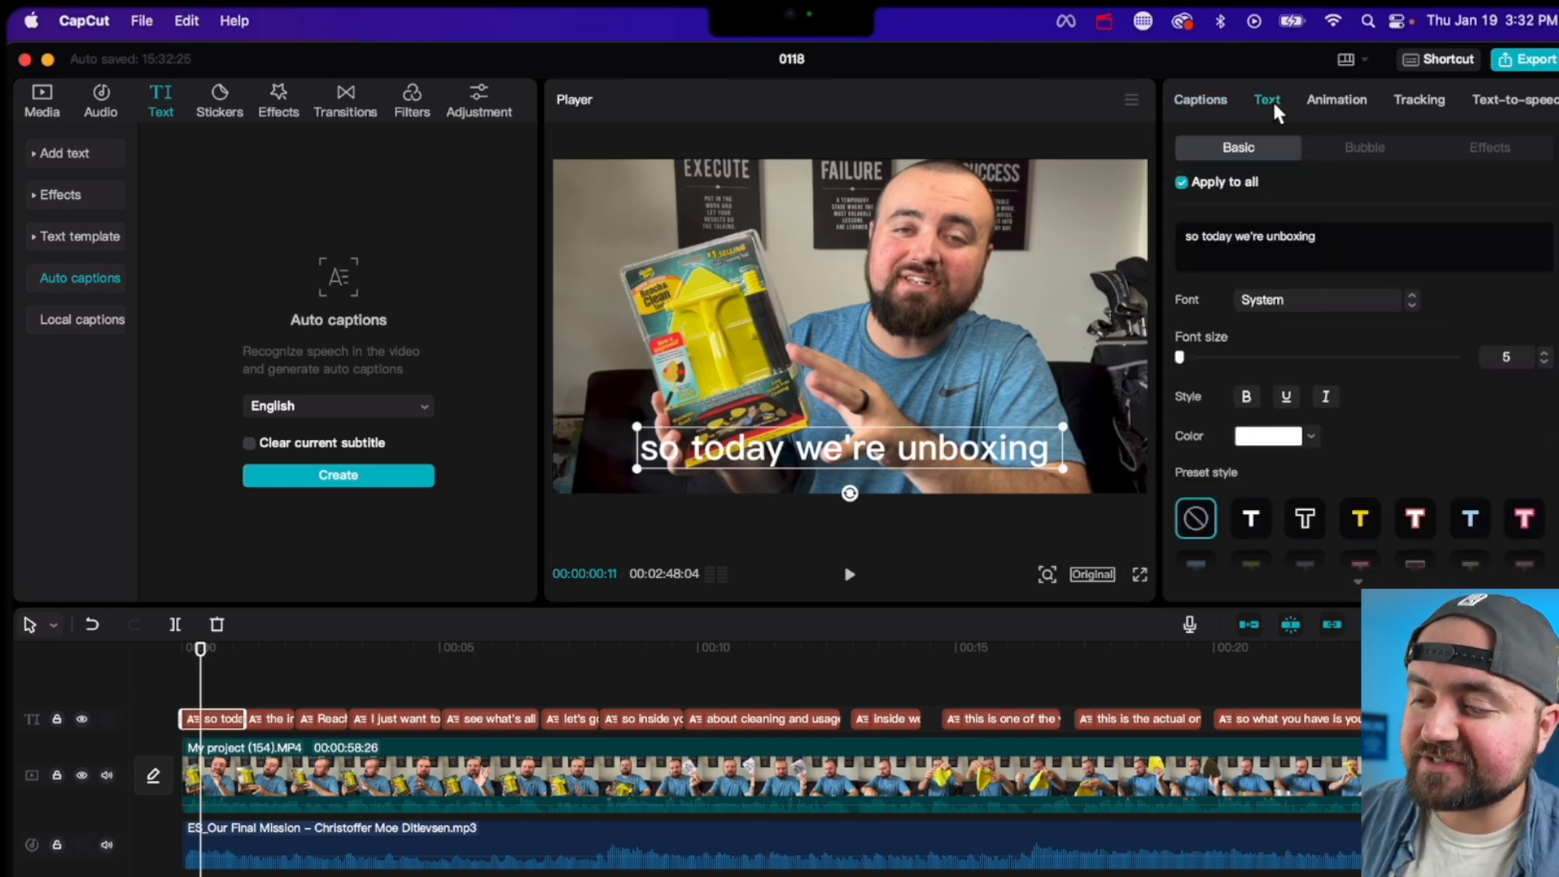
pyautogui.scroll(-3)
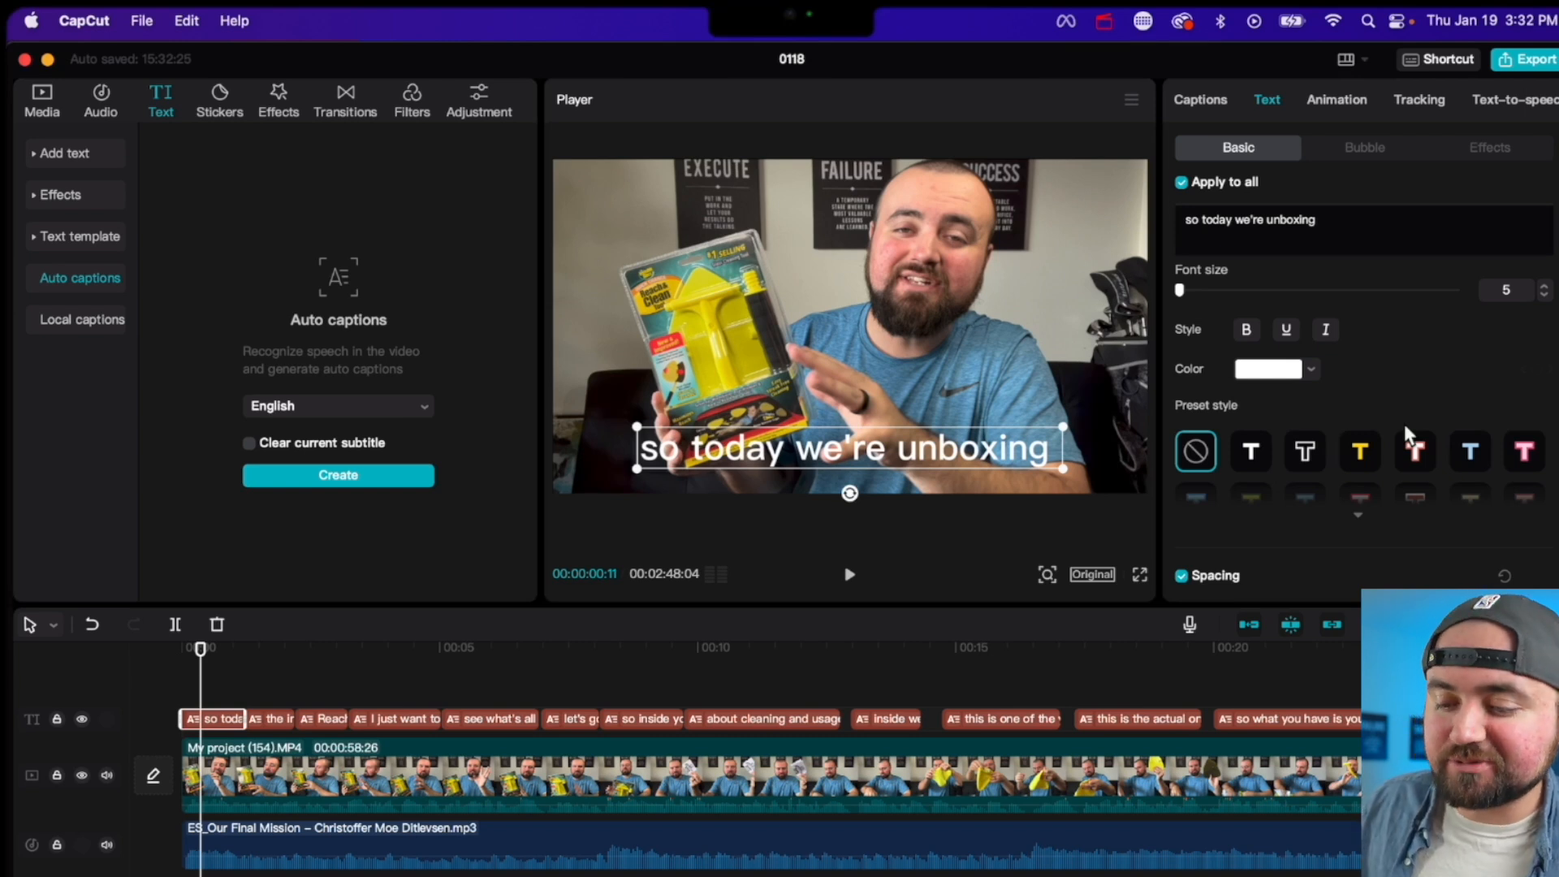
pyautogui.moveTo(1362, 462)
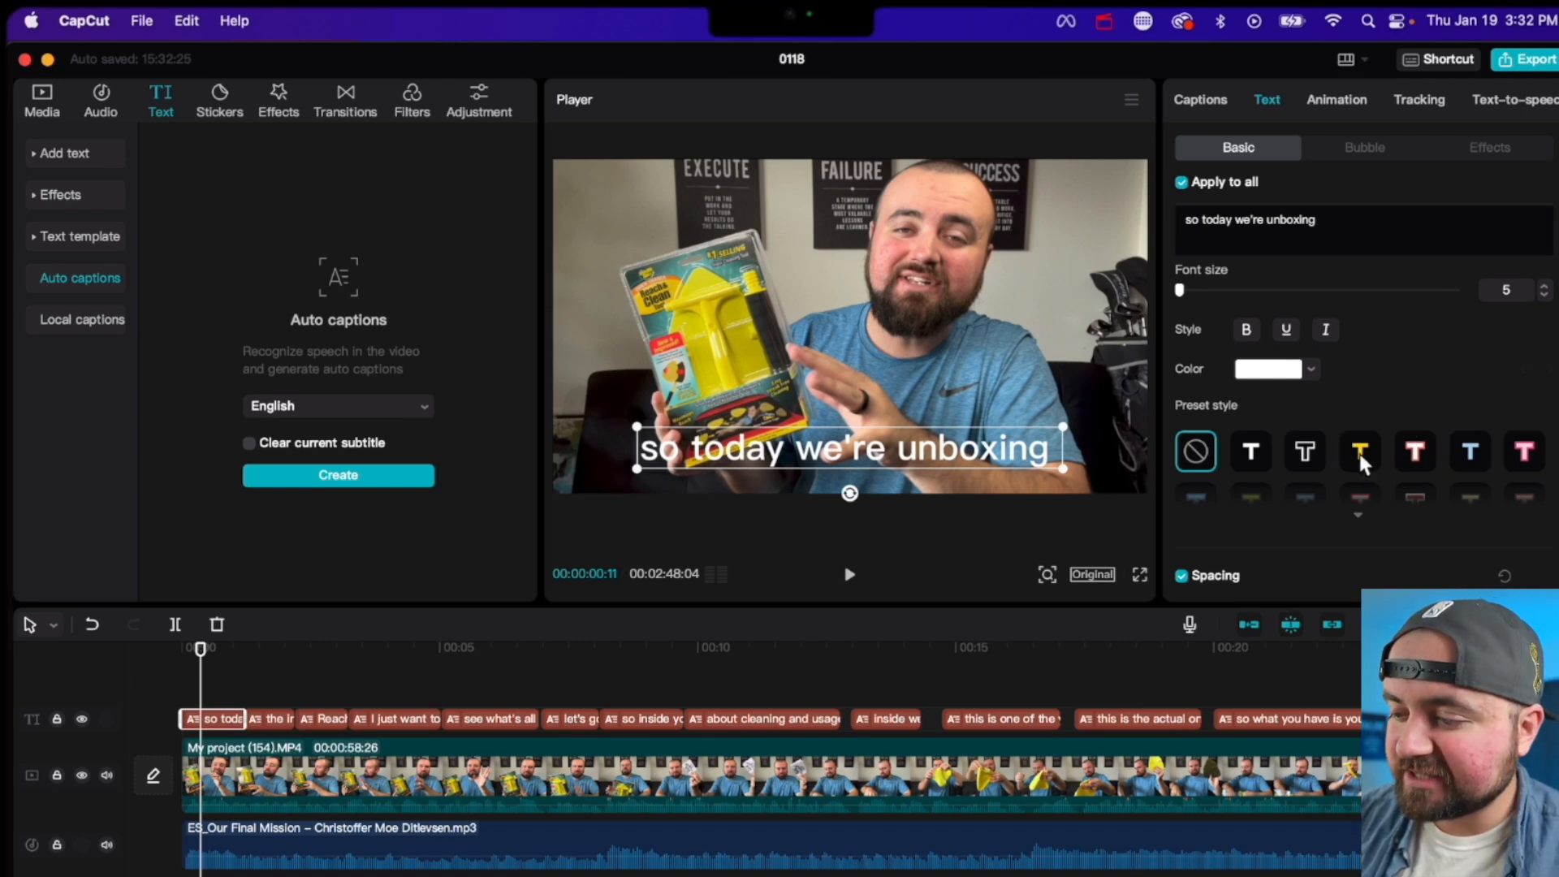
pyautogui.click(1359, 451)
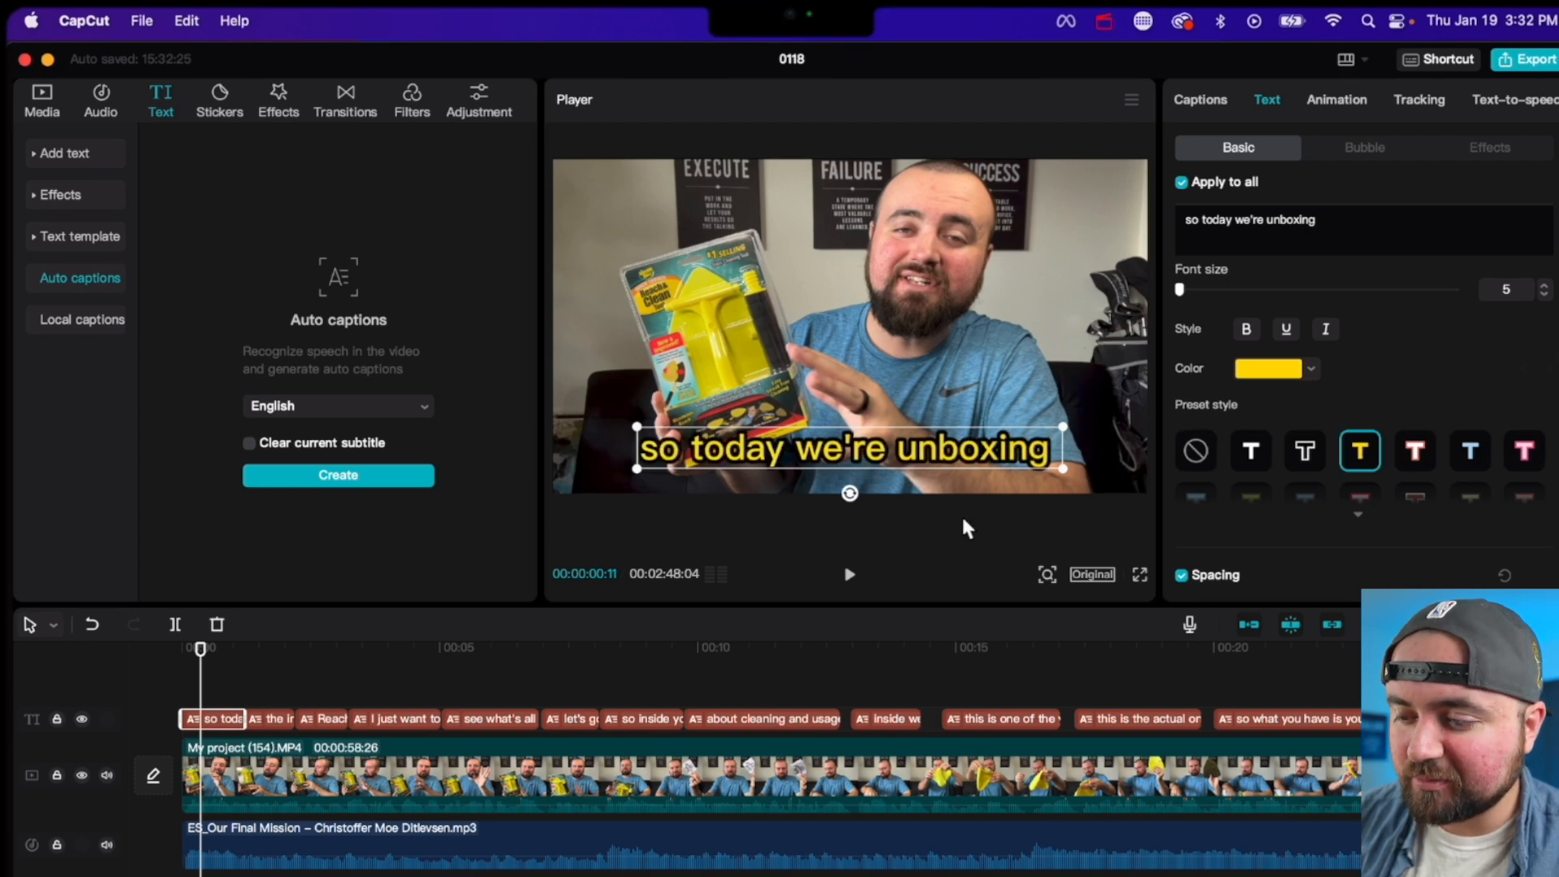
pyautogui.moveTo(1283, 302)
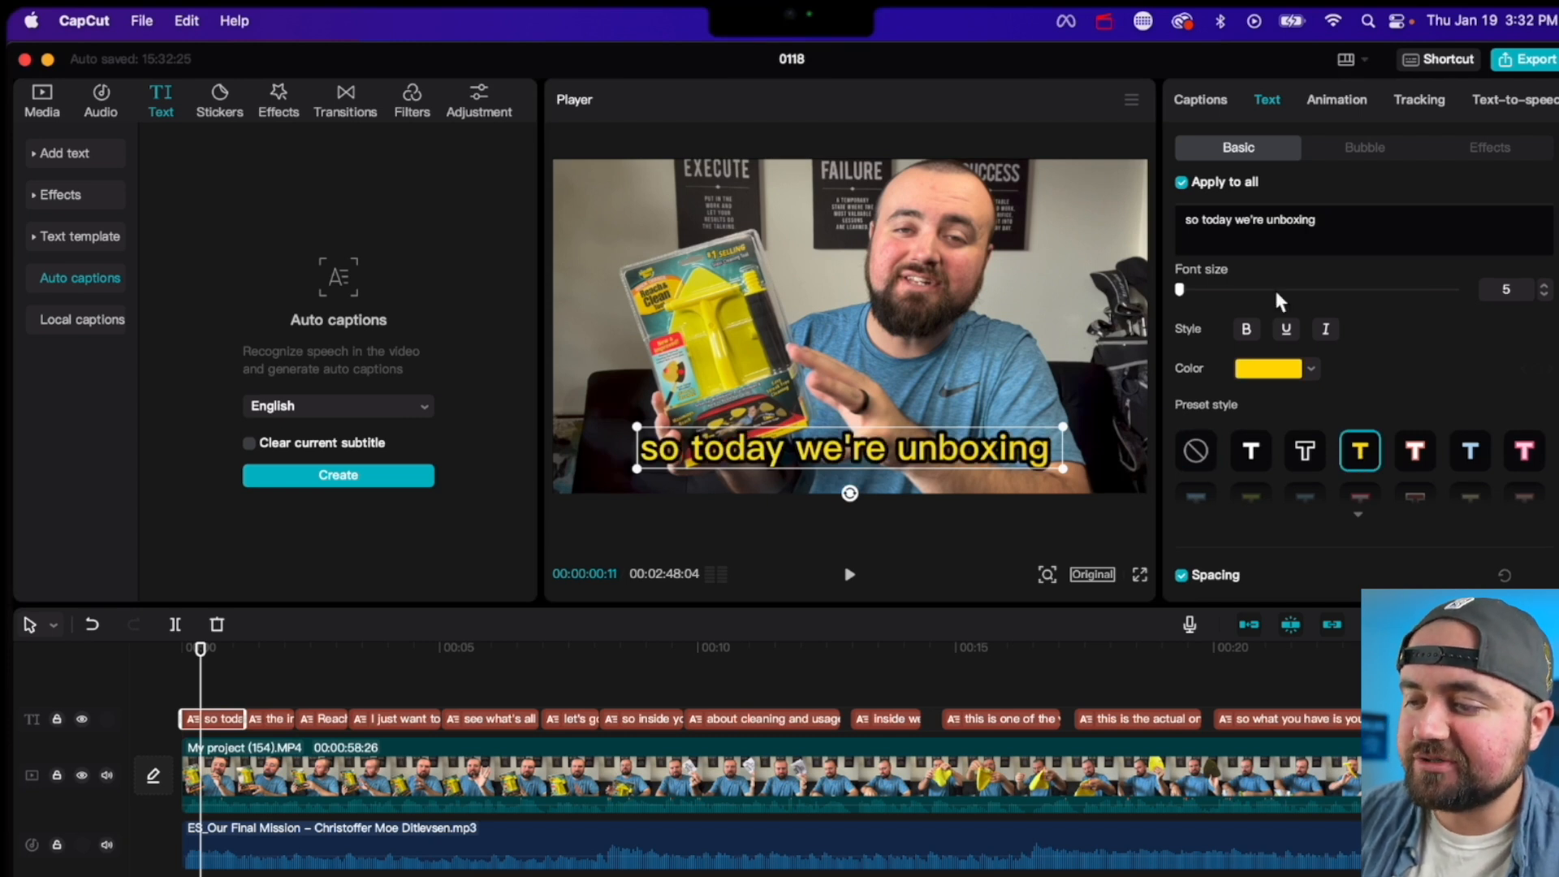
pyautogui.click(1312, 220)
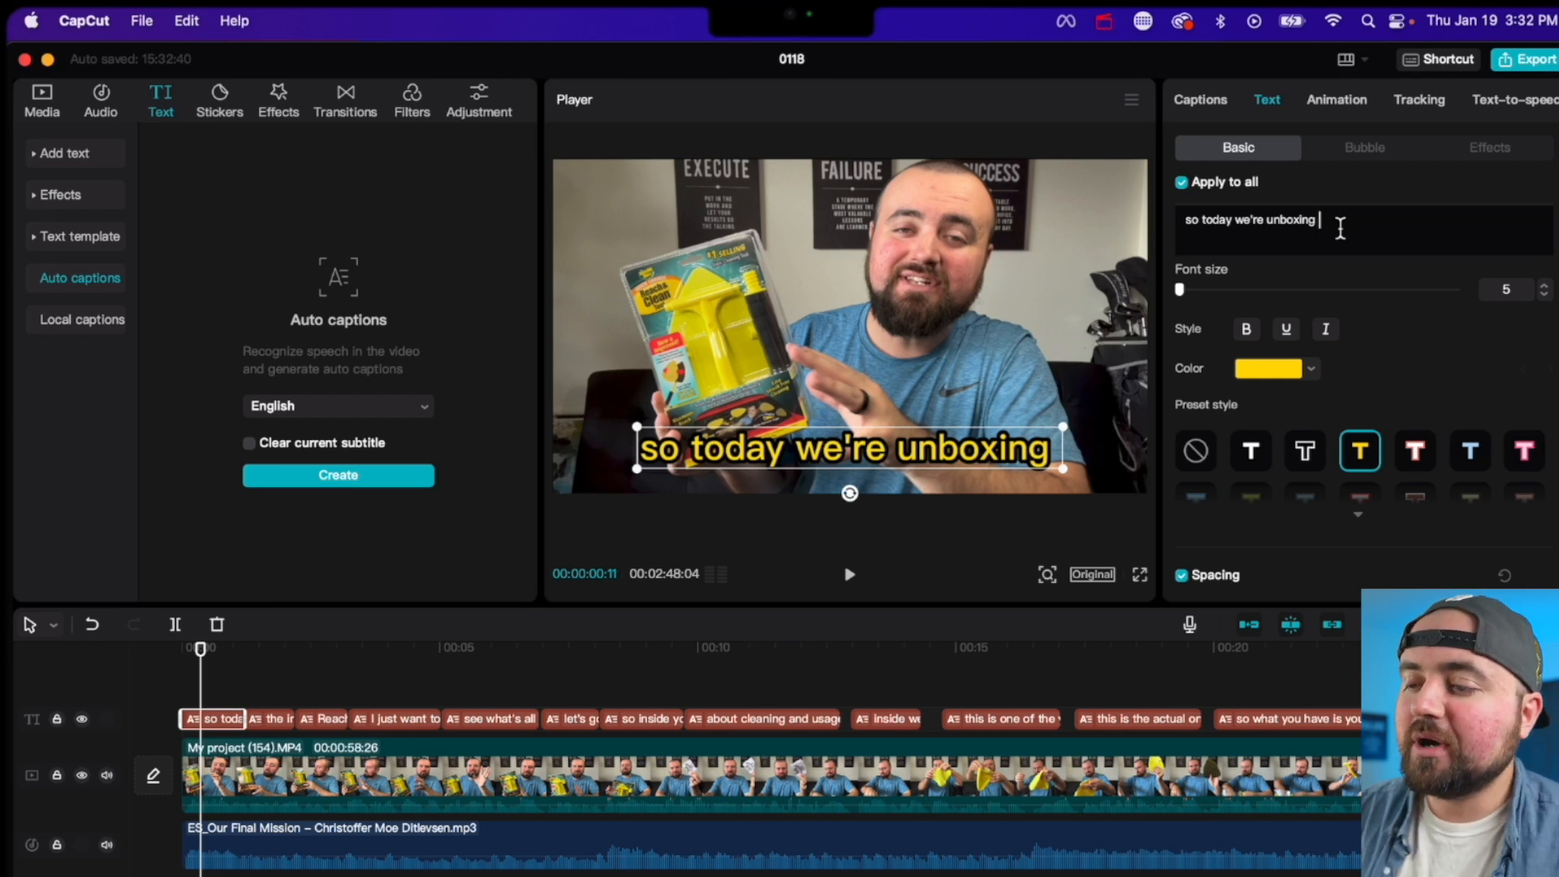
pyautogui.moveTo(1230, 431)
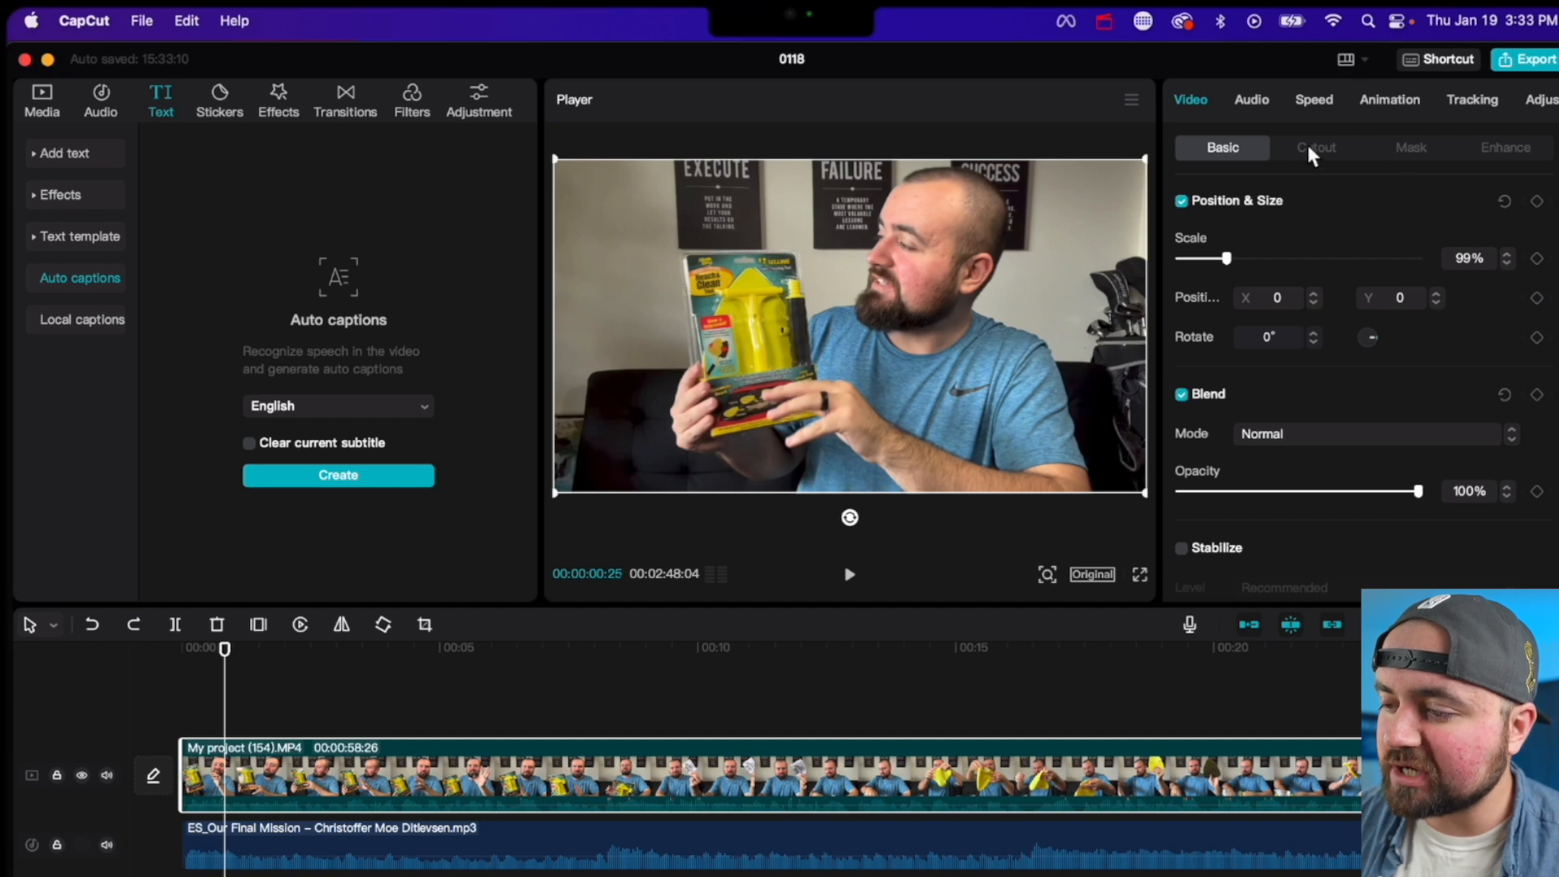
# Enable Auto cutout on the video clip to remove the speaker's background.
pyautogui.click(1315, 147)
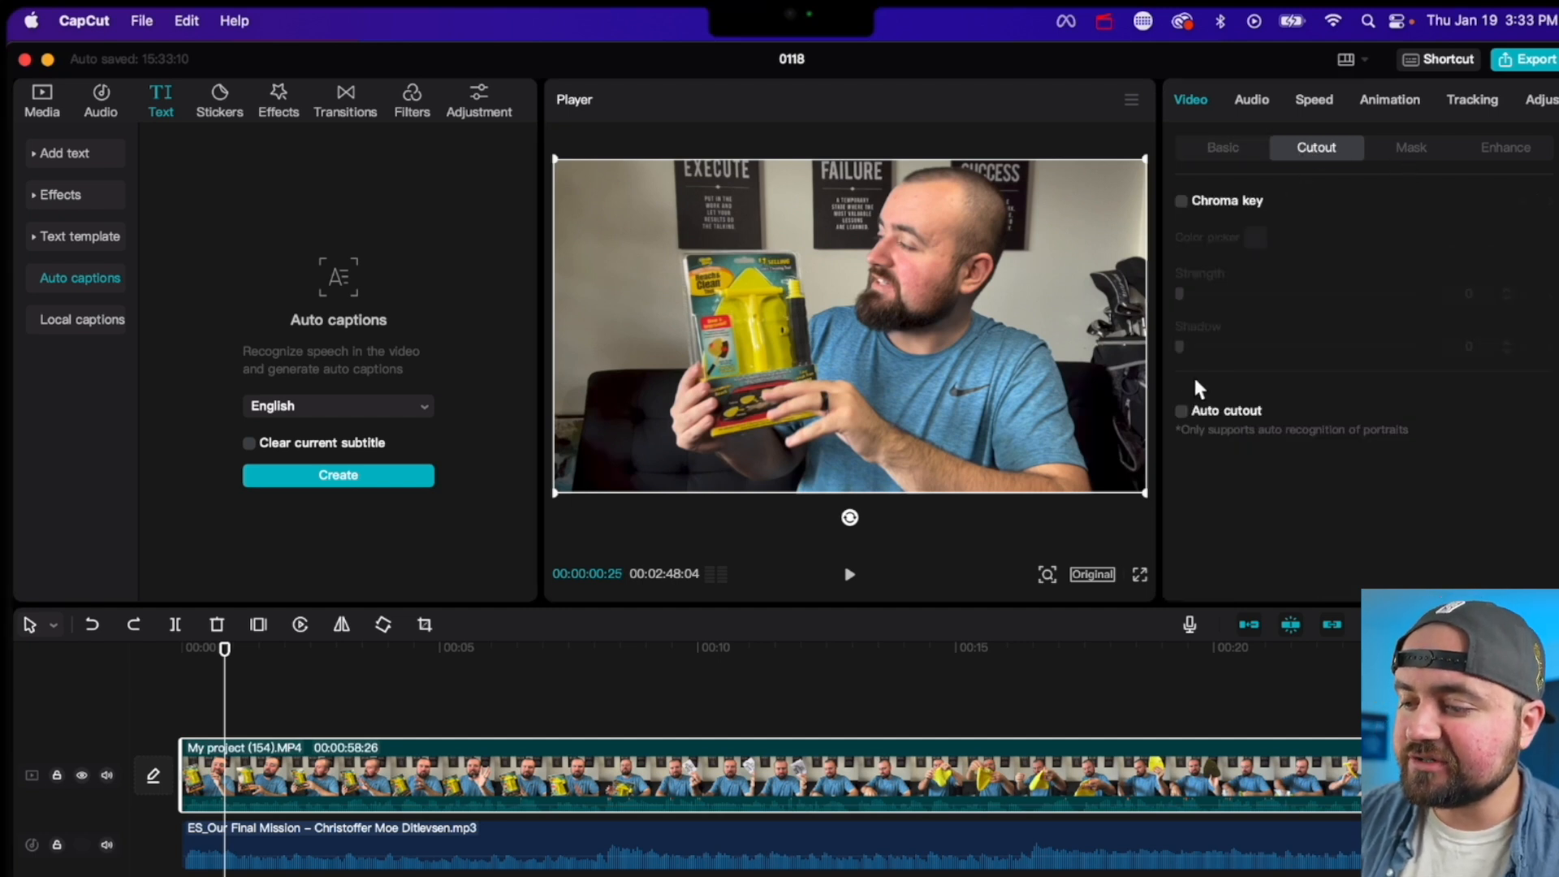
pyautogui.click(1179, 411)
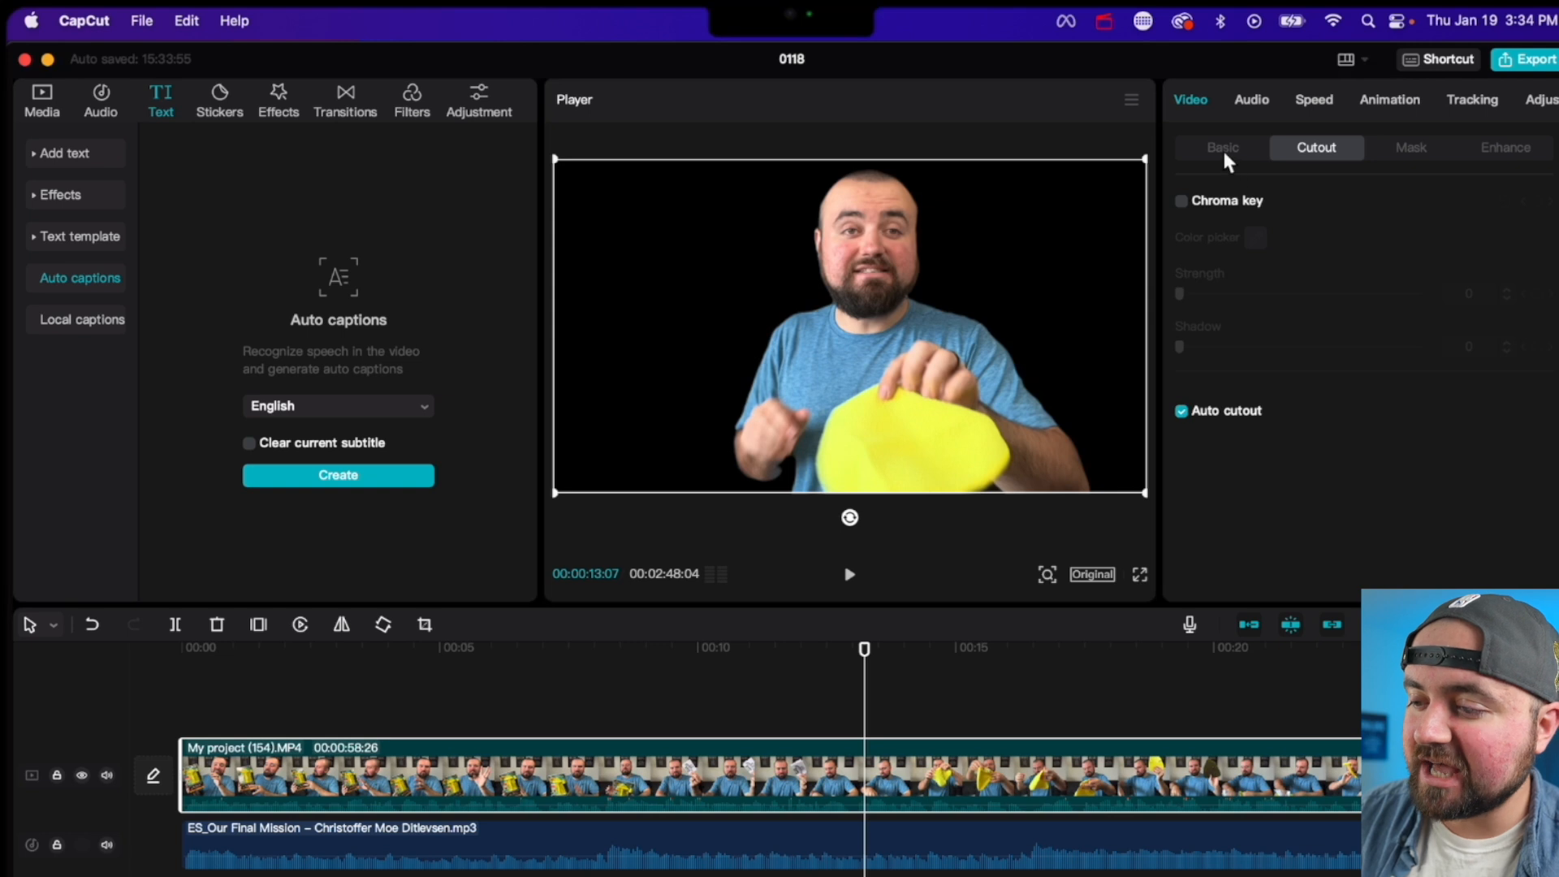
# Fill the clip's canvas background with a solid colour.
pyautogui.click(1222, 147)
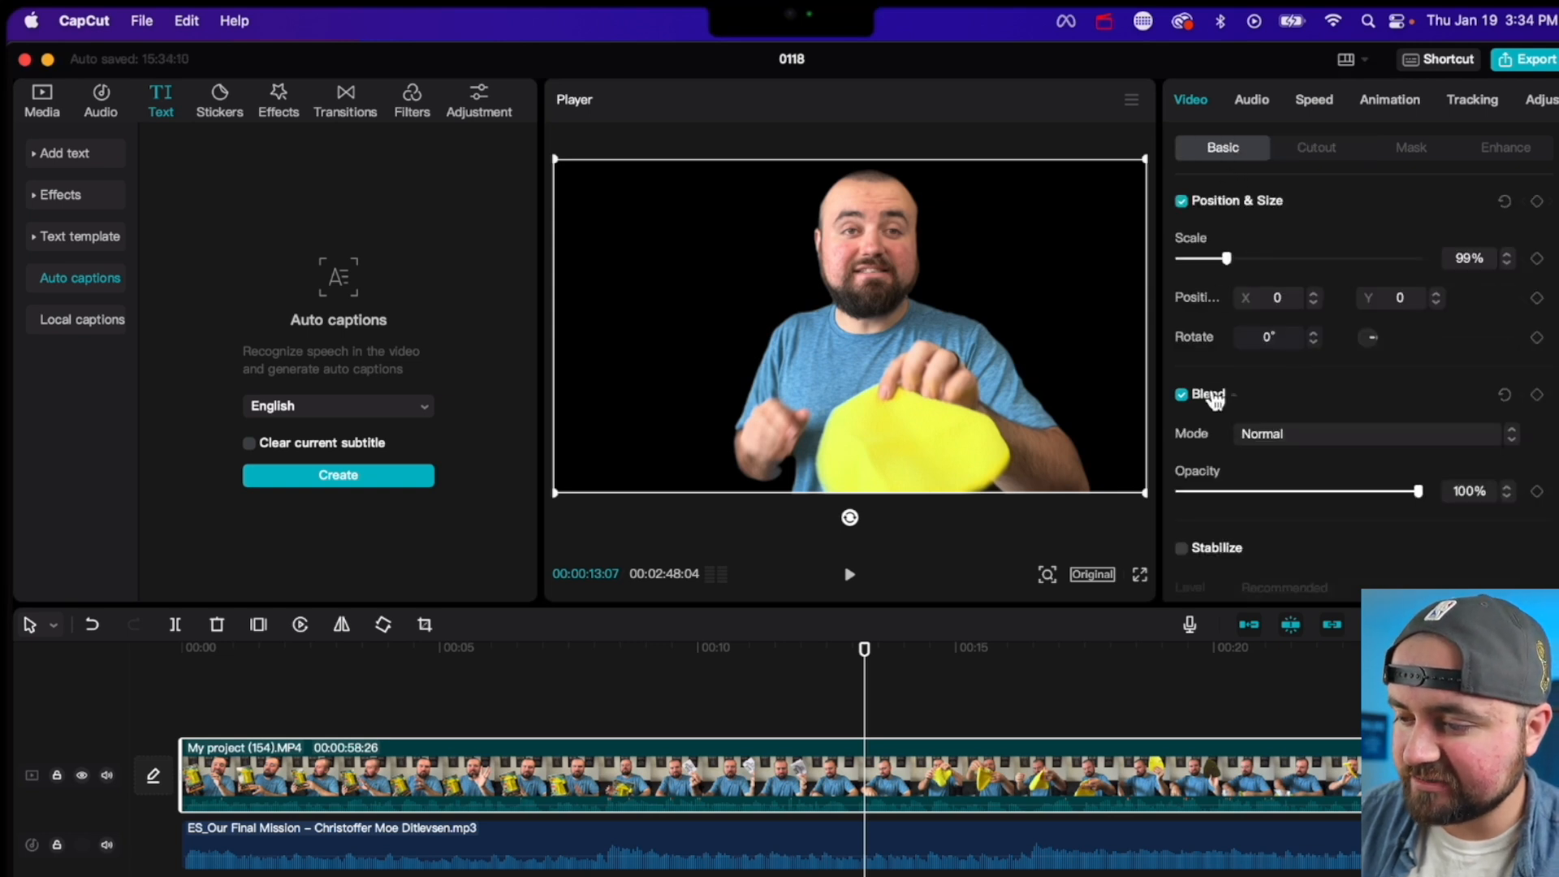
pyautogui.scroll(-3)
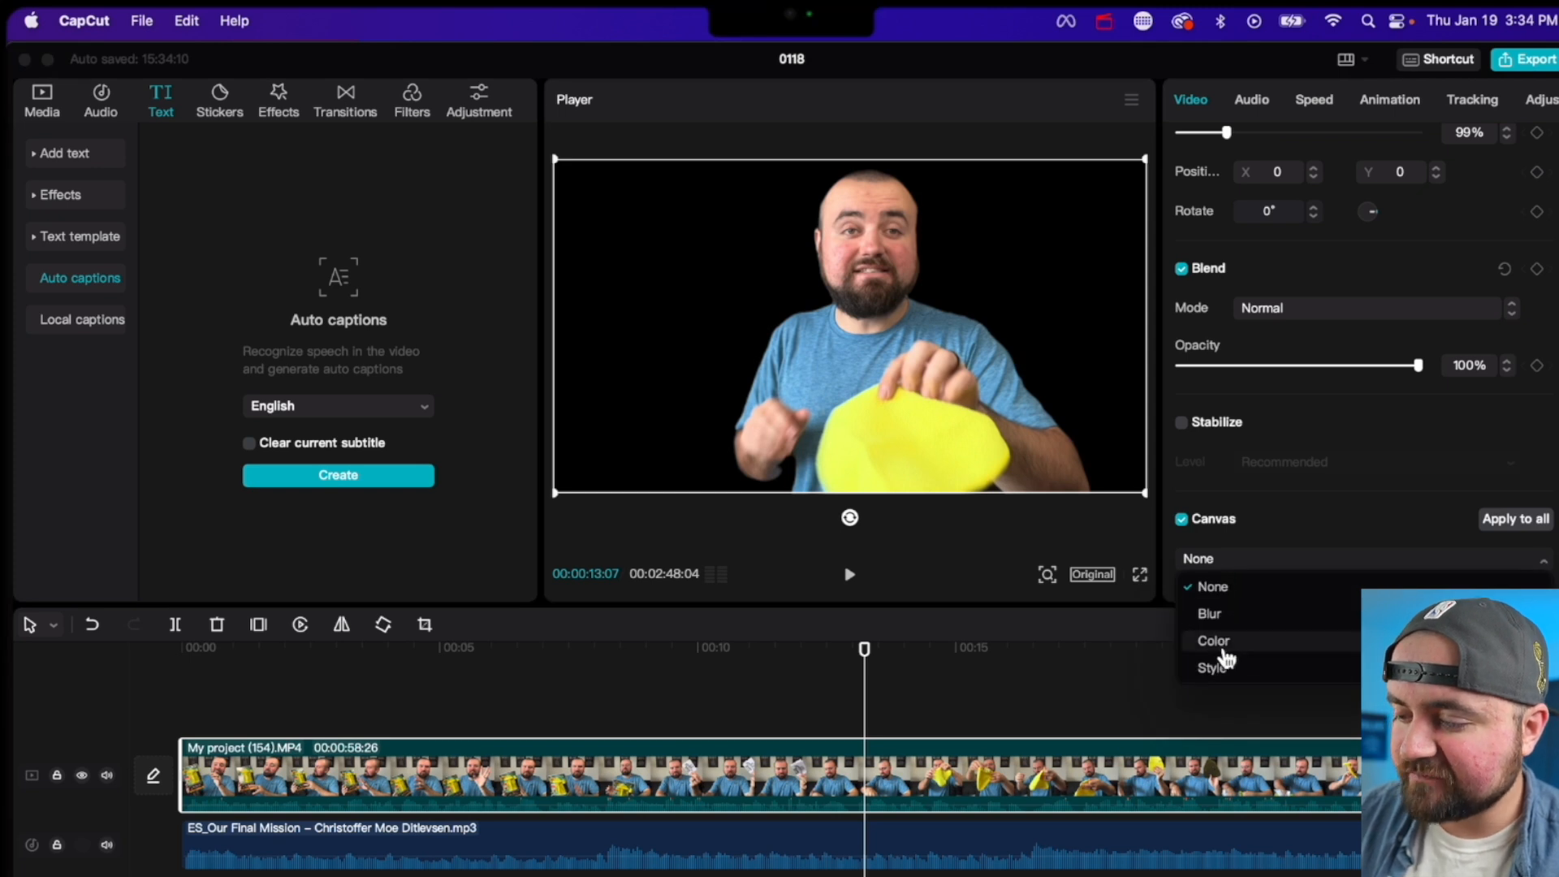
pyautogui.click(1213, 641)
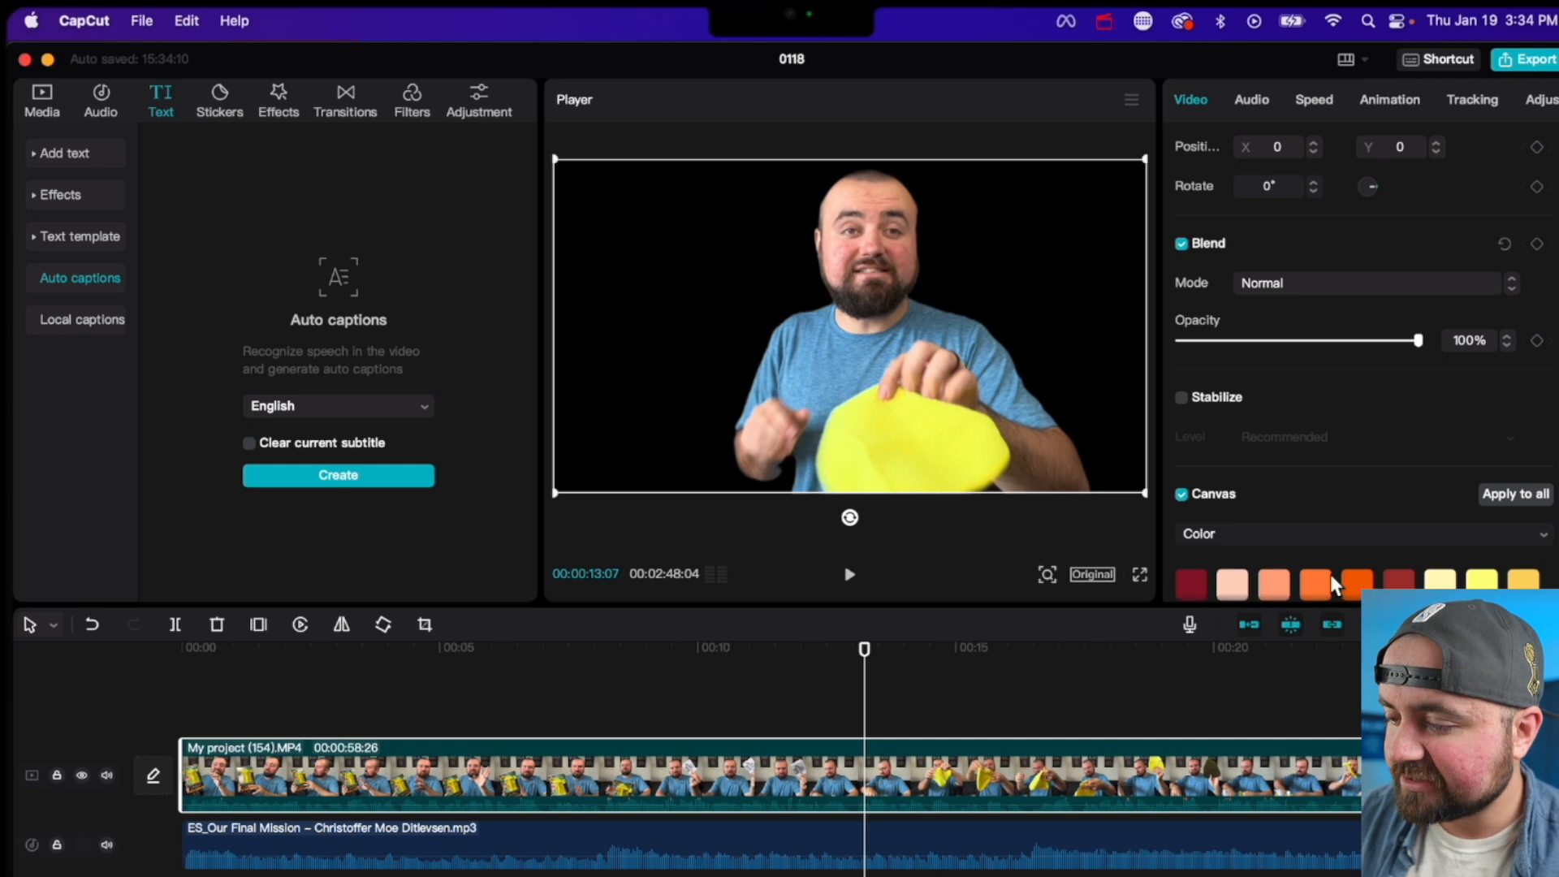
pyautogui.scroll(-3)
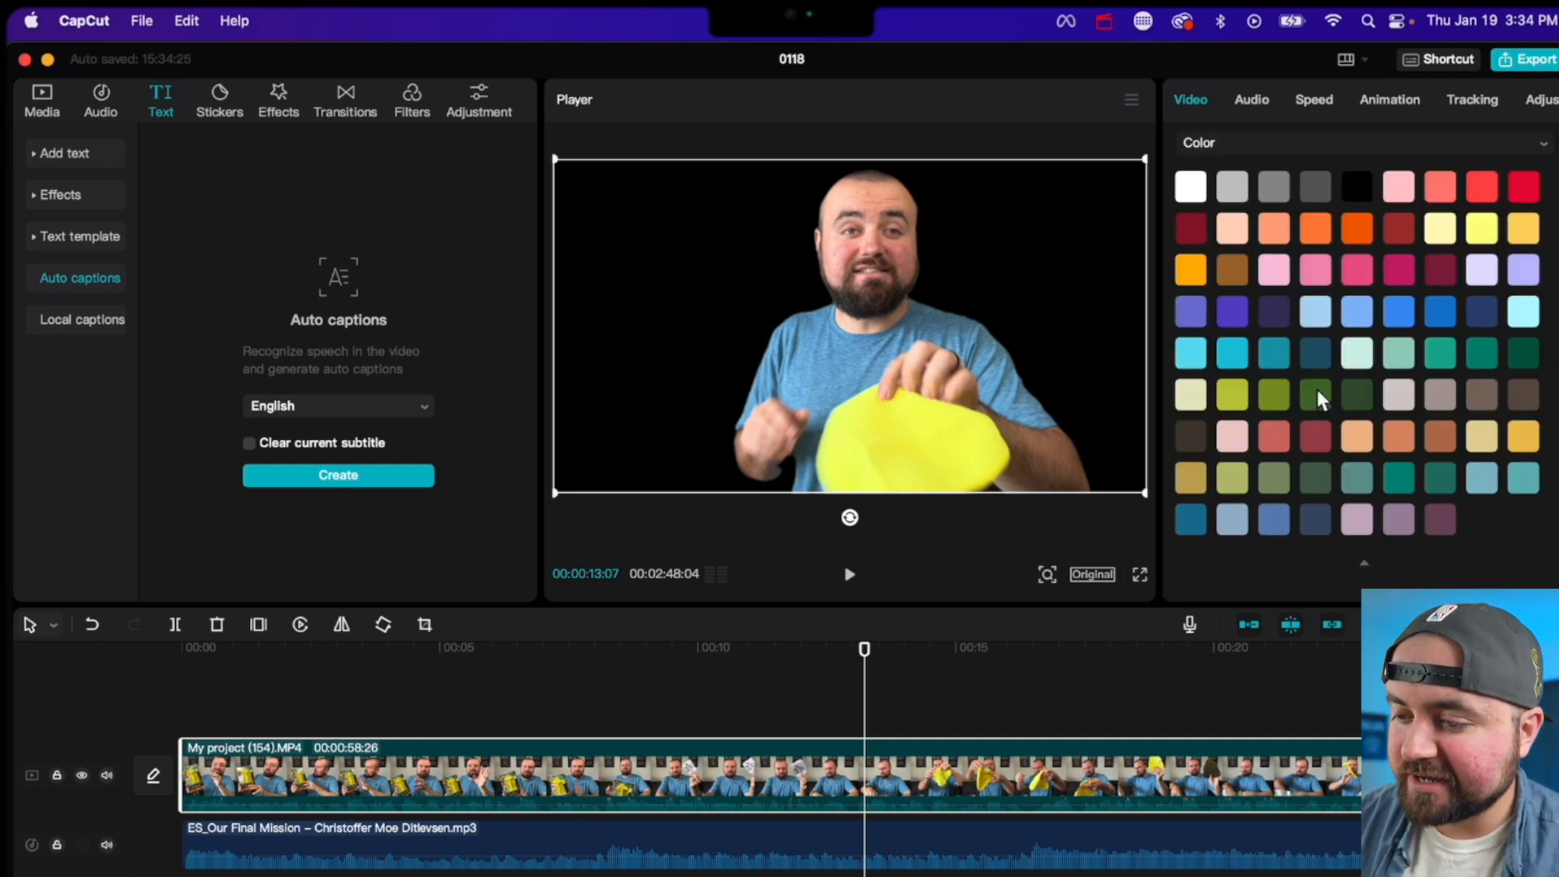
pyautogui.click(1190, 270)
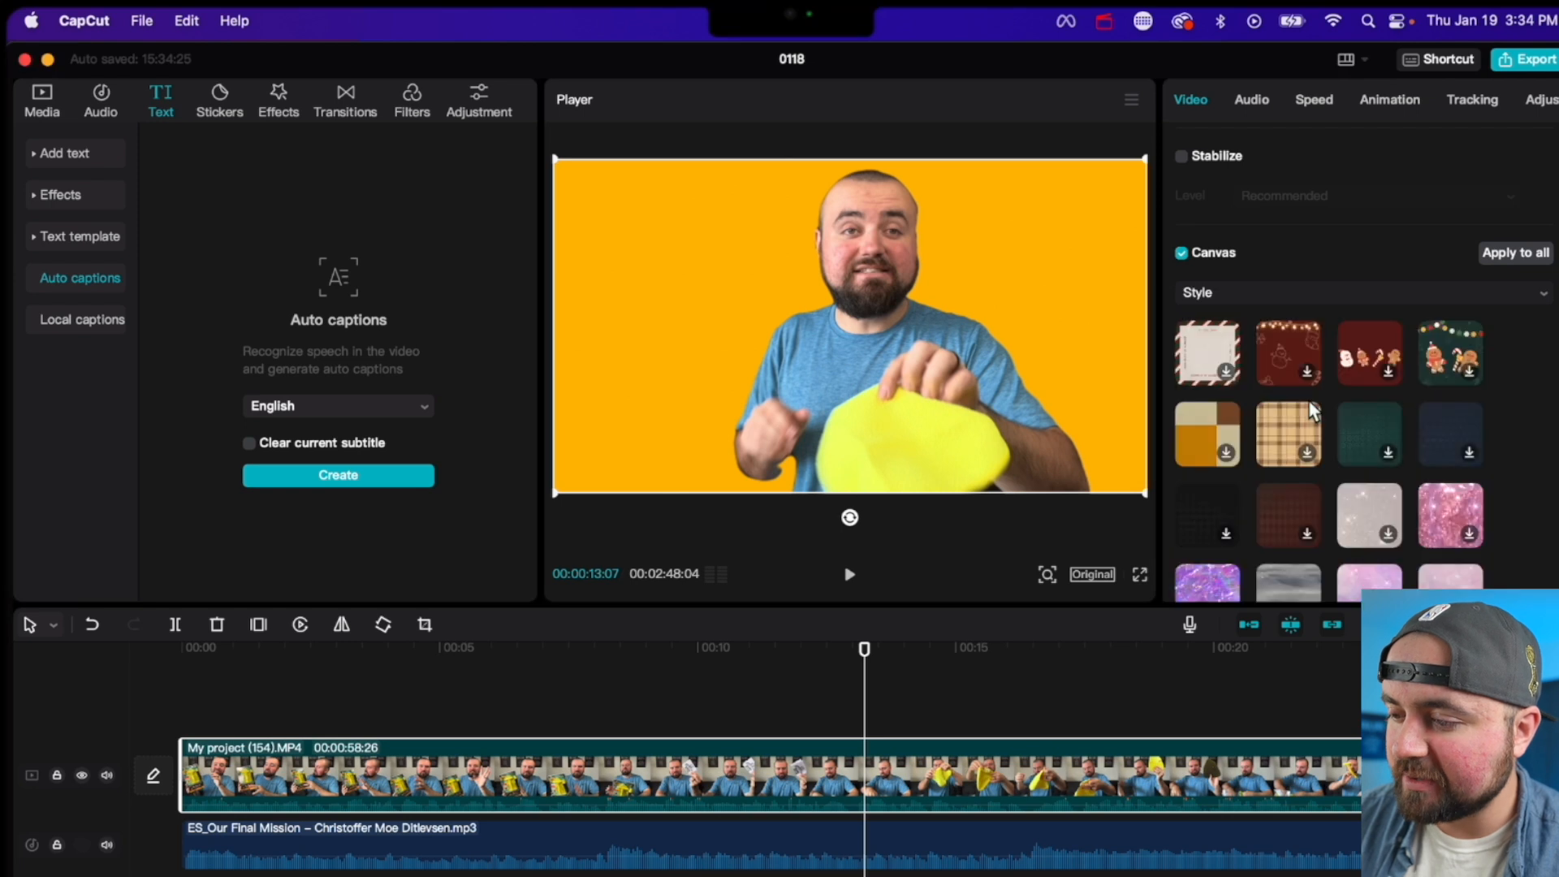
# Try a patterned Style canvas background, then bring the imported media back into view.
pyautogui.scroll(-3)
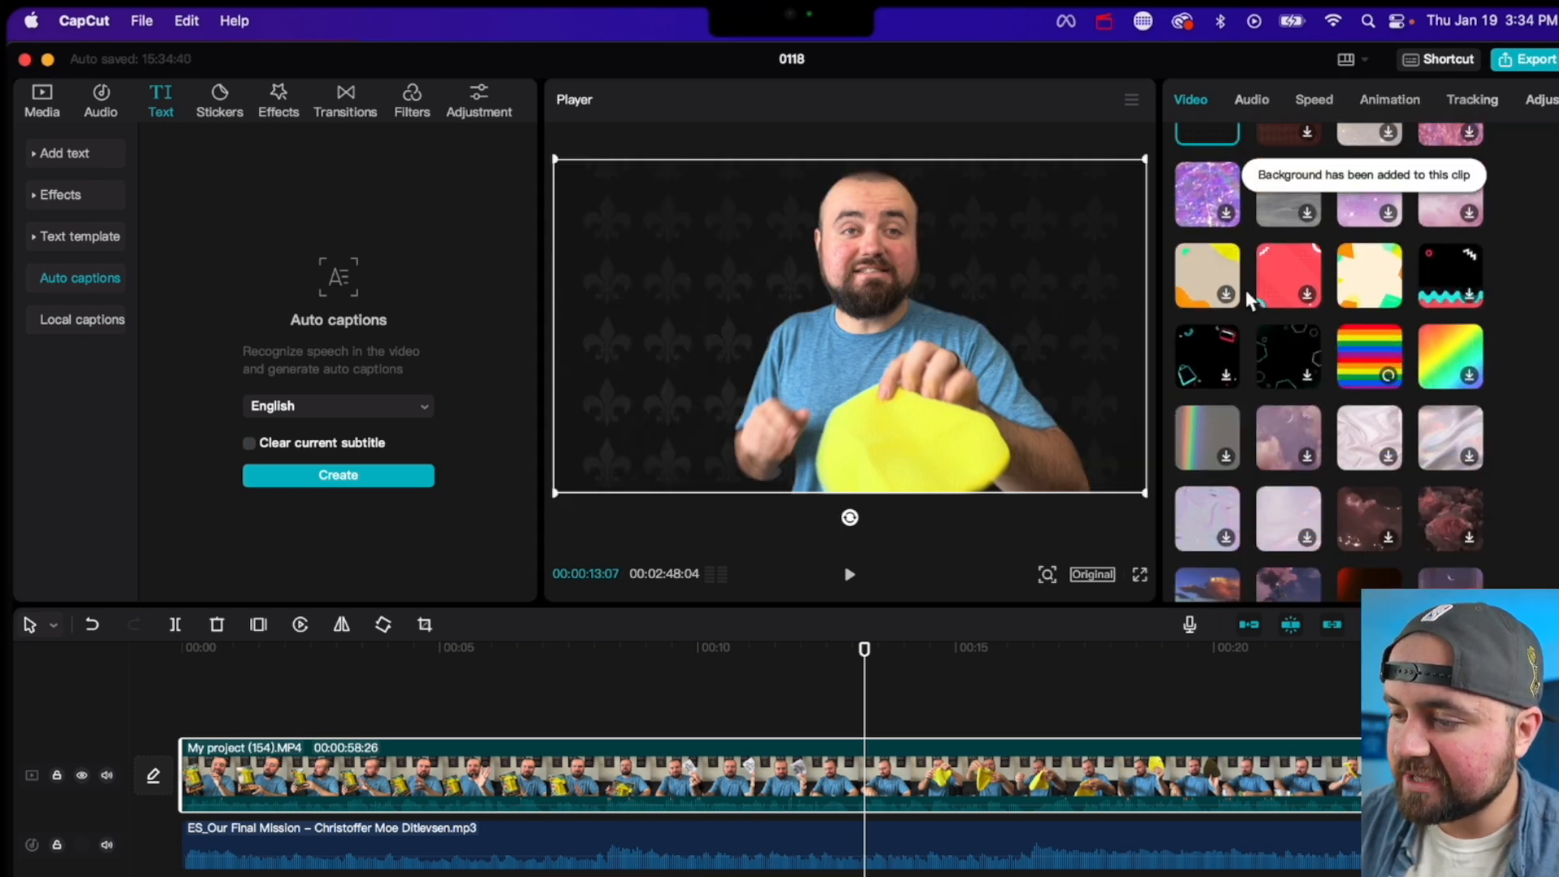
pyautogui.click(1206, 275)
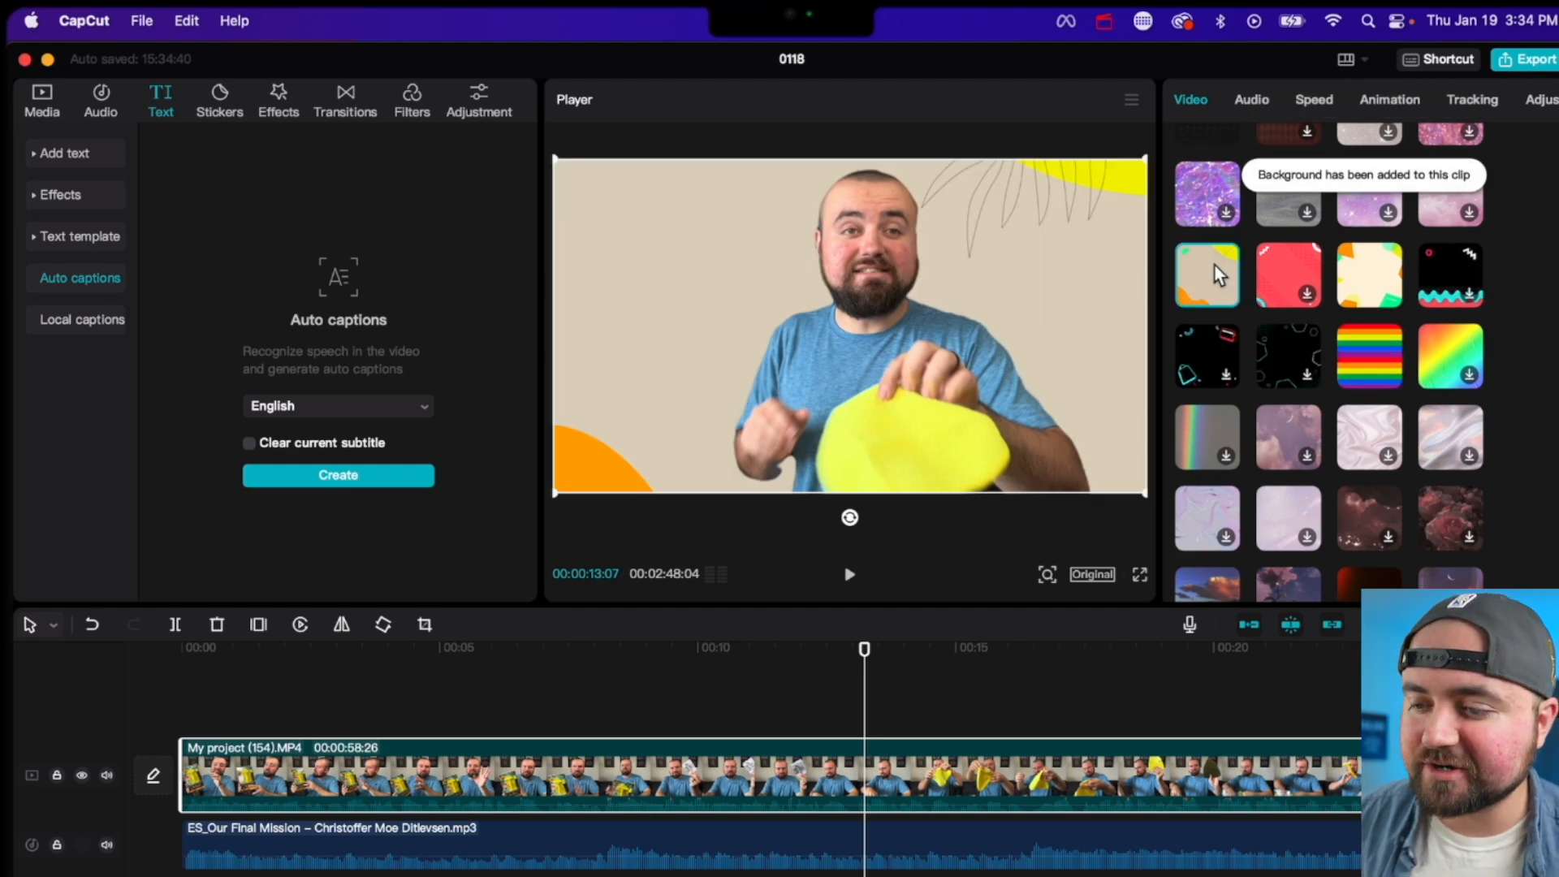
pyautogui.click(41, 99)
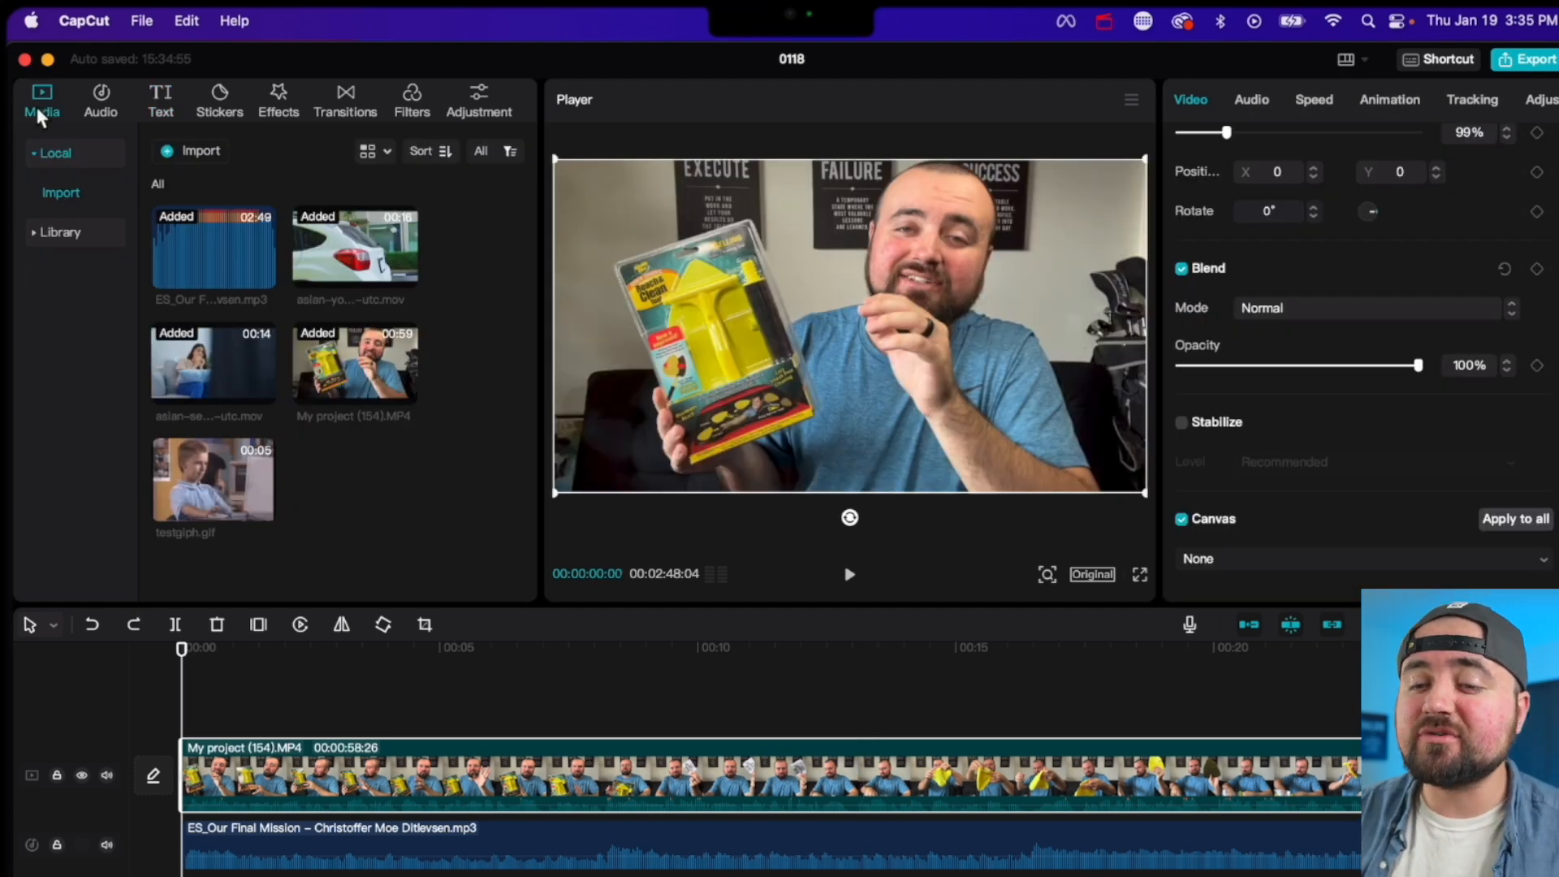
# Browse the Trending list in CapCut's built-in Music library.
pyautogui.click(99, 98)
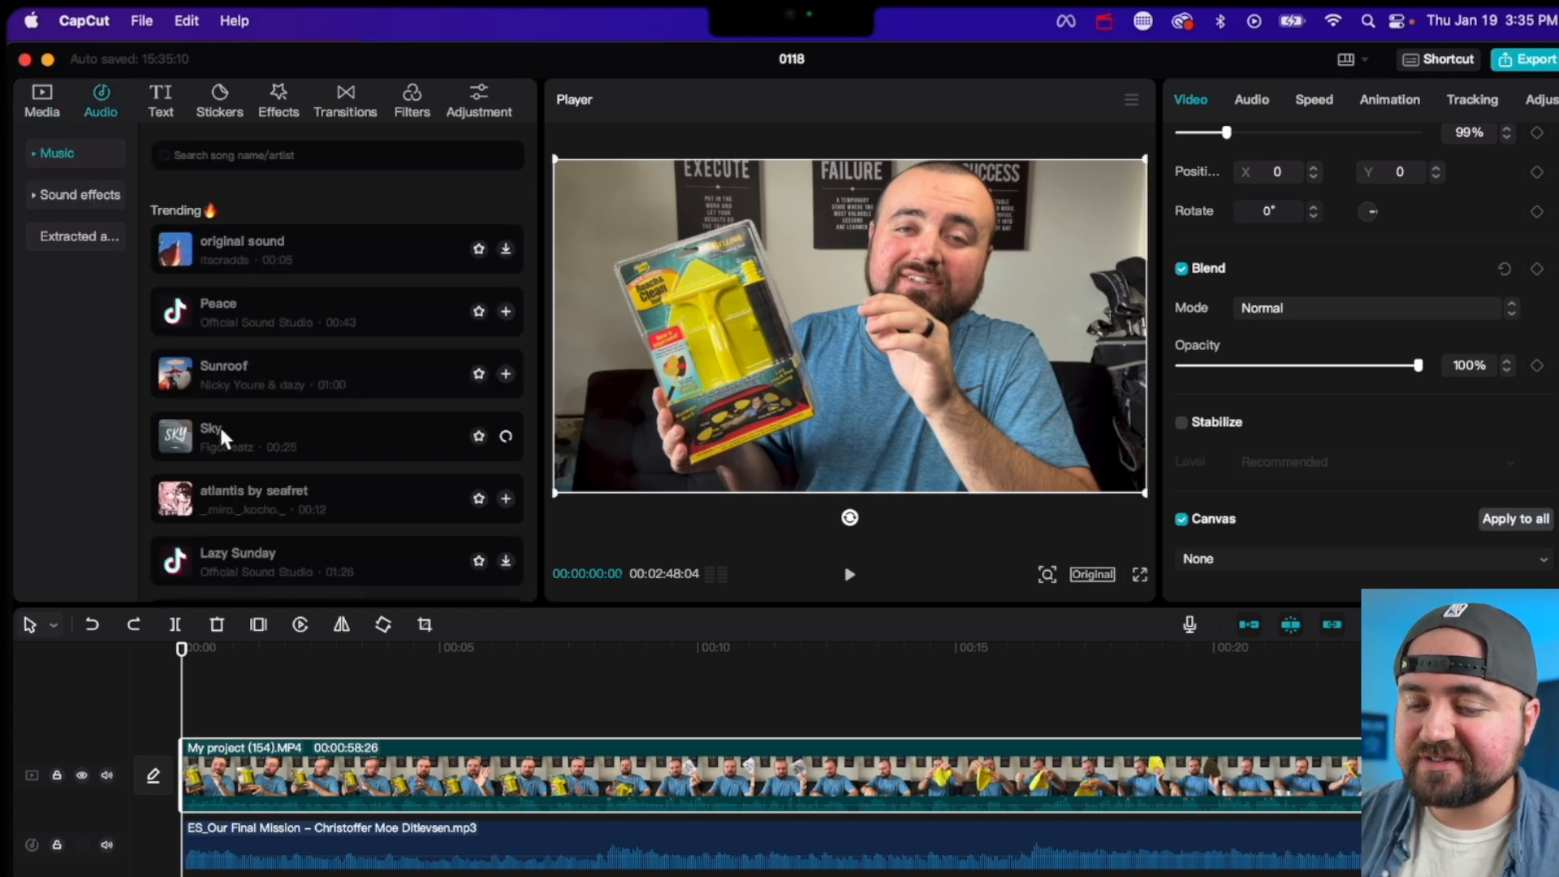
pyautogui.scroll(3)
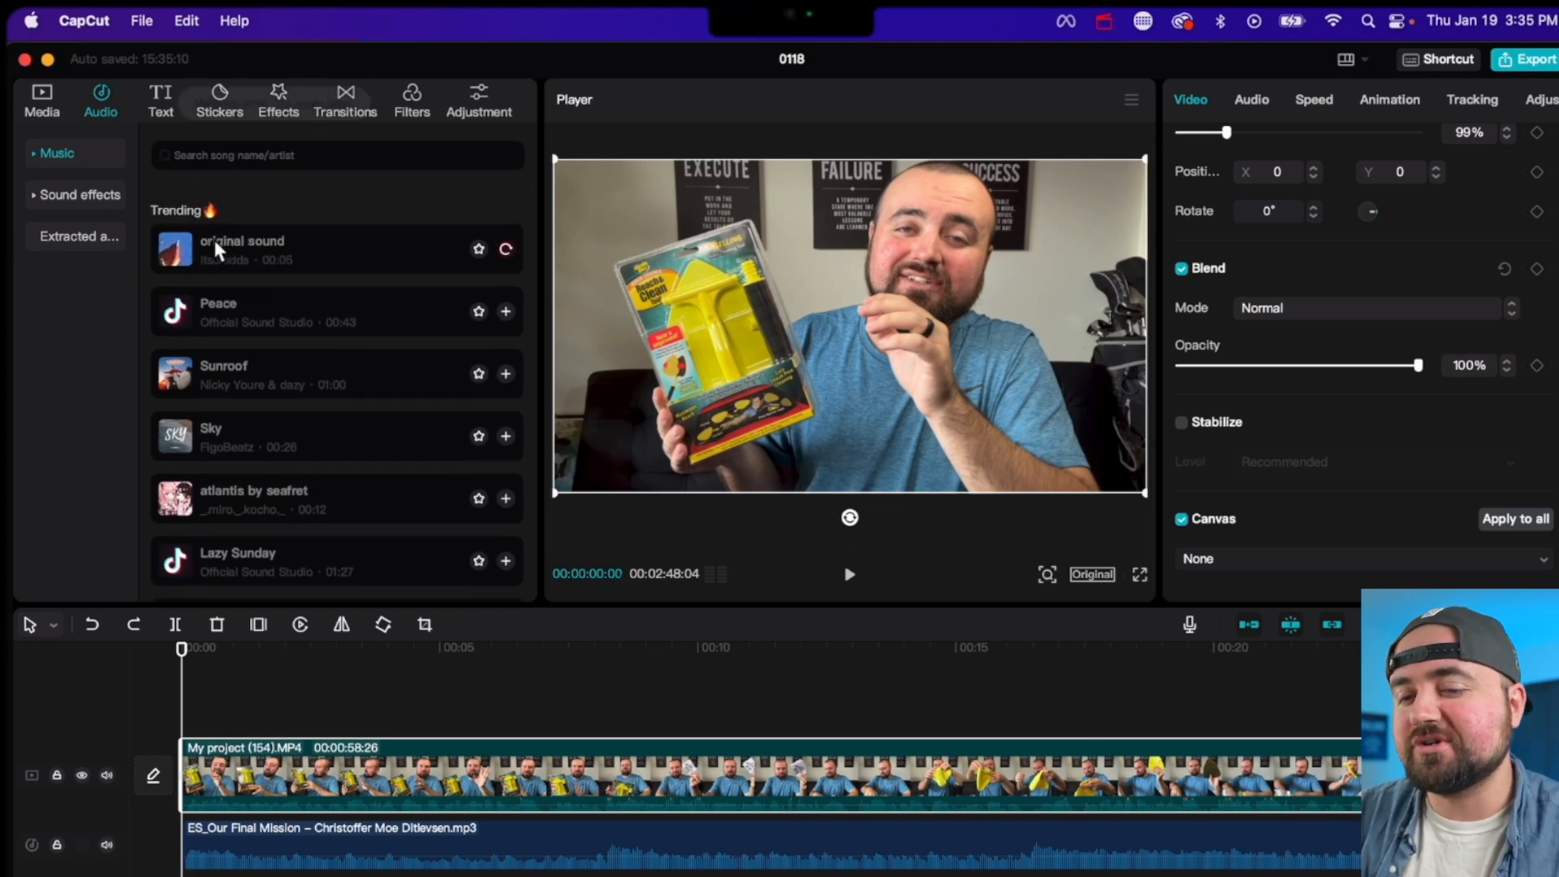
pyautogui.scroll(-3)
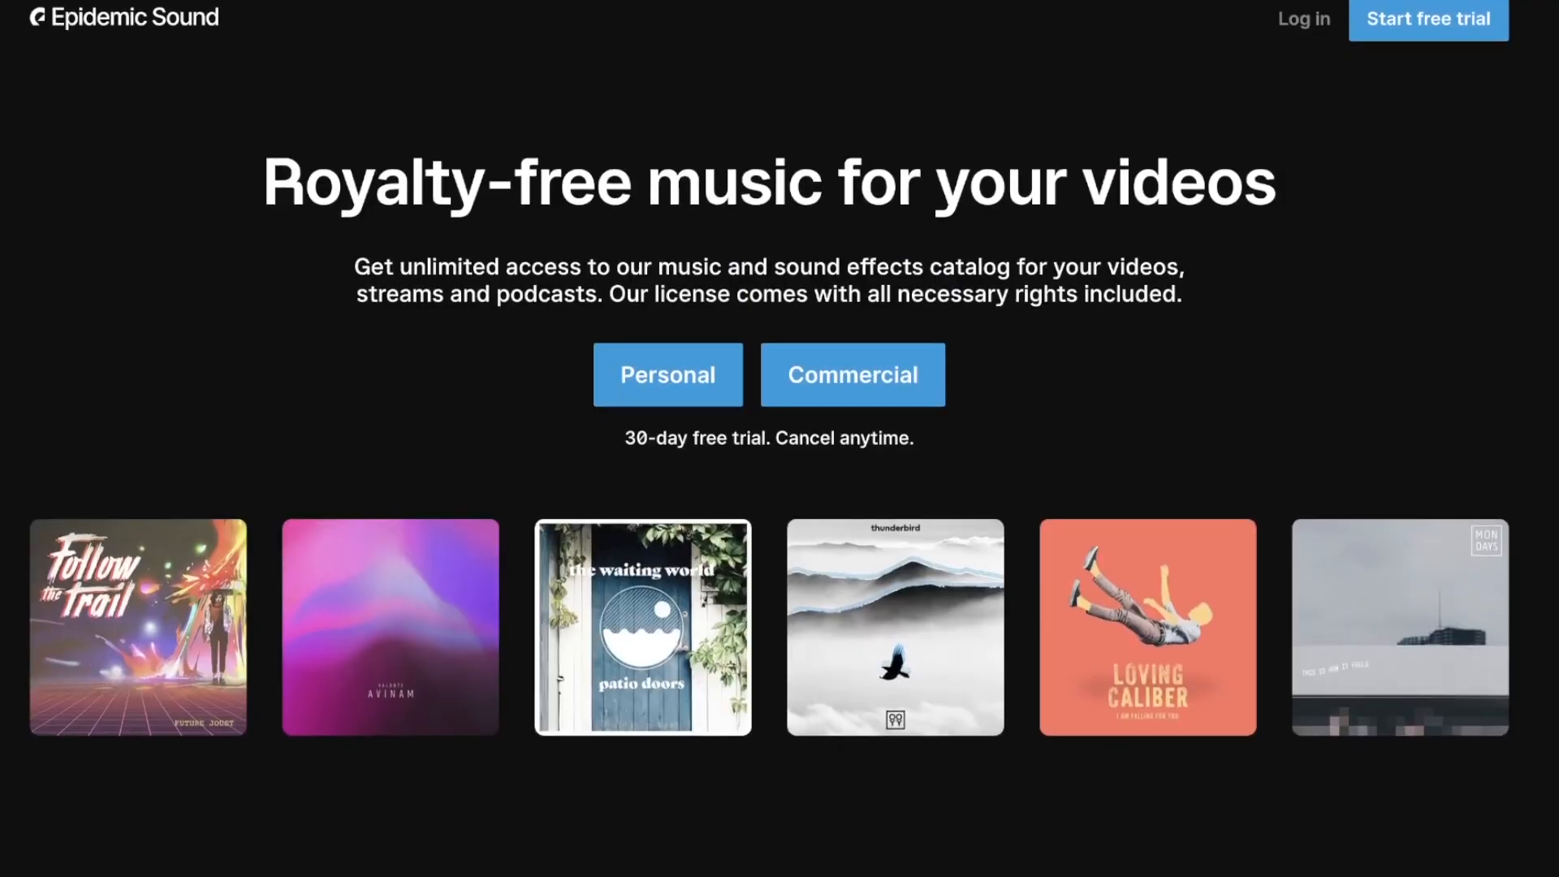
pyautogui.scroll(-3)
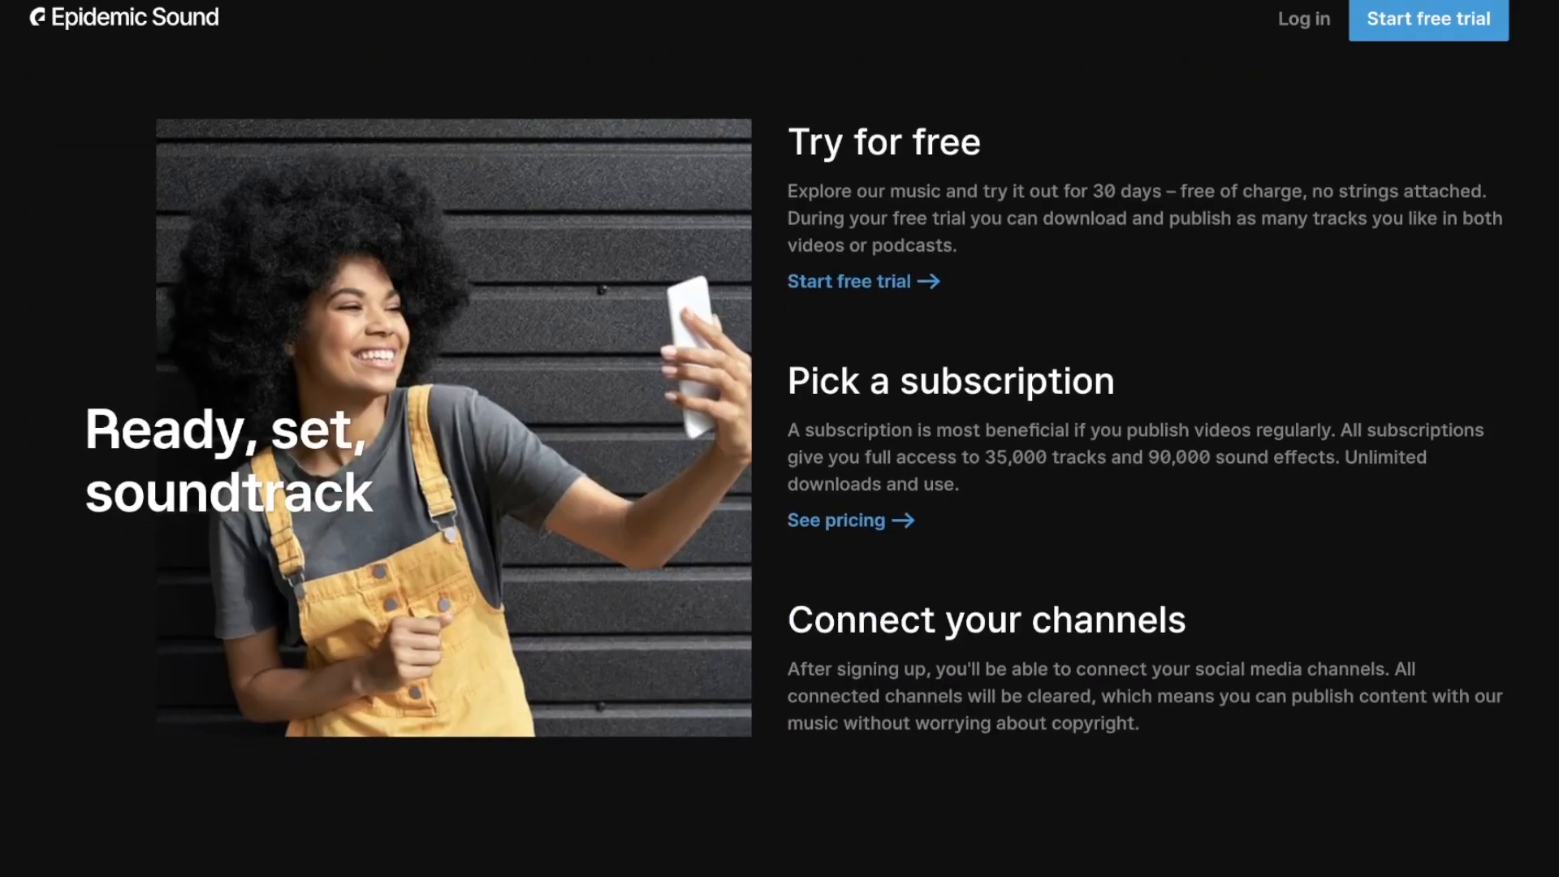
pyautogui.scroll(3)
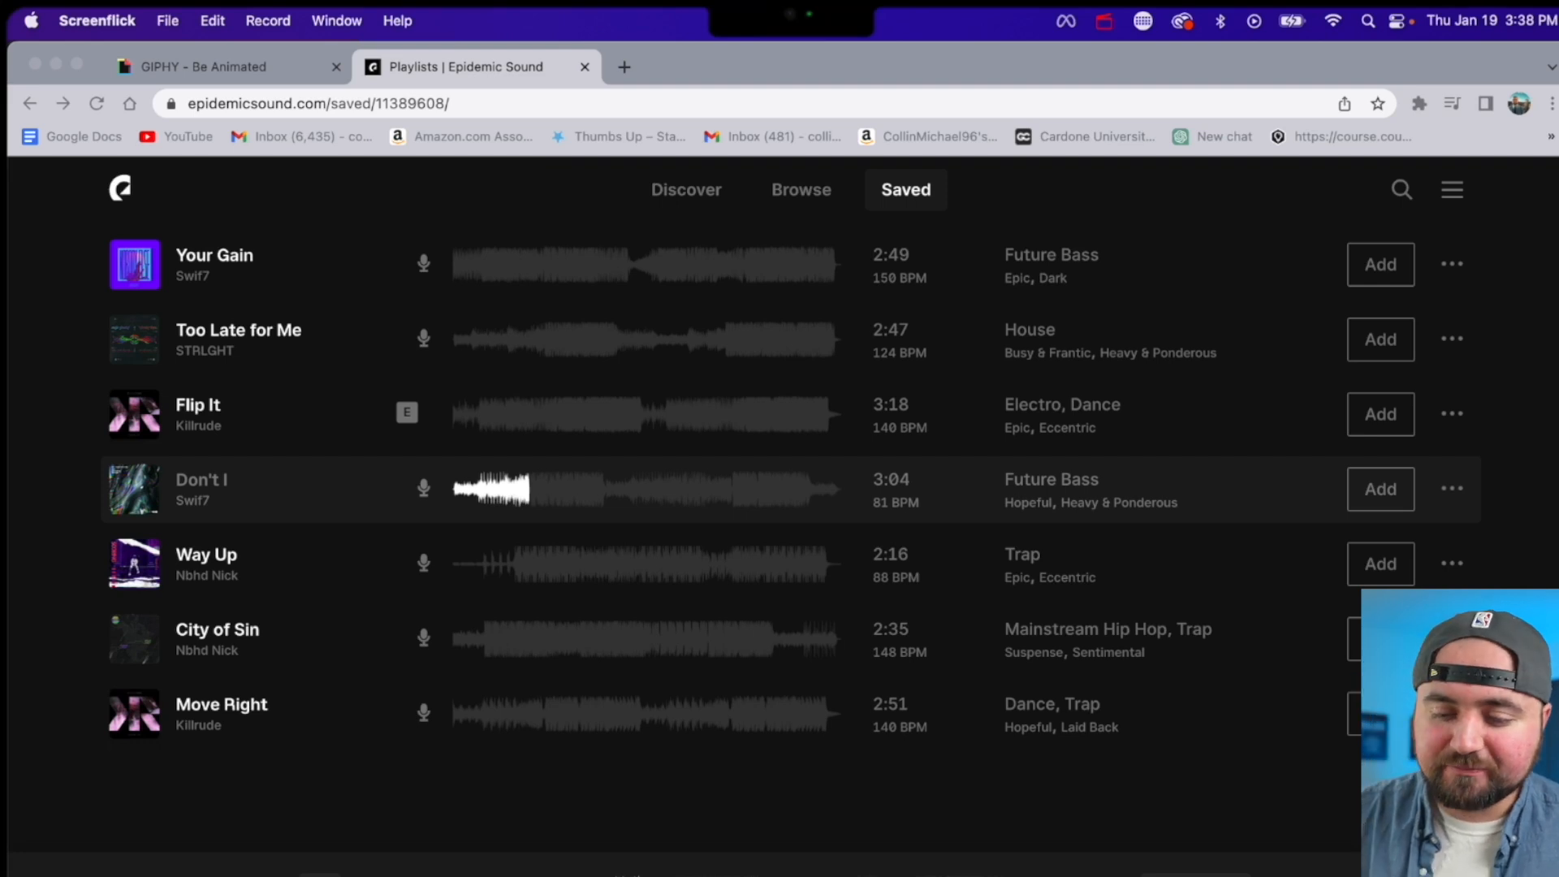
# Preview Don't I, open its track page, and find similar music.
pyautogui.click(133, 488)
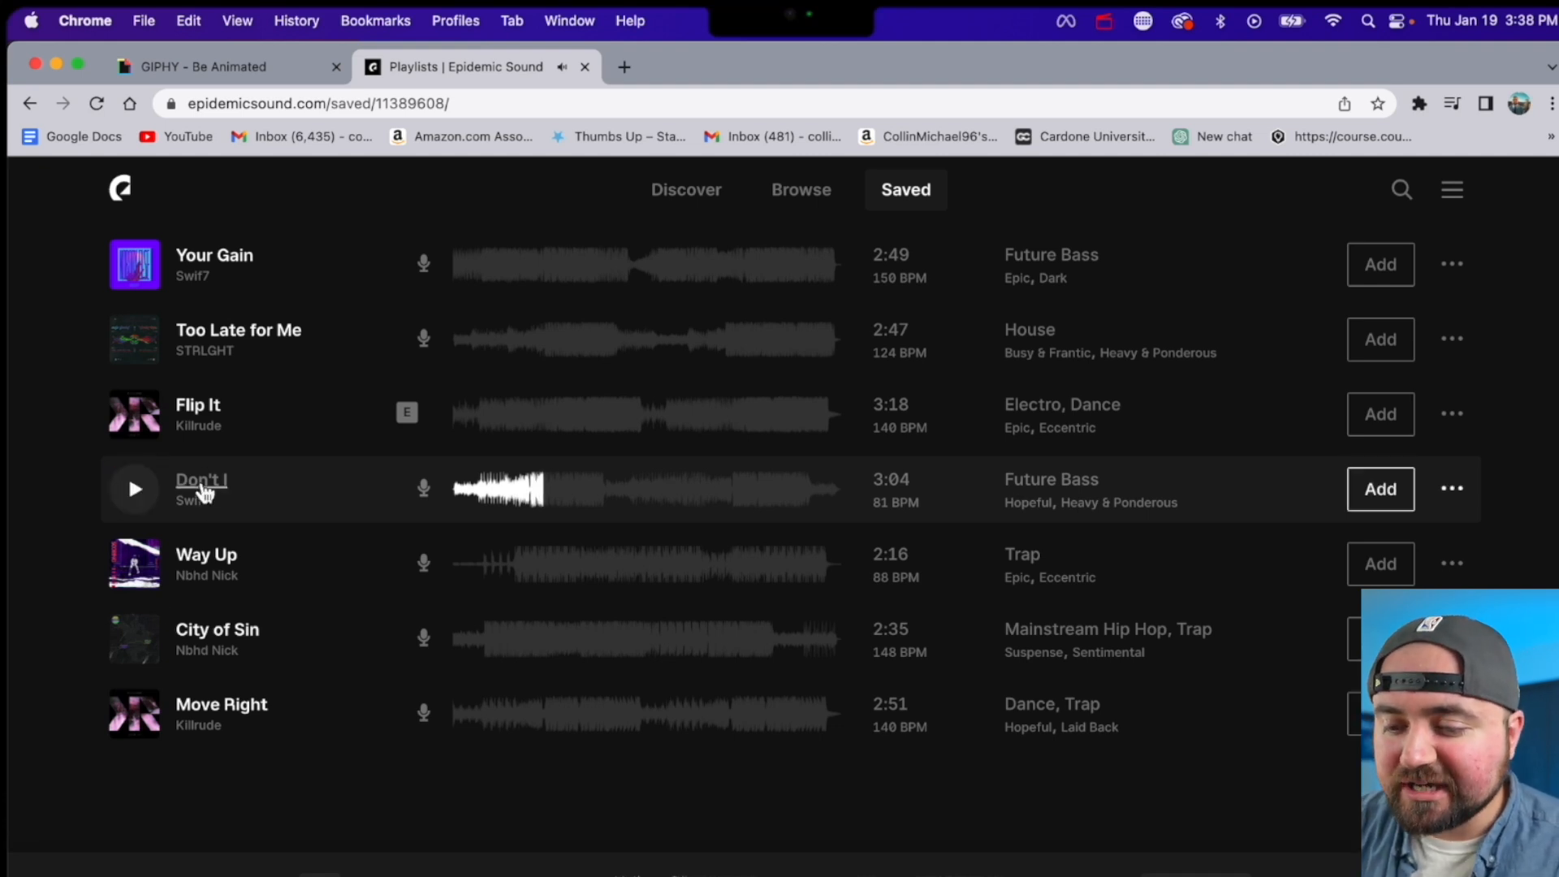
pyautogui.click(201, 480)
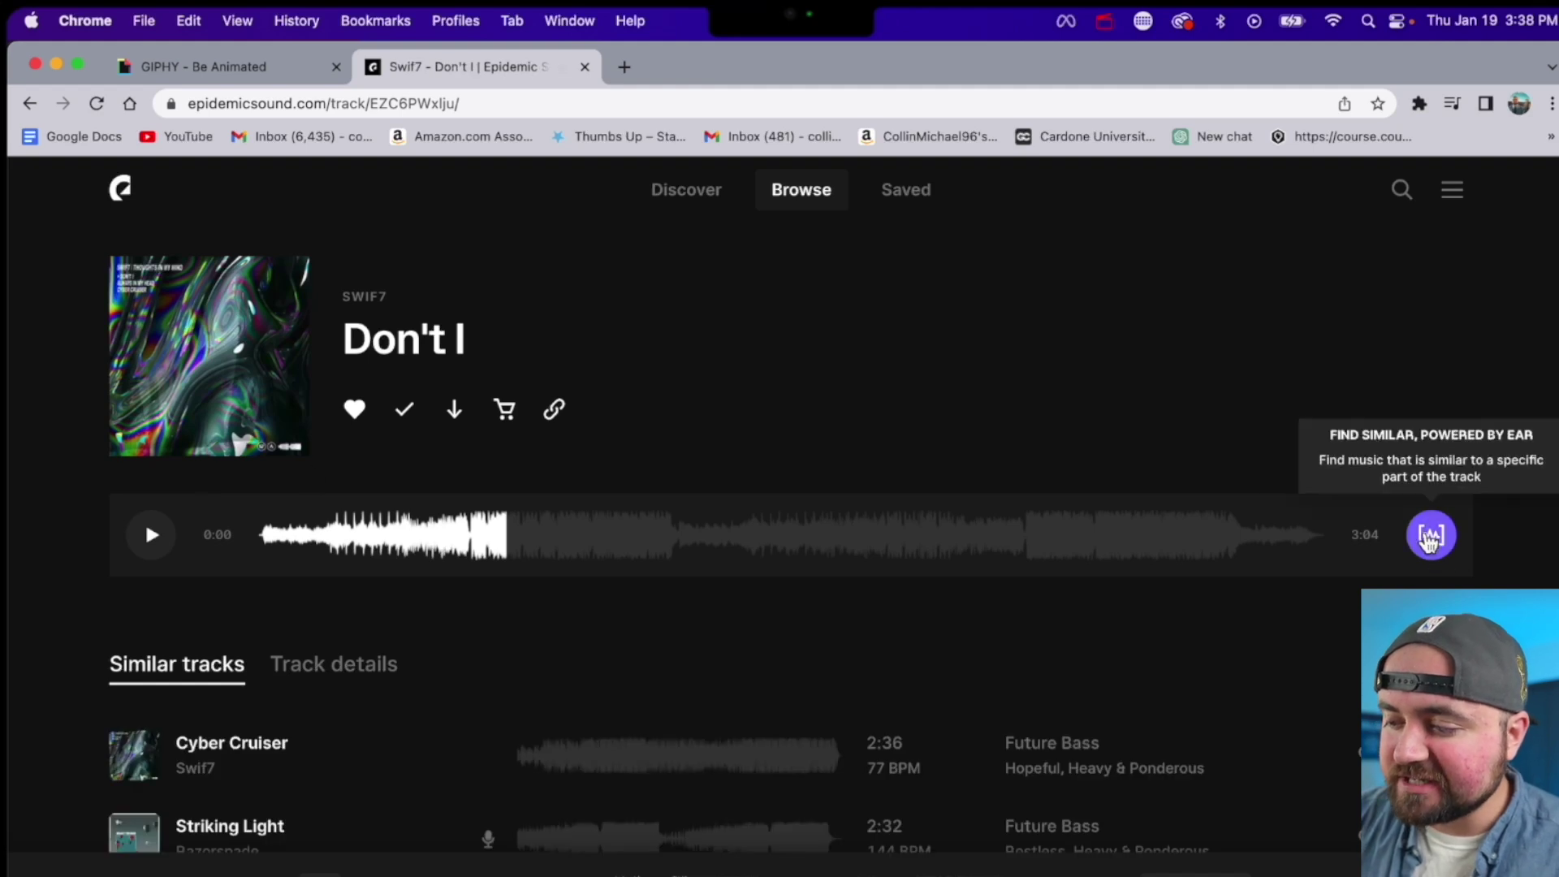
pyautogui.click(1430, 535)
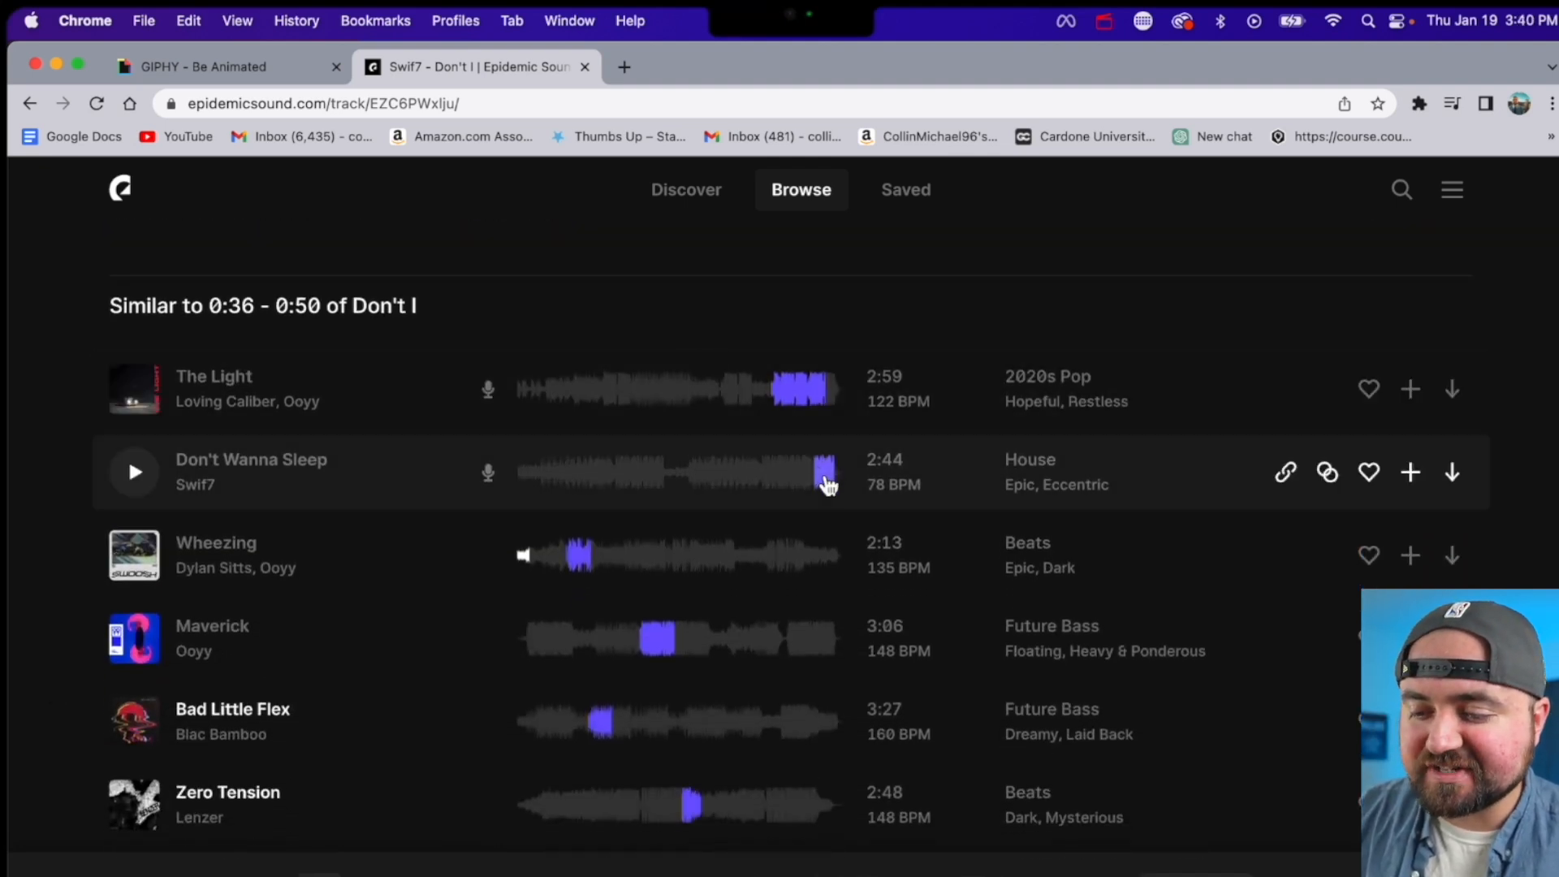
# Preview the Maverick track from the similar-tracks results.
pyautogui.scroll(-3)
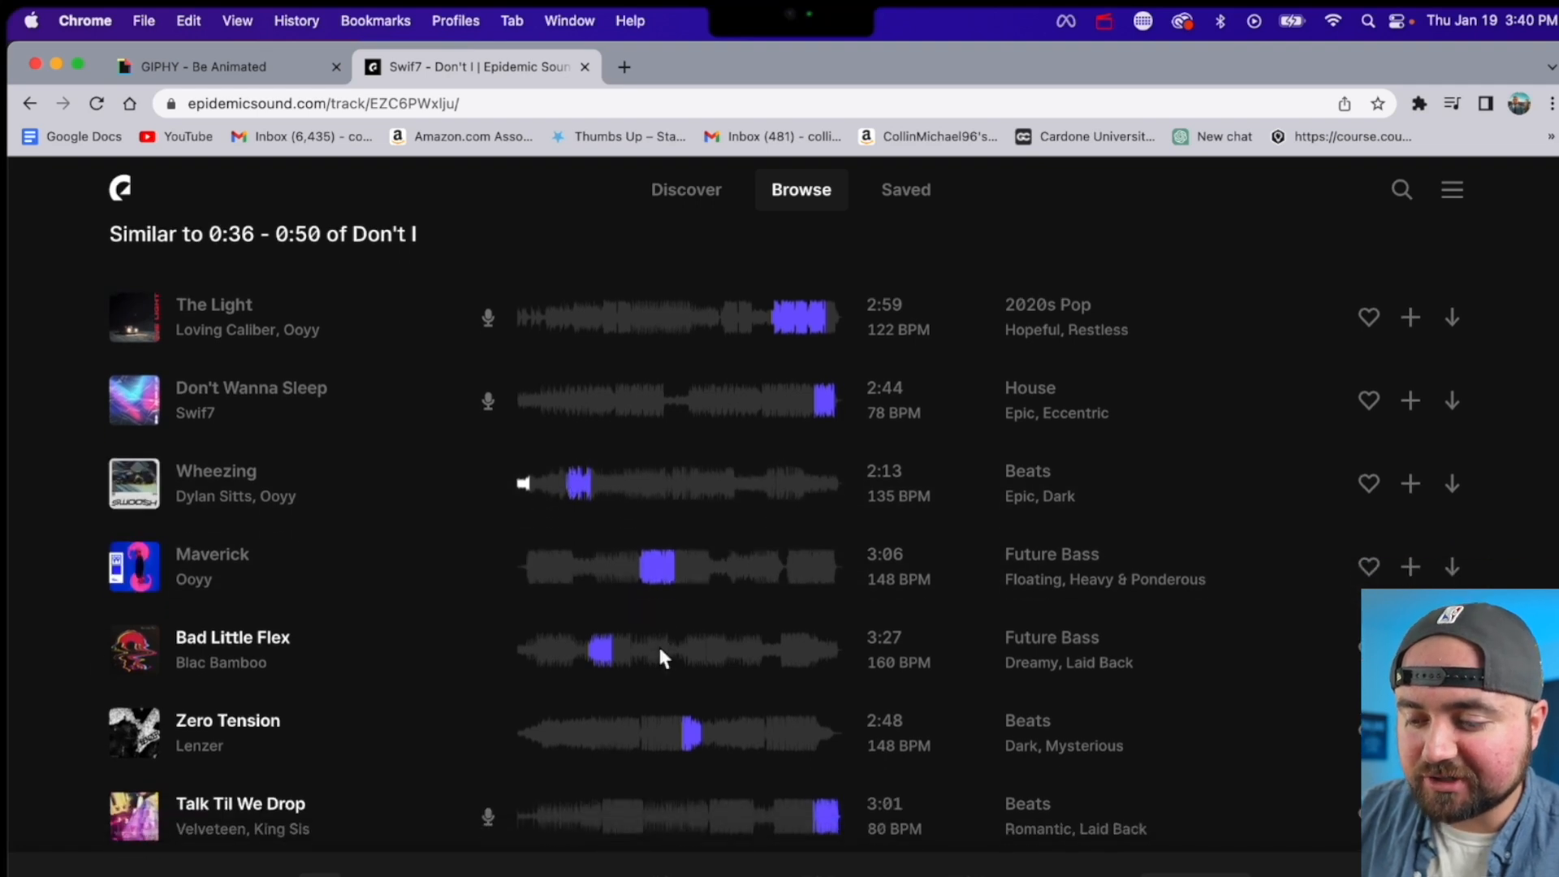
pyautogui.scroll(-3)
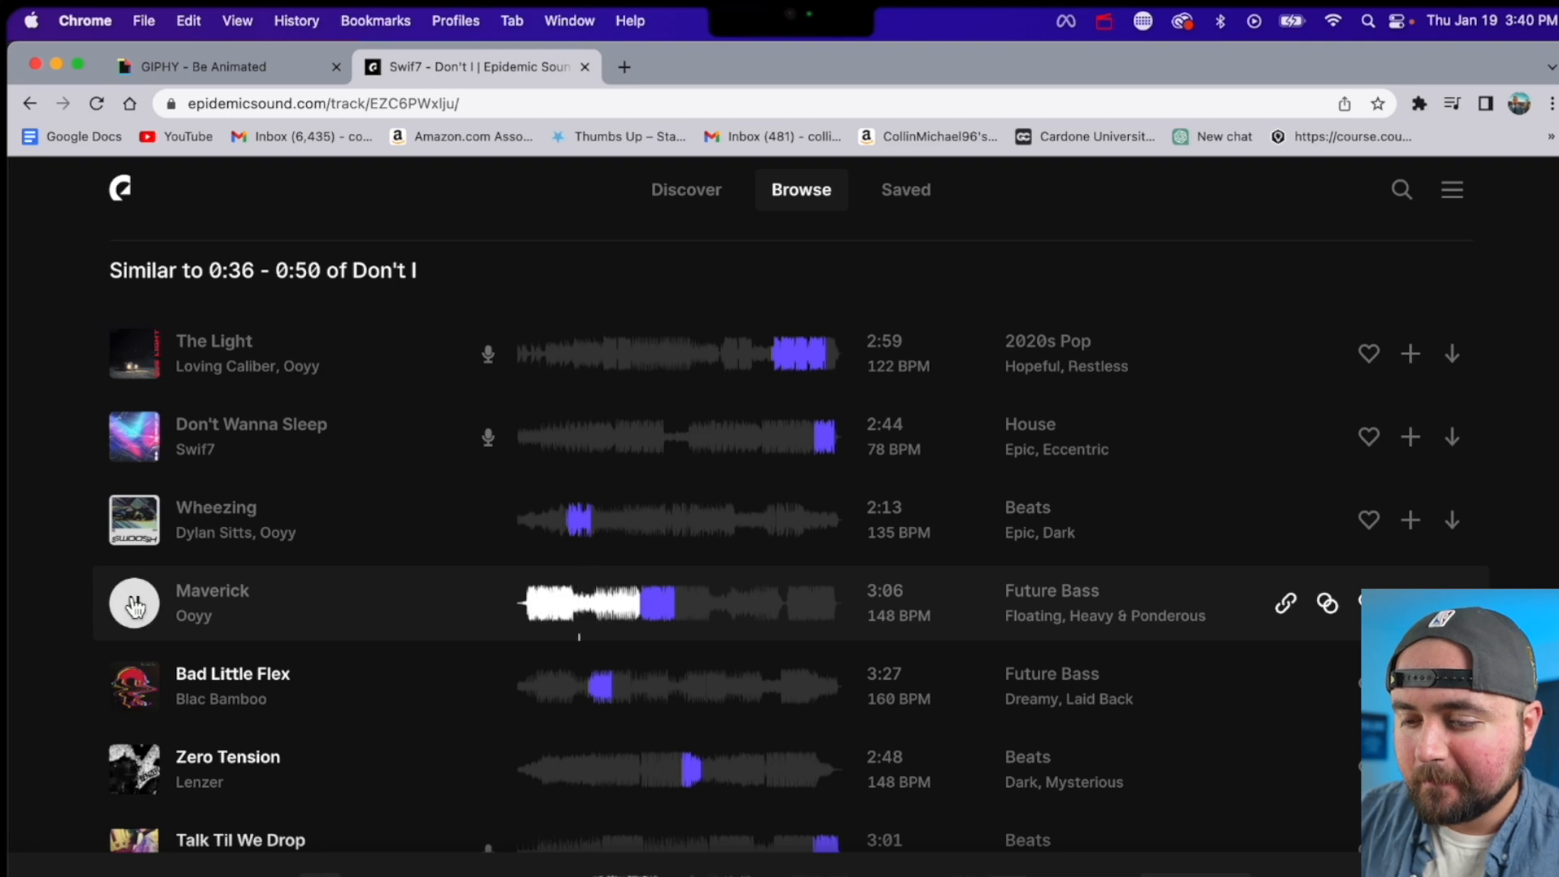
pyautogui.click(134, 604)
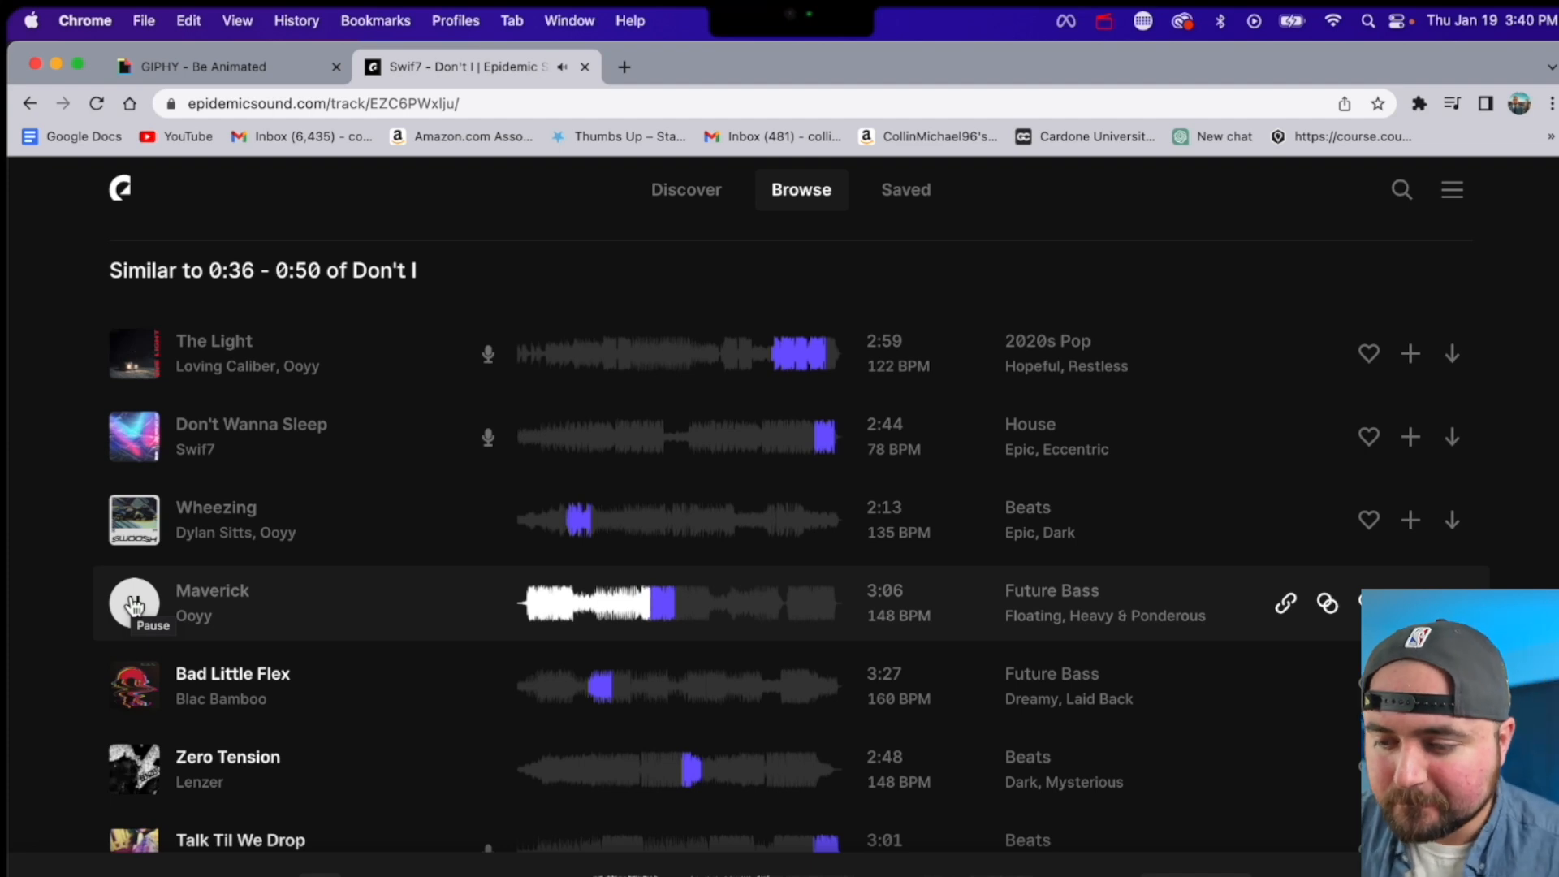
pyautogui.click(133, 603)
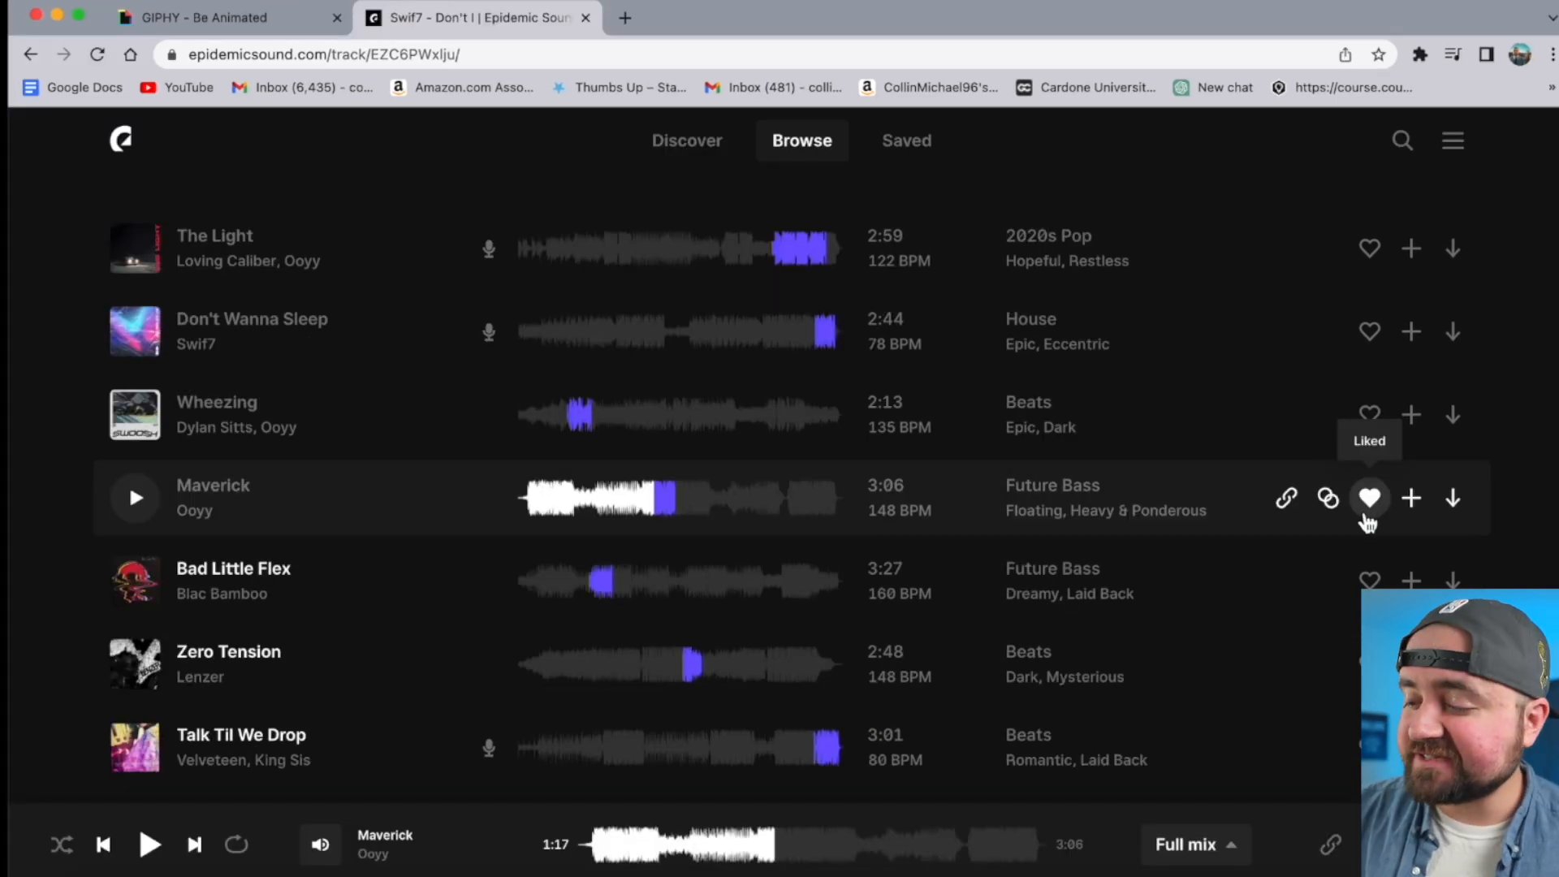
# Download Maverick by Ooyy with Stems: Full mix and MP3 format.
pyautogui.click(1452, 497)
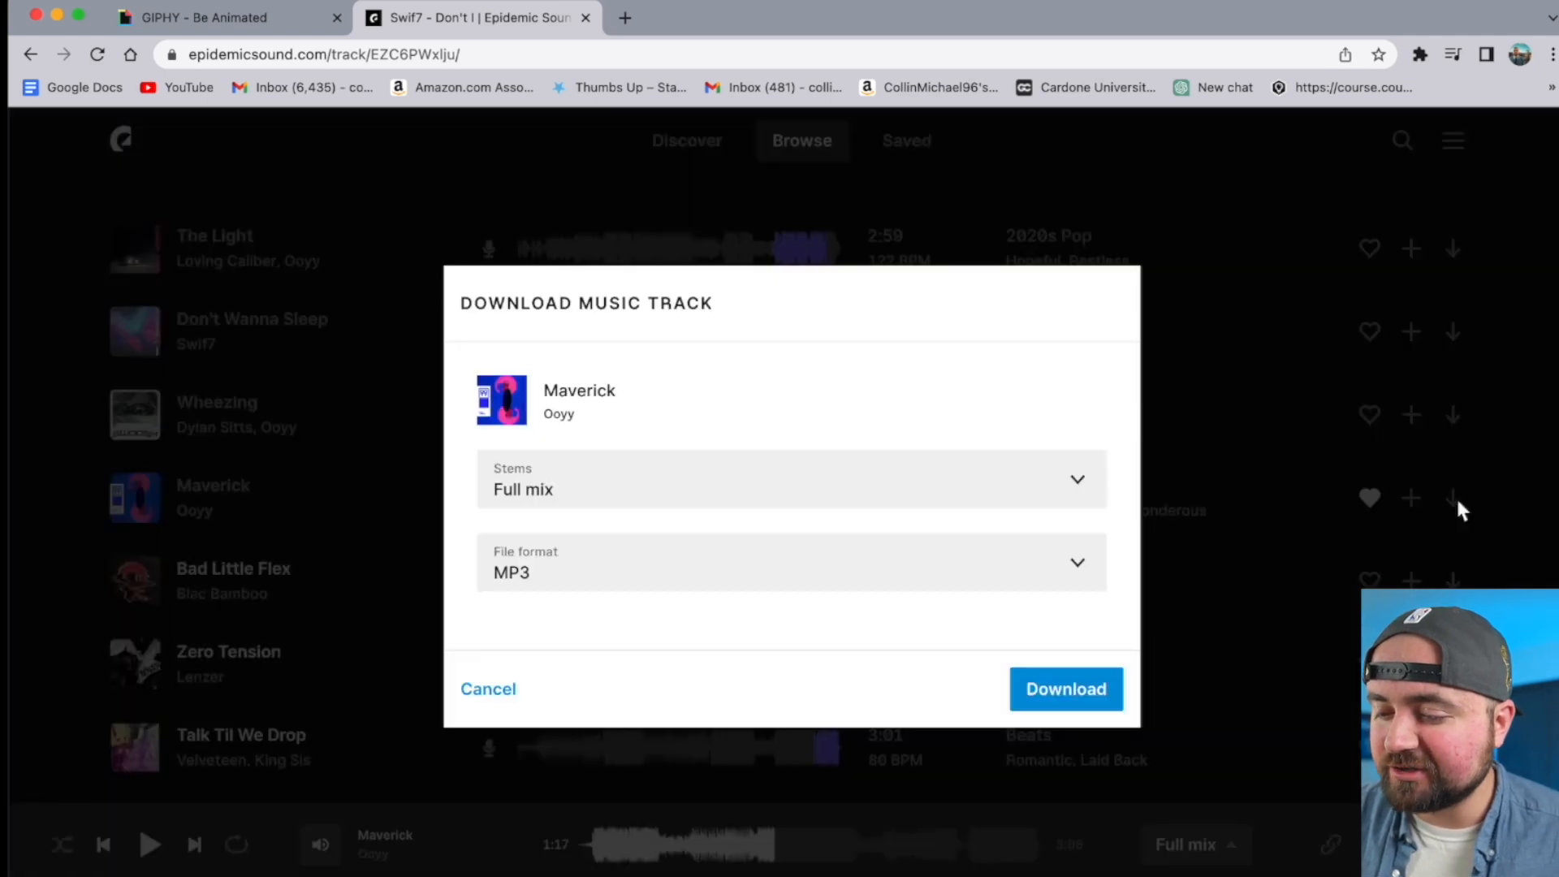
pyautogui.click(1064, 688)
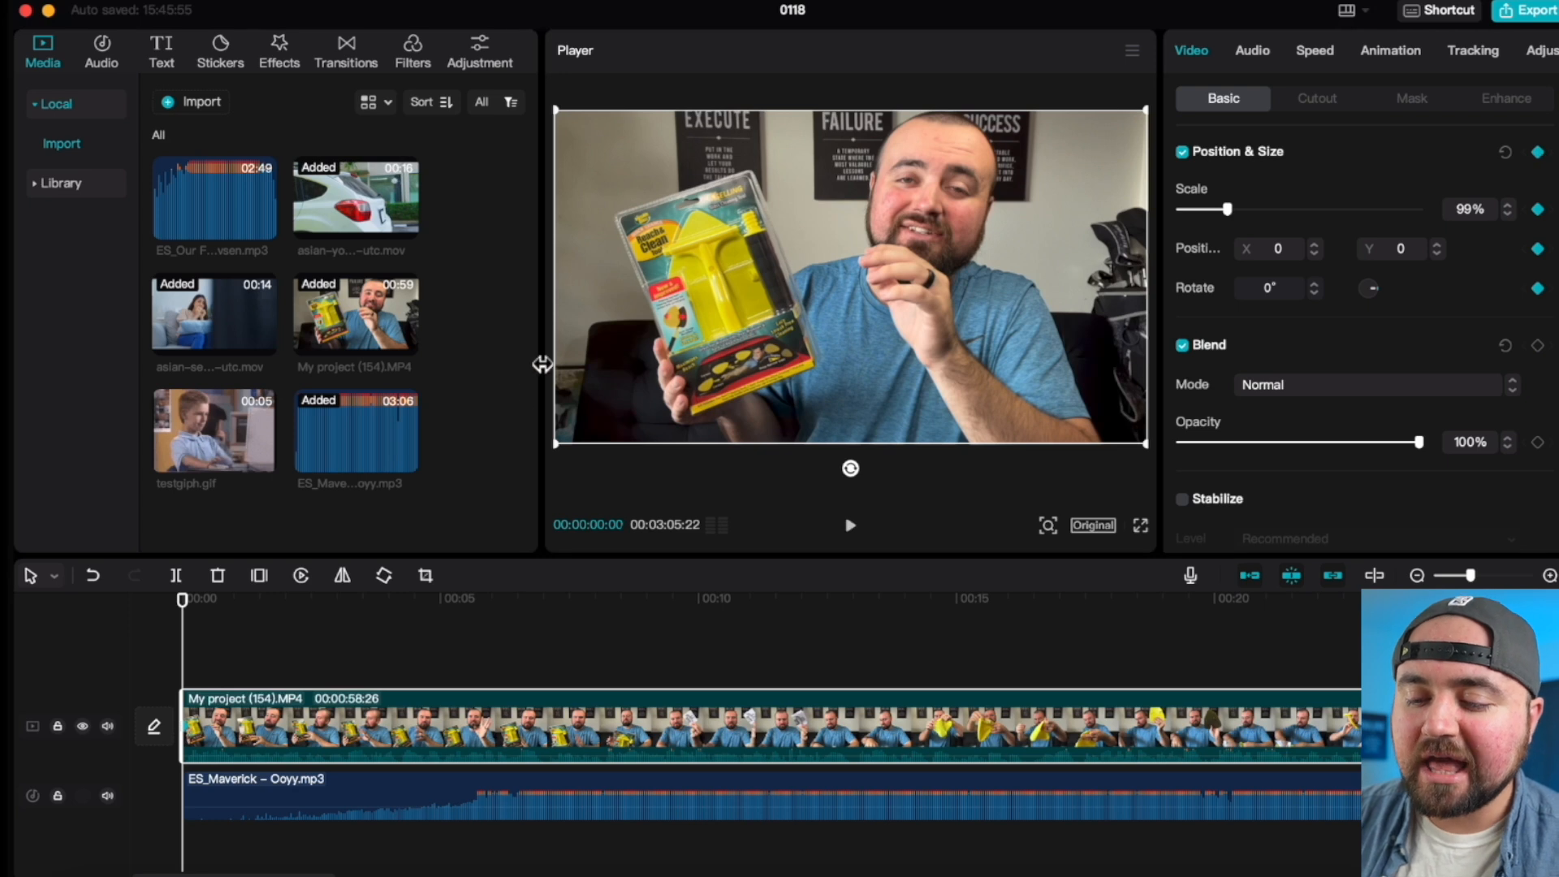
# Add Position & Size keyframes to zoom toward the speaker, previewing from the clip start.
pyautogui.click(222, 599)
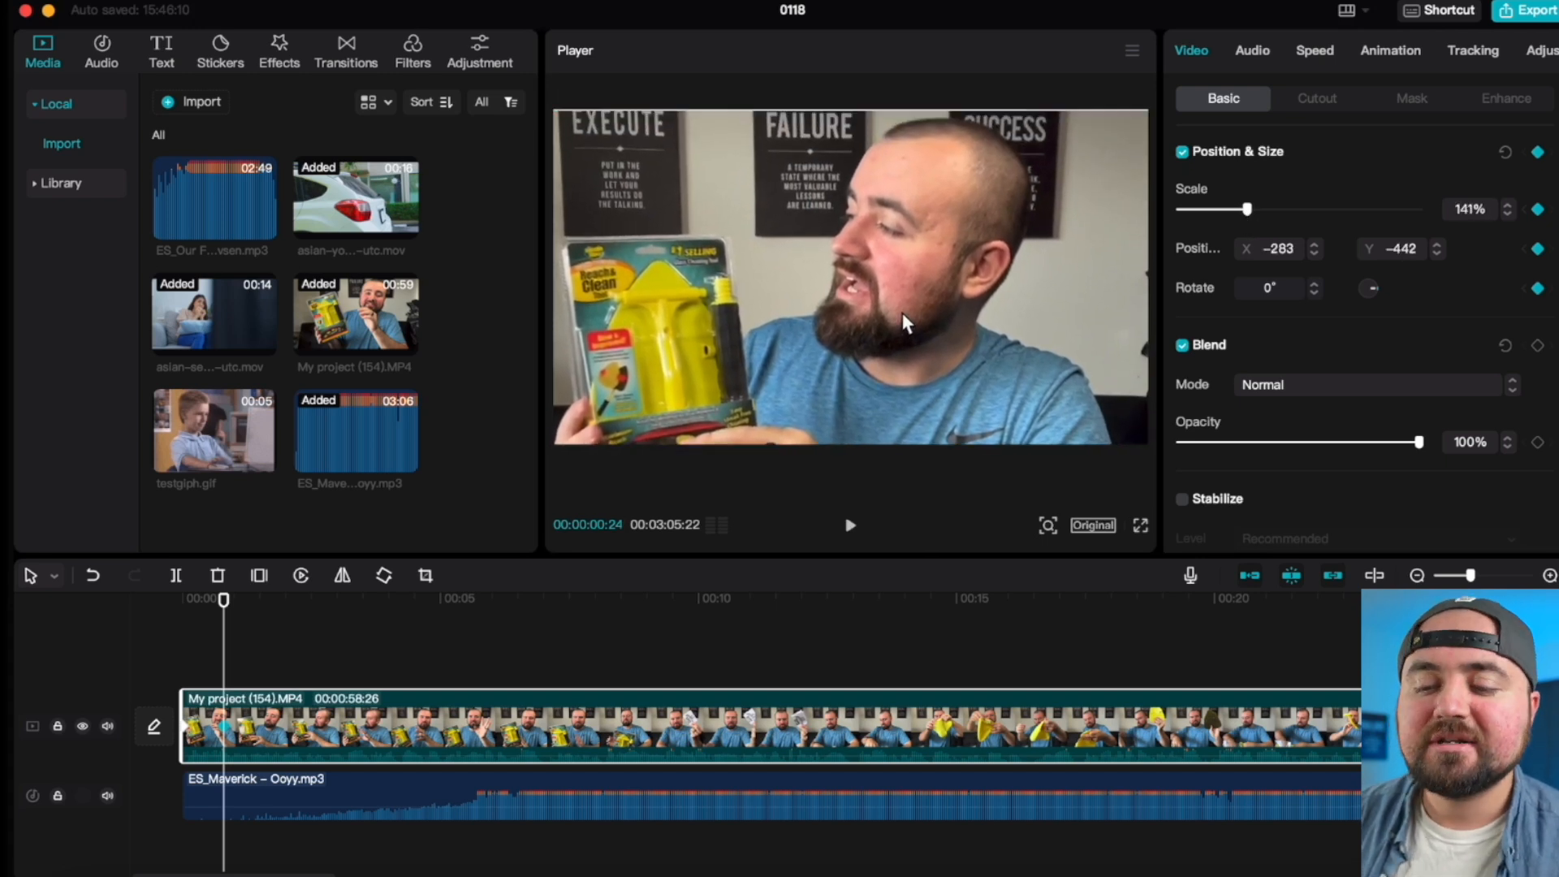
pyautogui.moveTo(15, 761)
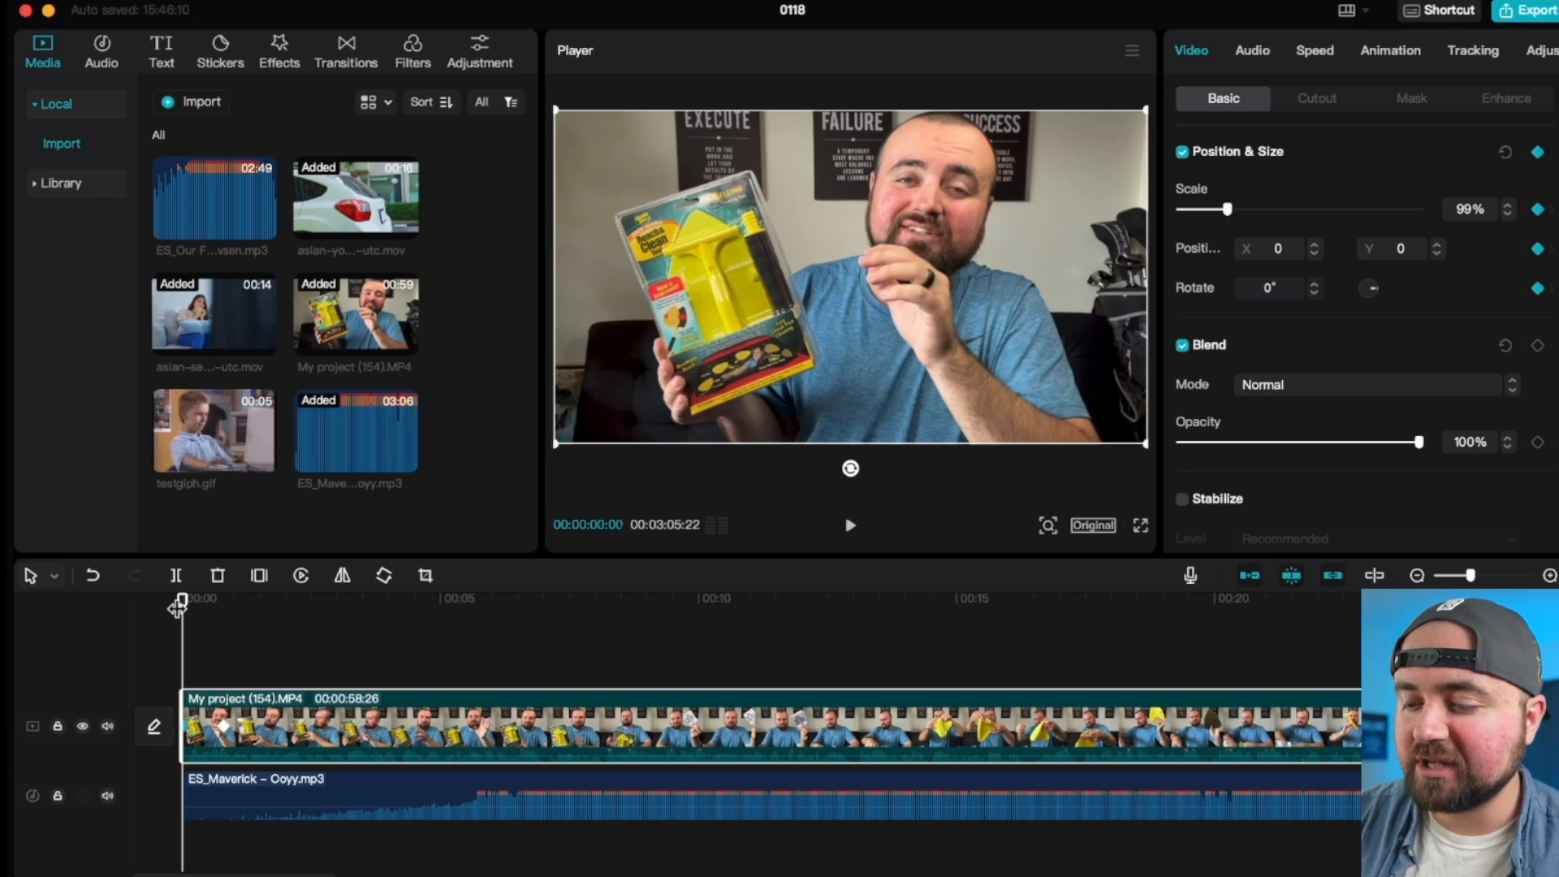
pyautogui.click(849, 525)
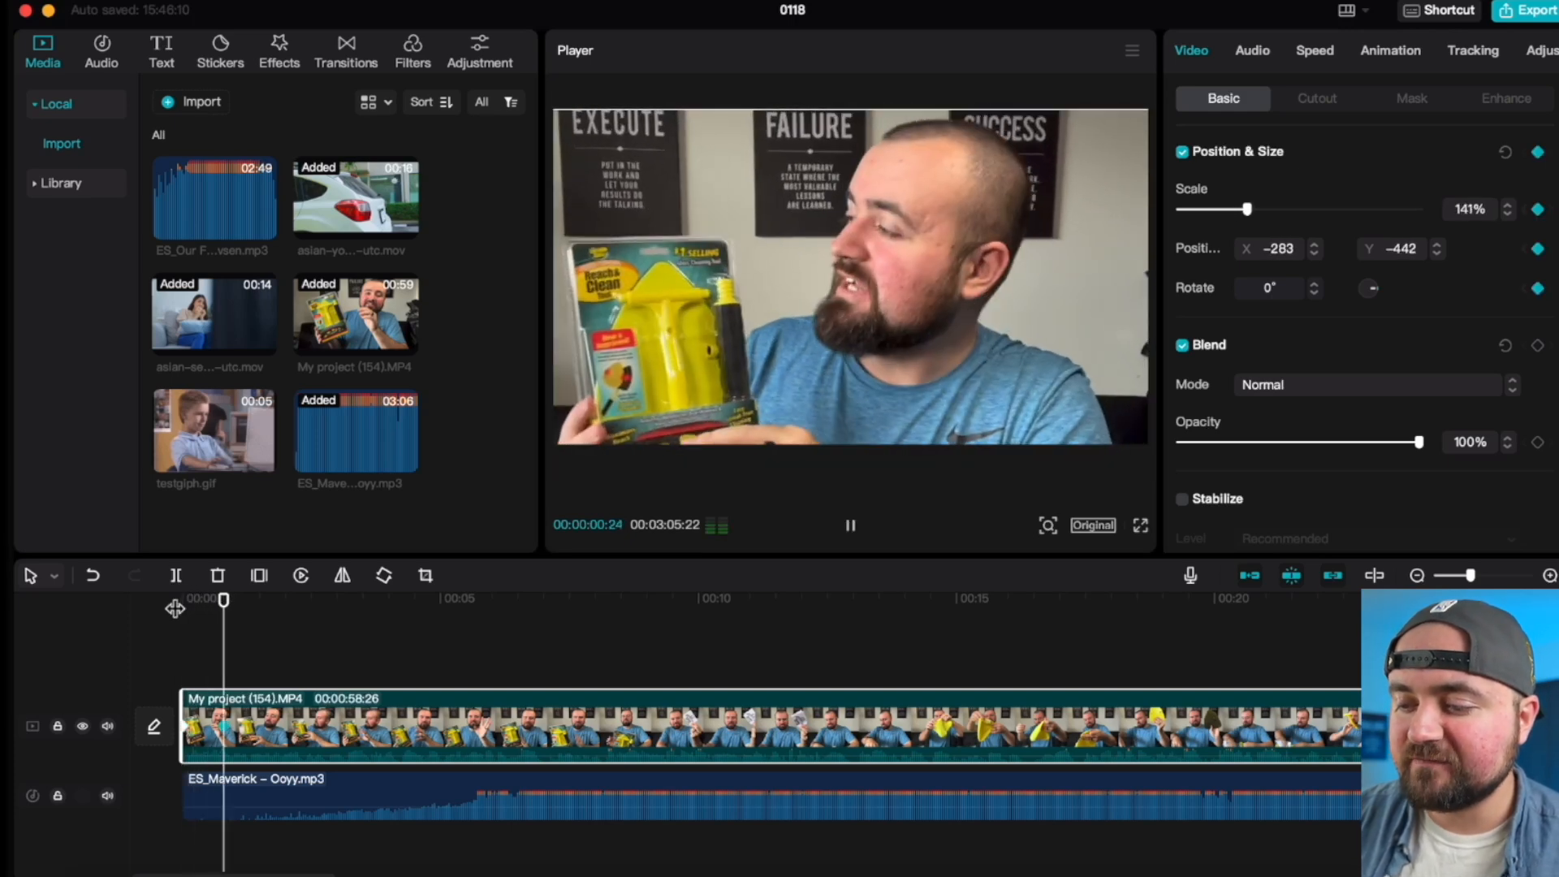
pyautogui.click(850, 525)
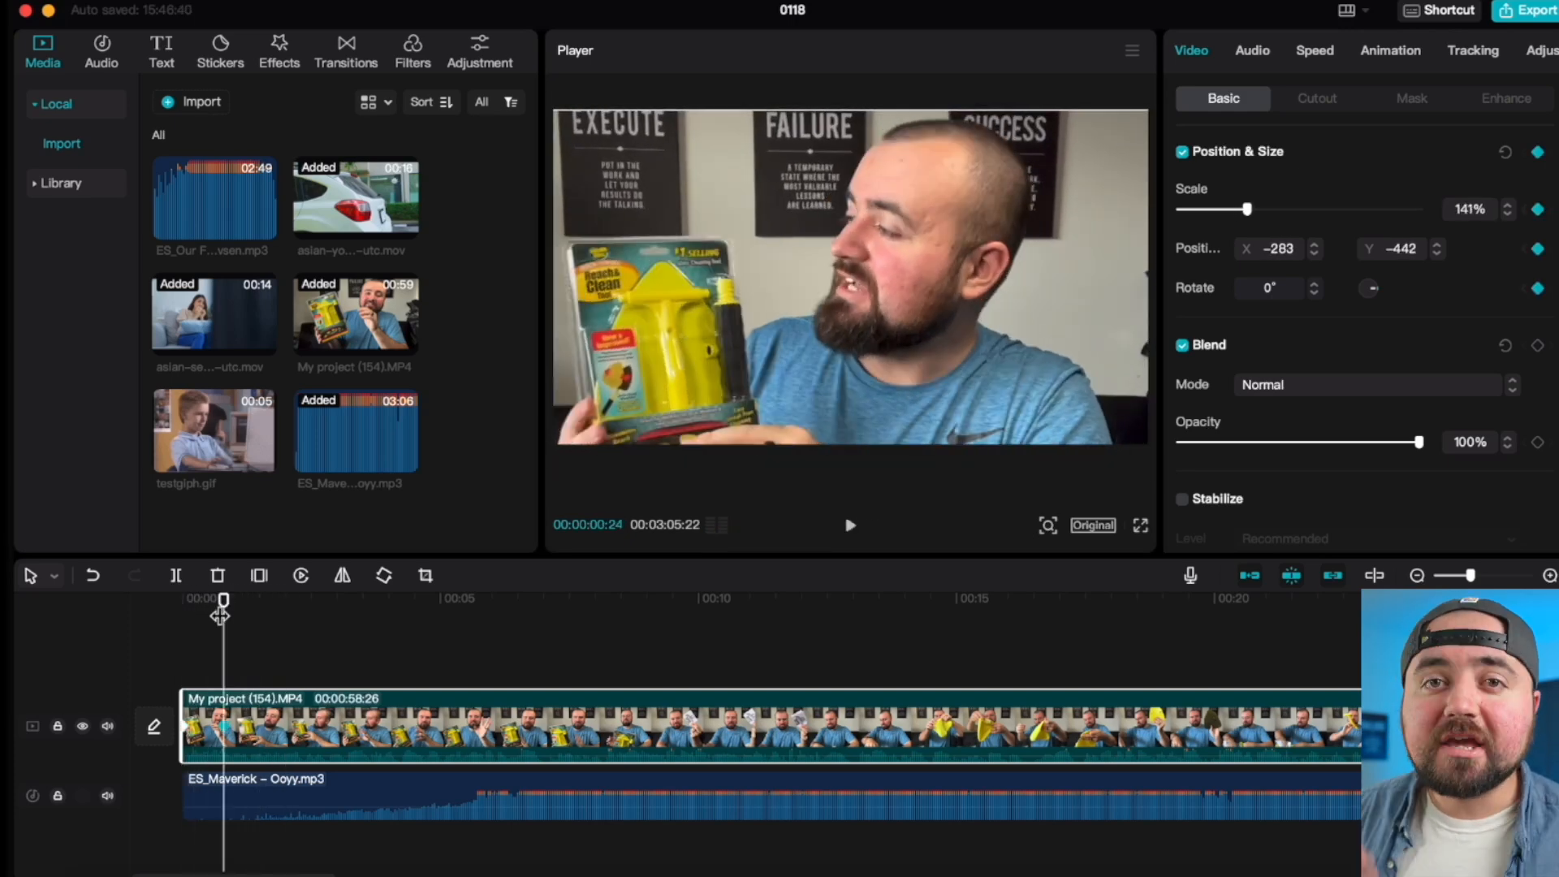
pyautogui.moveTo(1529, 187)
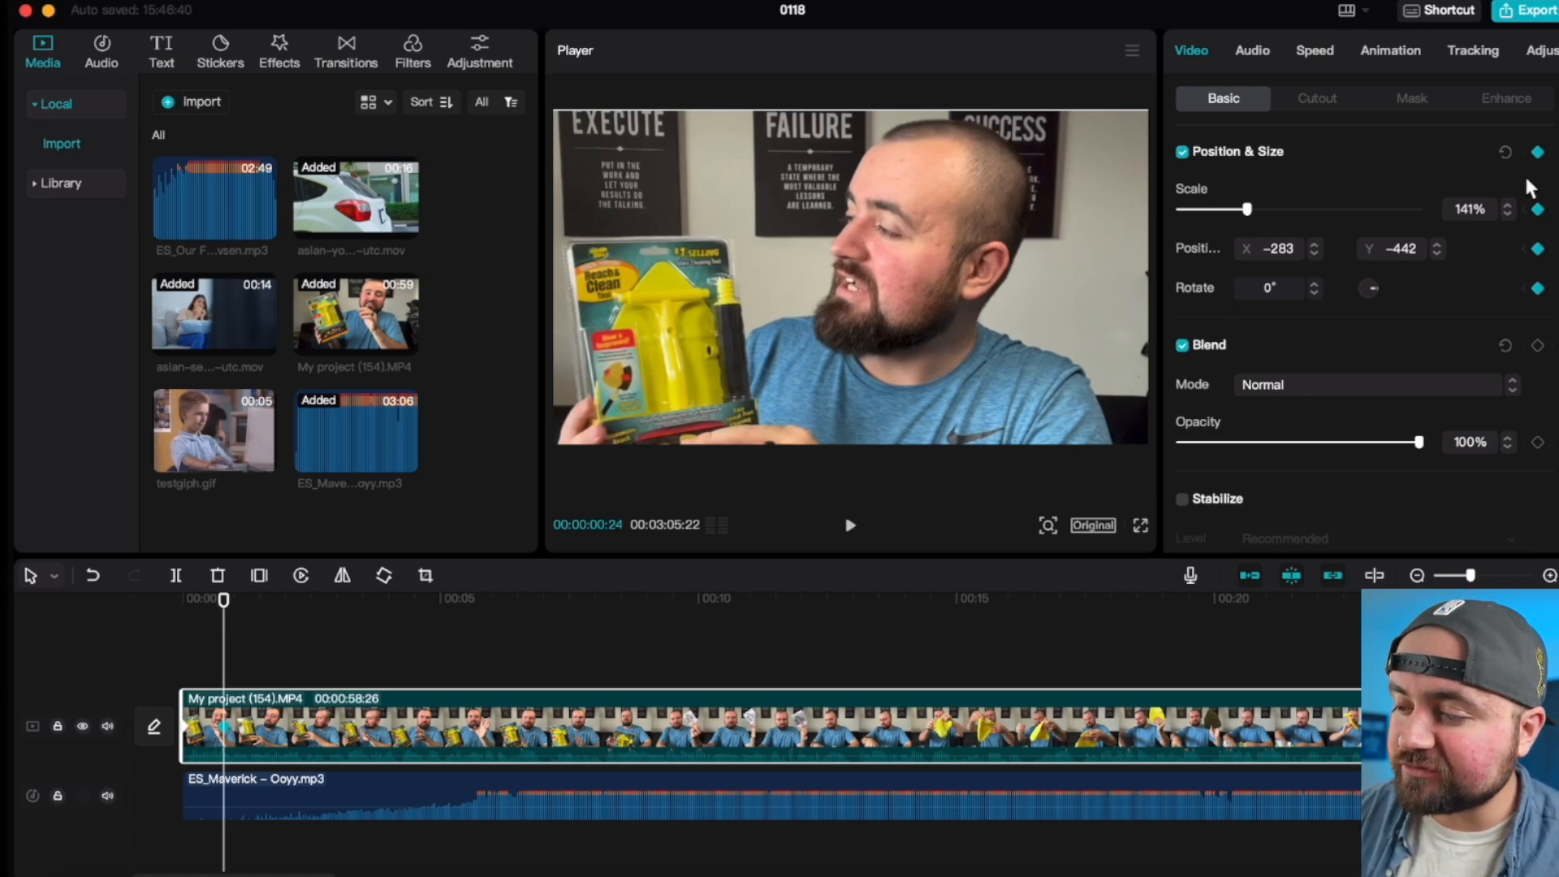
pyautogui.click(1504, 151)
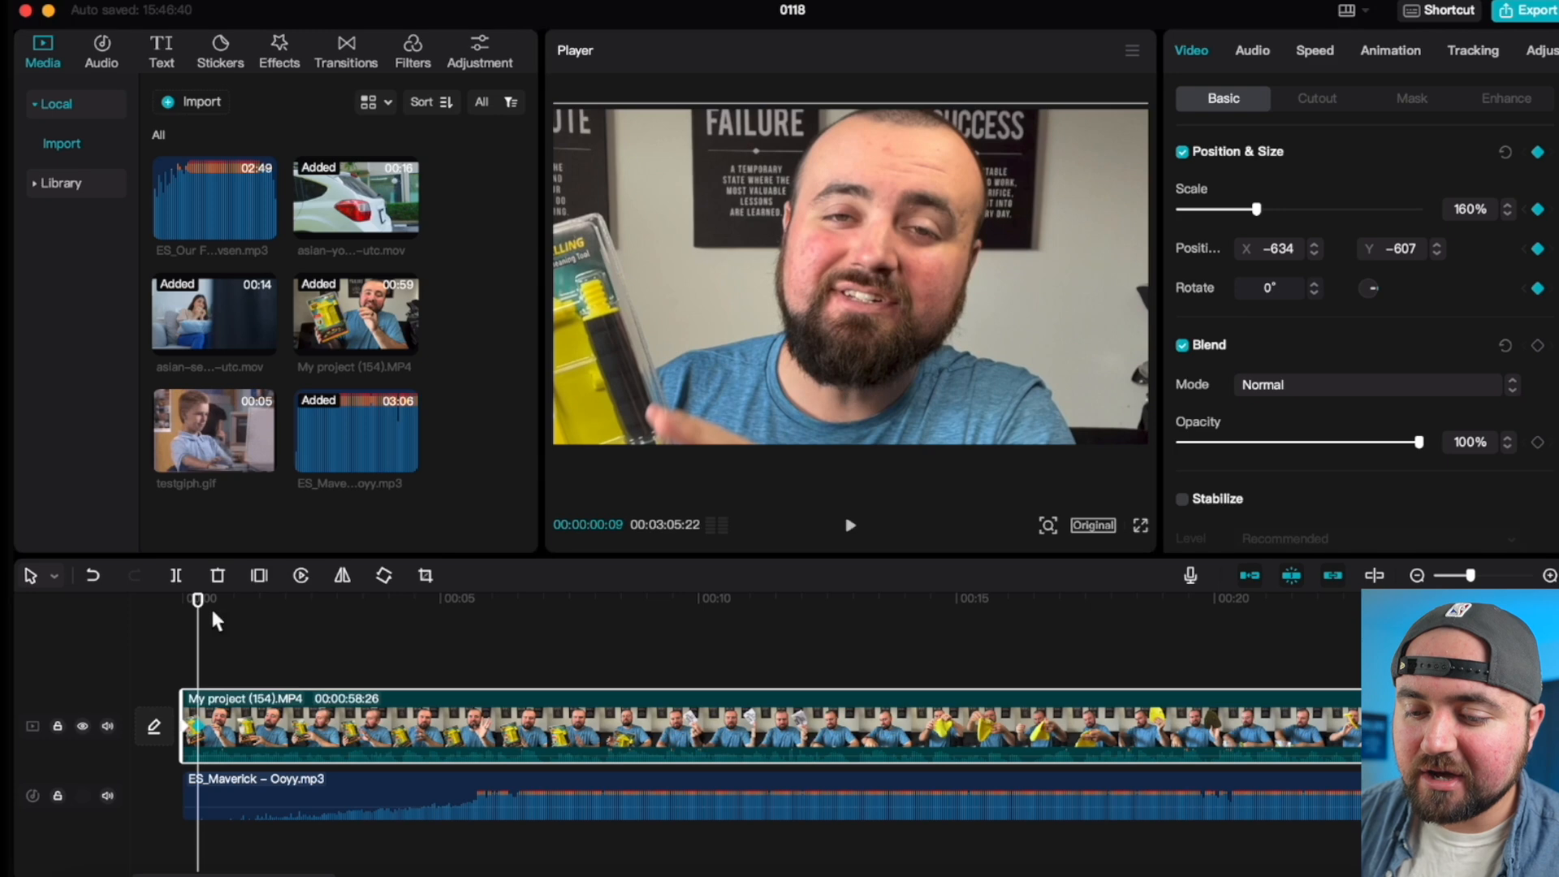
pyautogui.click(1505, 151)
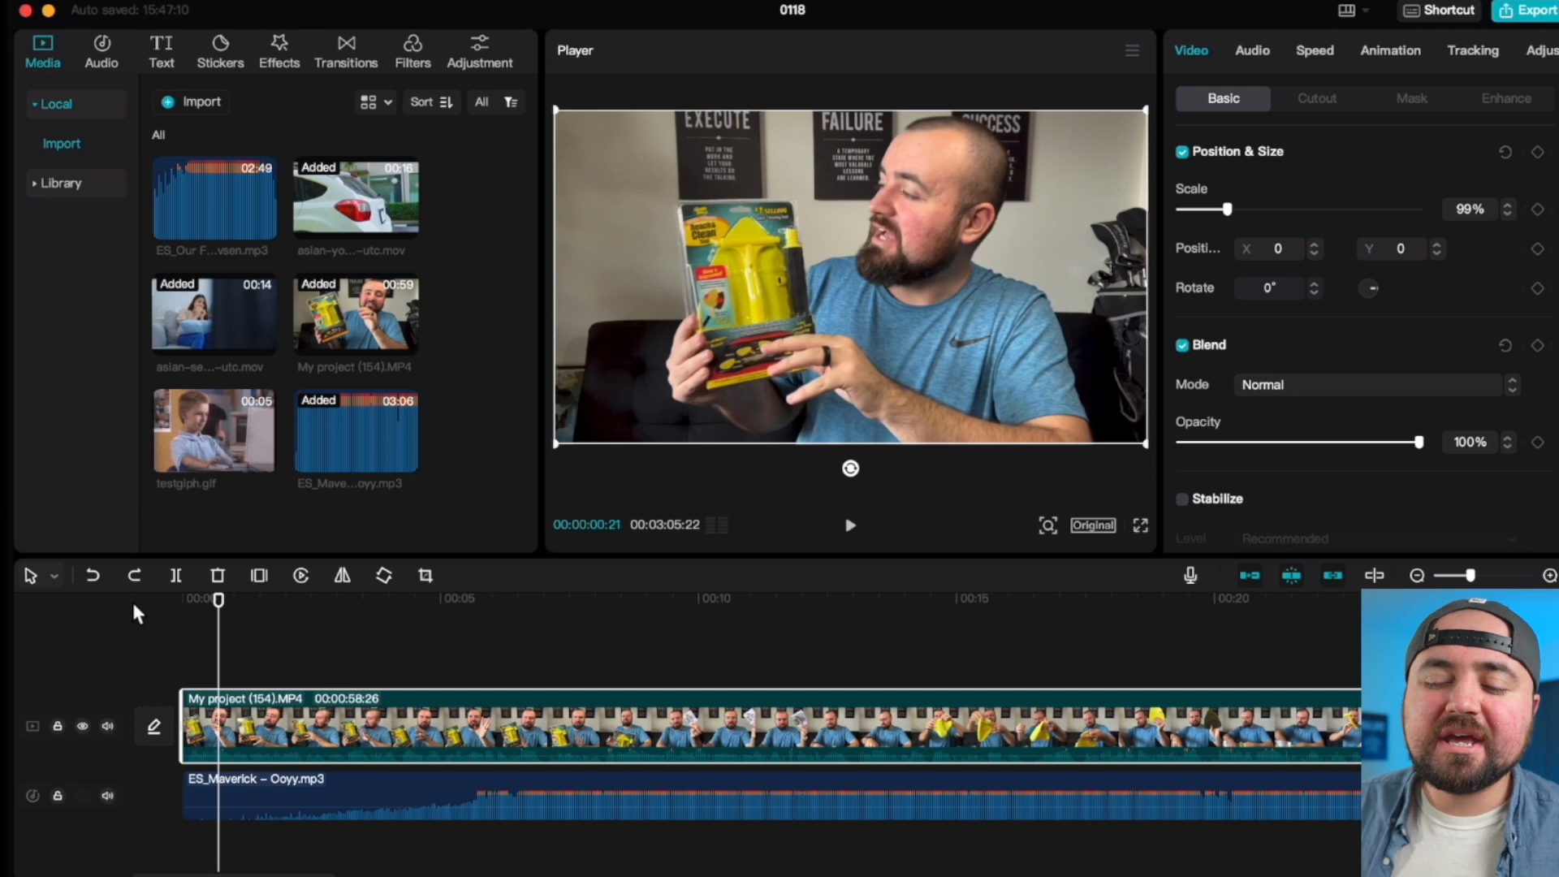
pyautogui.moveTo(1159, 418)
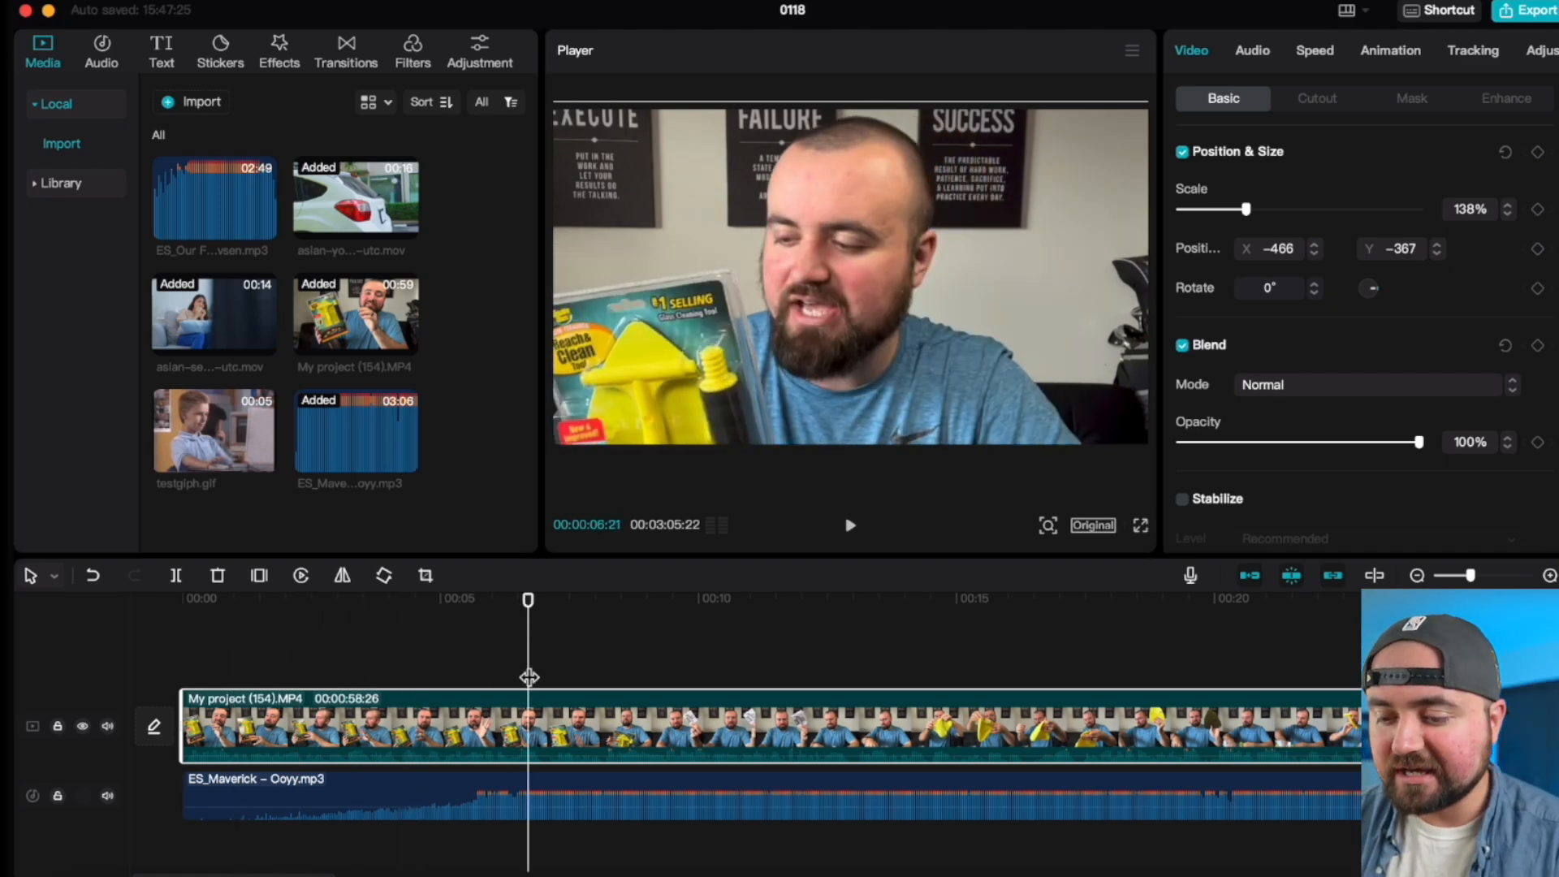
# Split the My project clip at 00:00:06:21 and adjust the second piece's scale.
pyautogui.rightClick(537, 726)
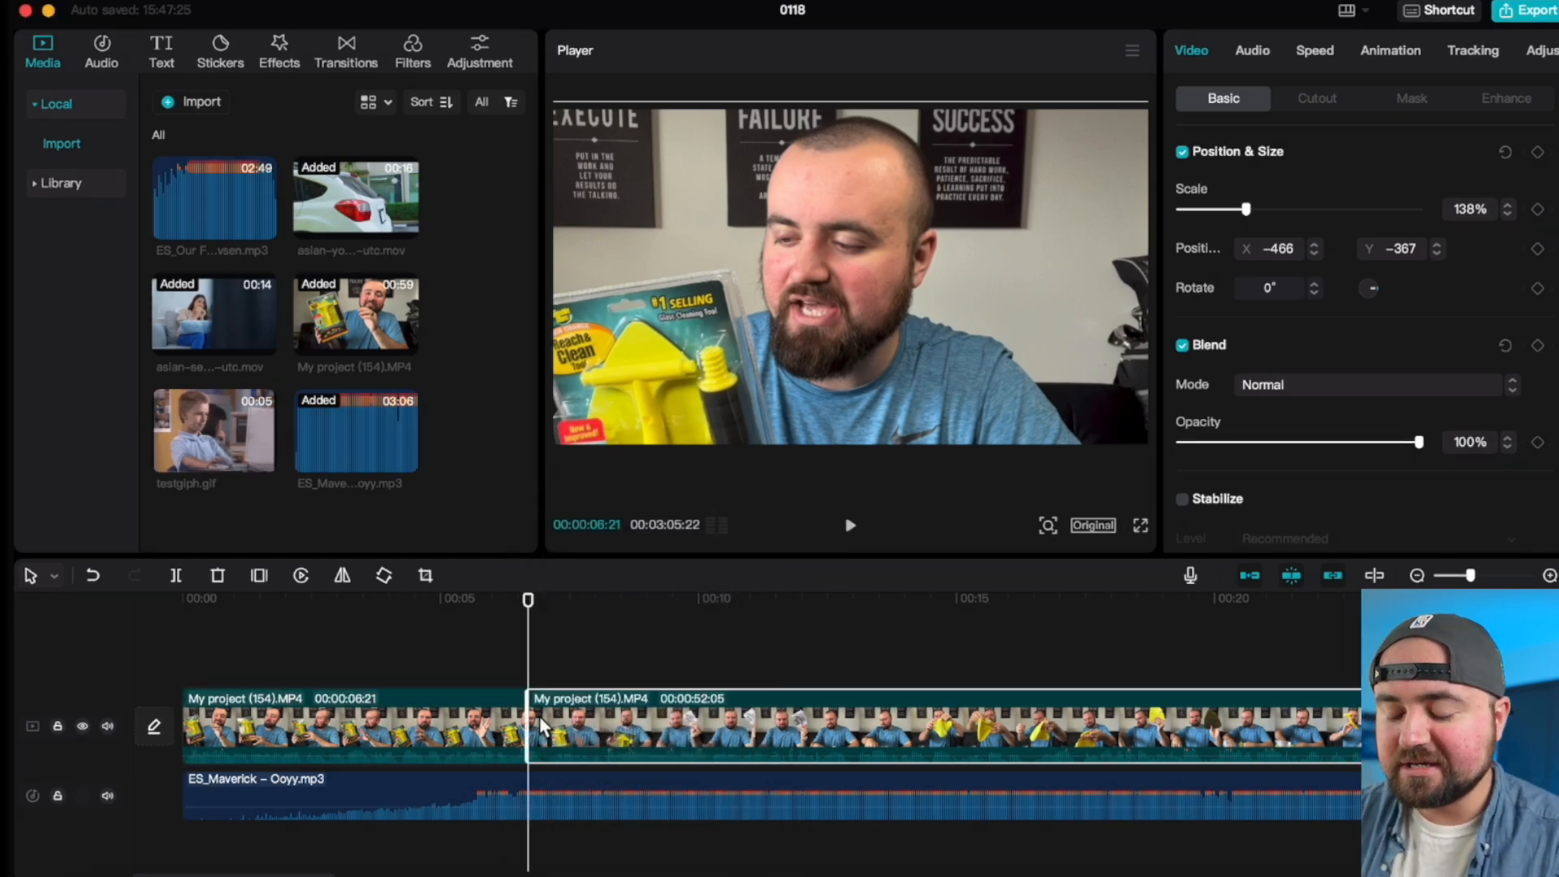
pyautogui.moveTo(612, 687)
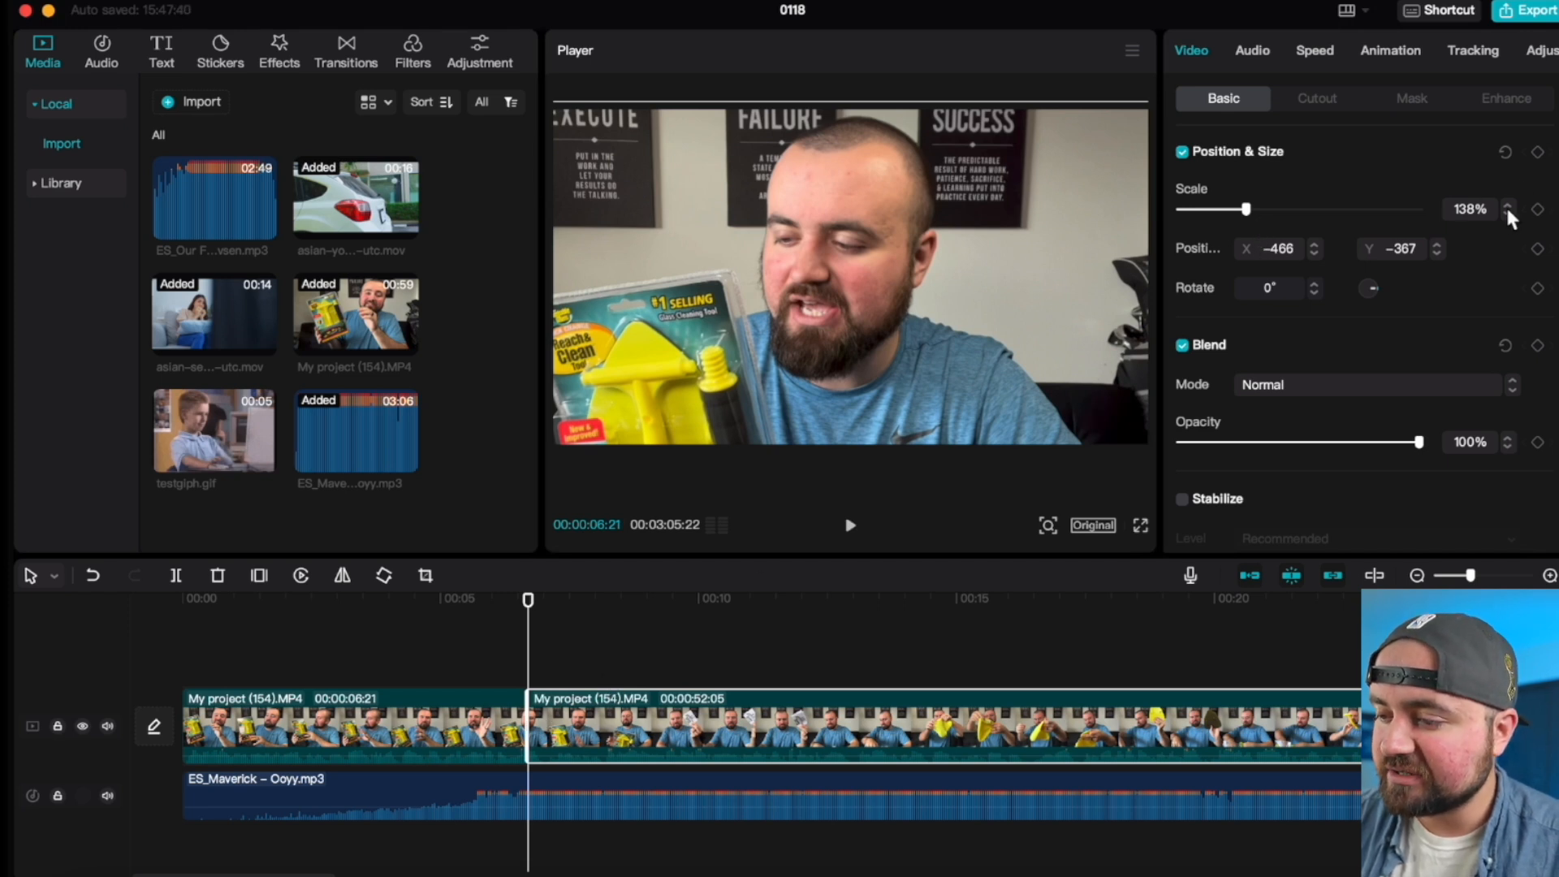
pyautogui.click(1508, 212)
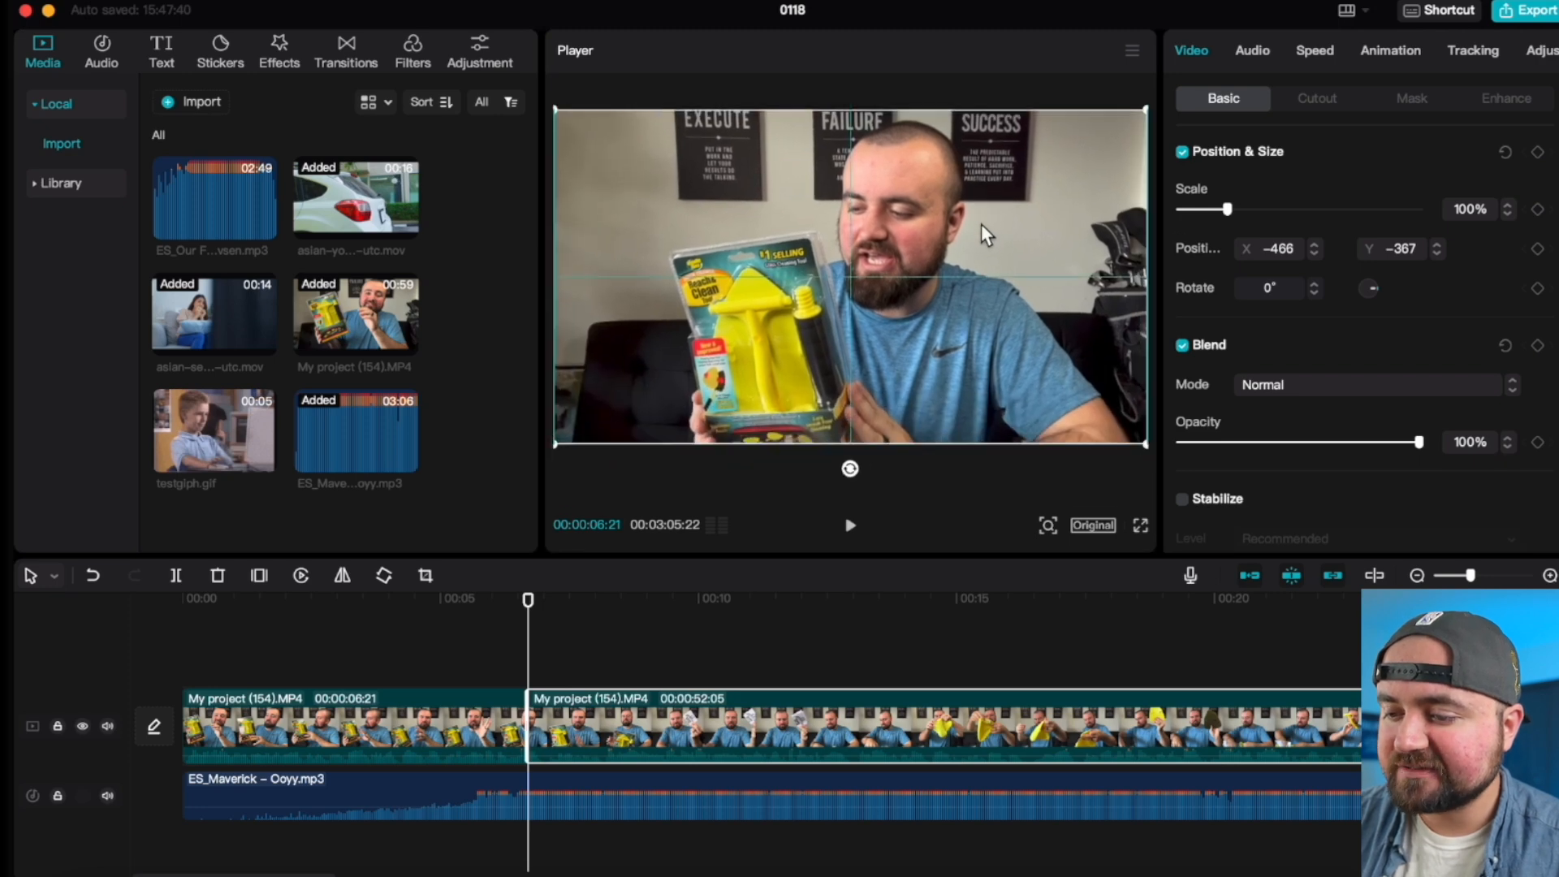
pyautogui.click(1505, 151)
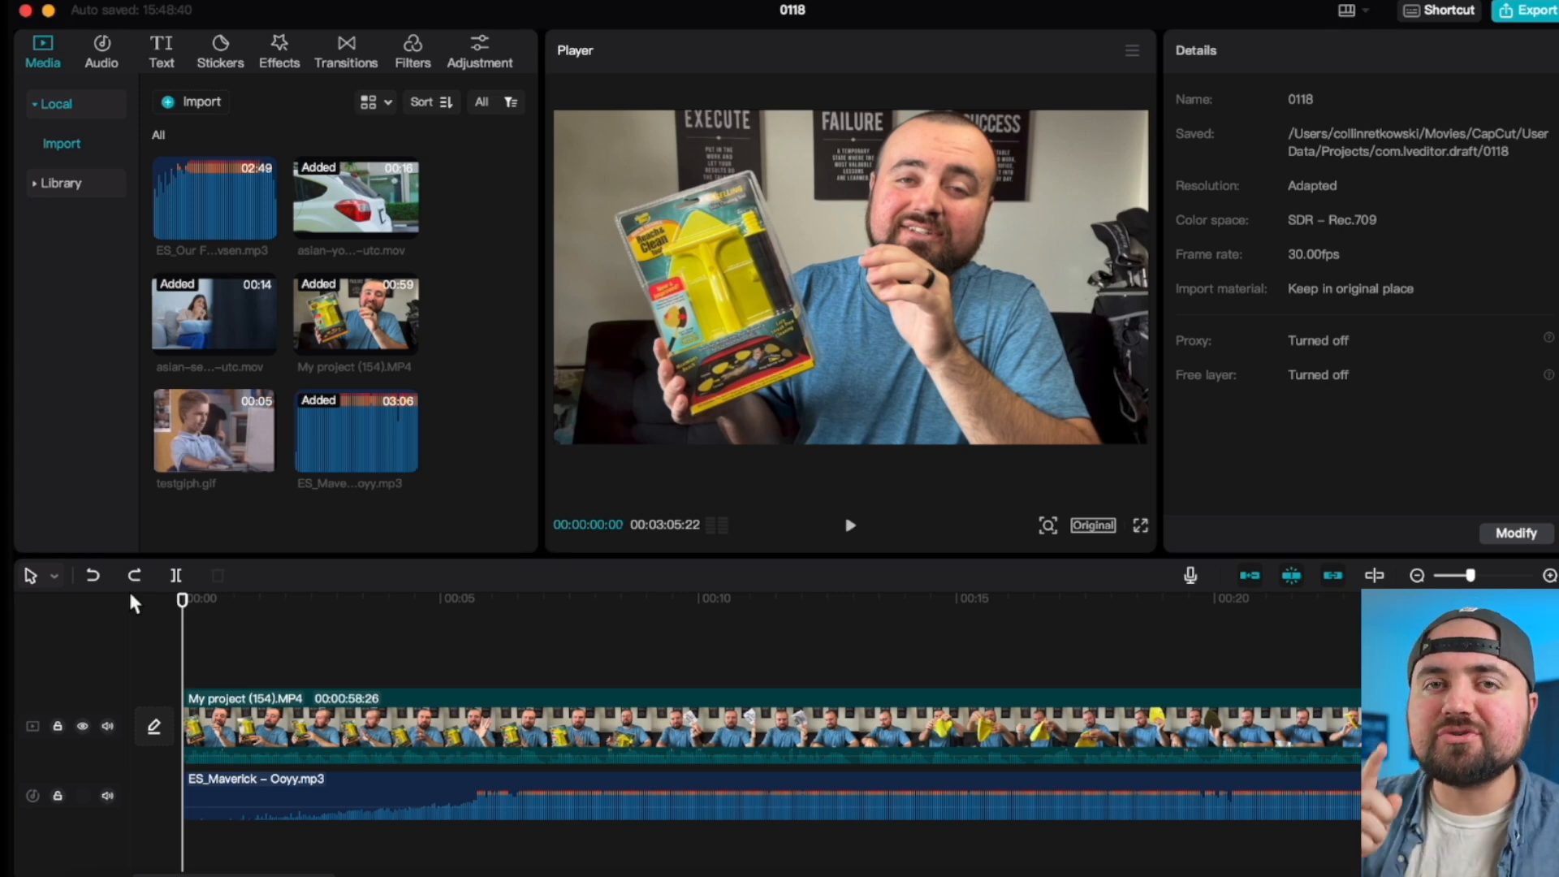
pyautogui.moveTo(378, 263)
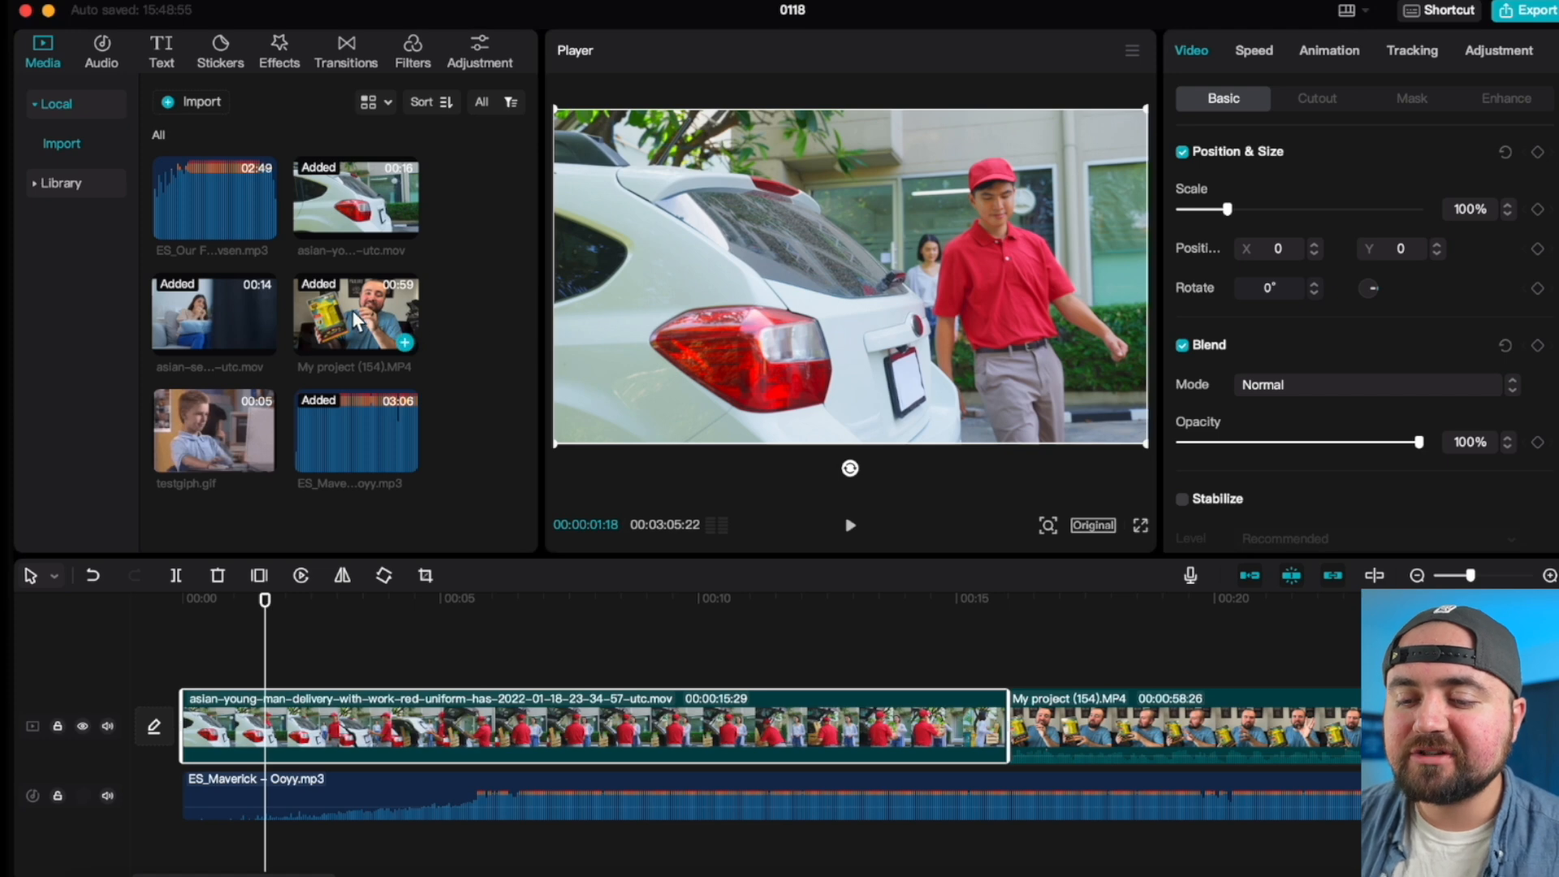
# Place the My project clip on an overlay track above the delivery stock clip.
pyautogui.click(355, 315)
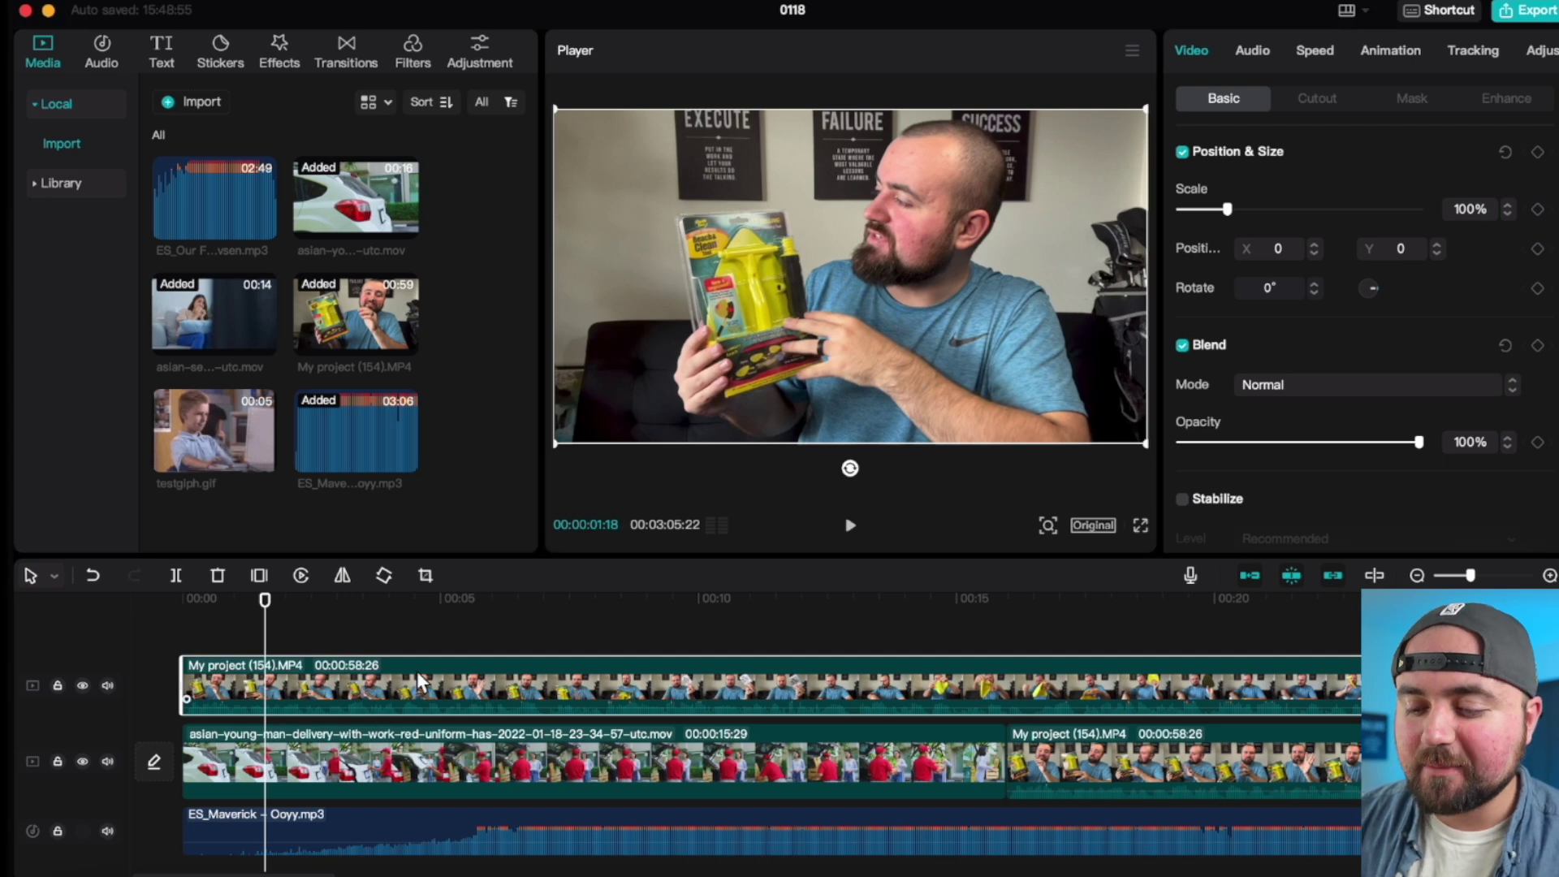
pyautogui.moveTo(559, 368)
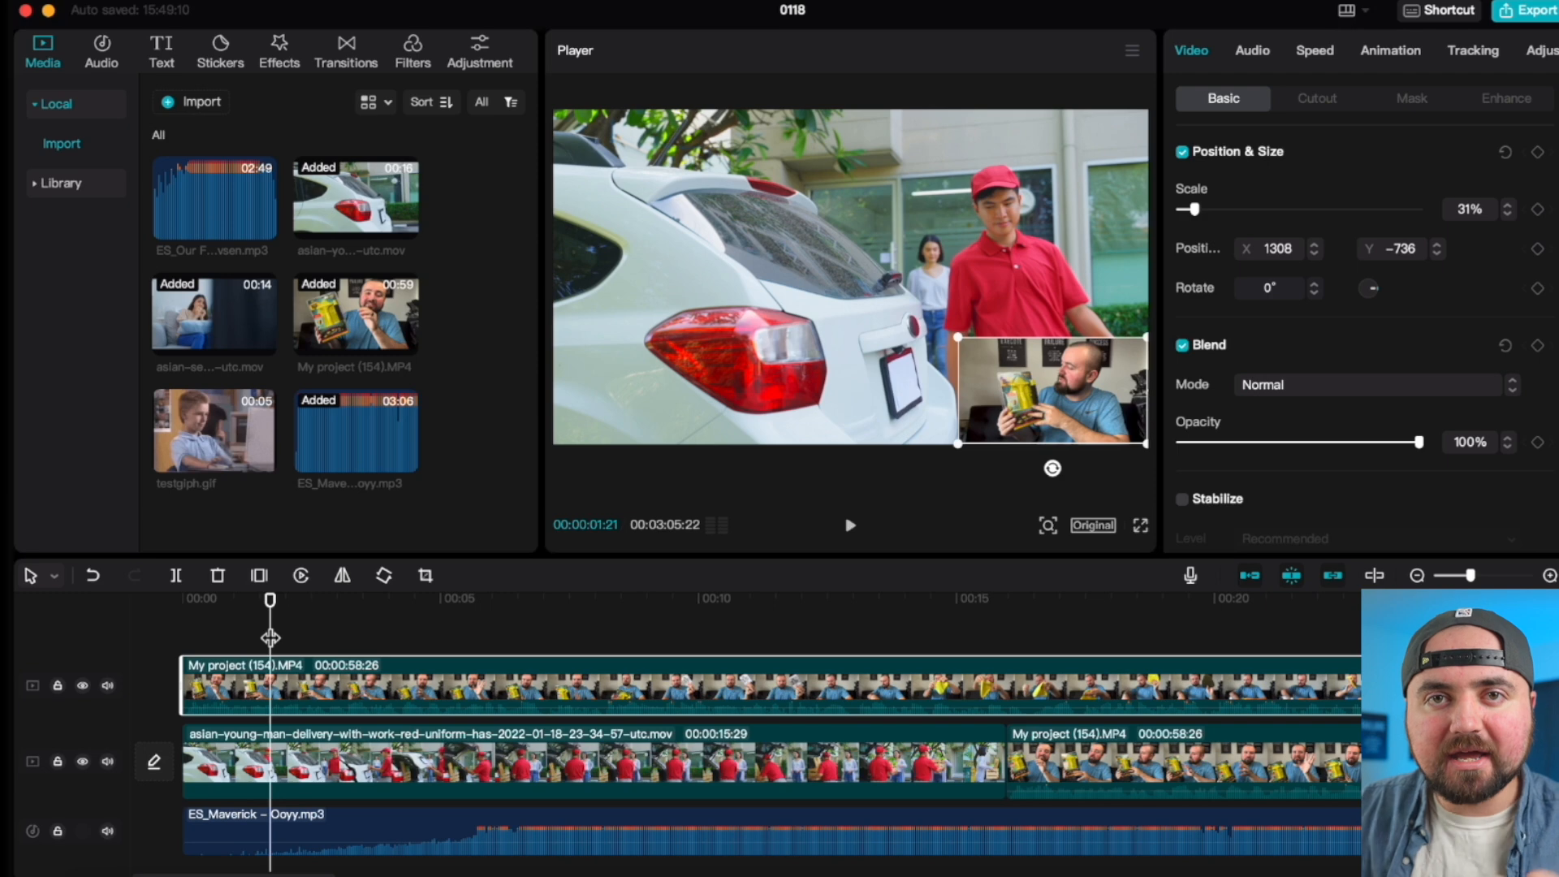
pyautogui.moveTo(358, 642)
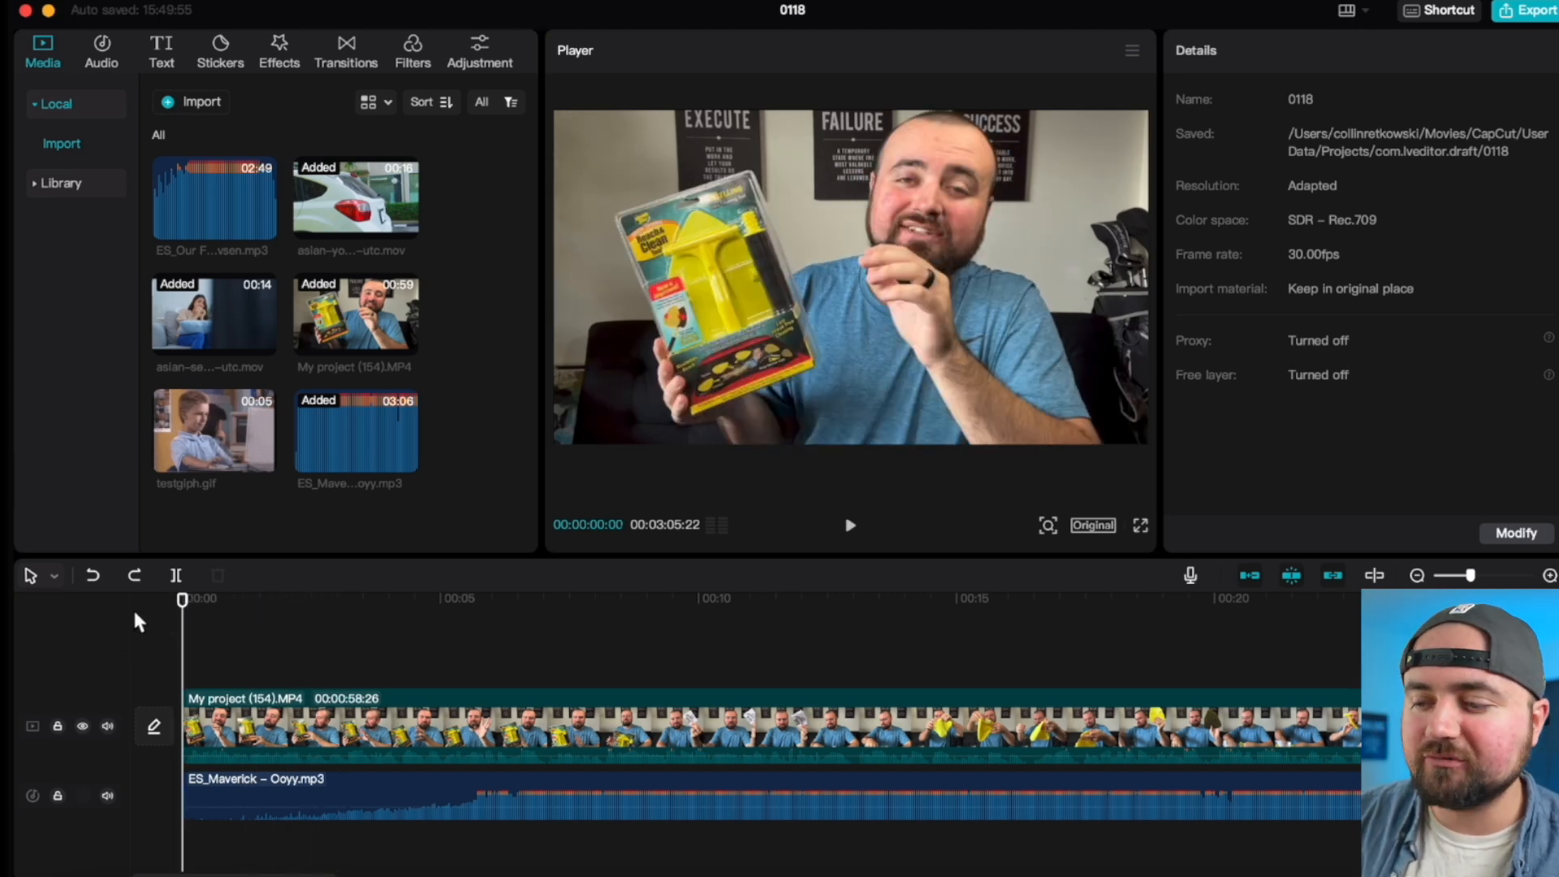
pyautogui.moveTo(1213, 567)
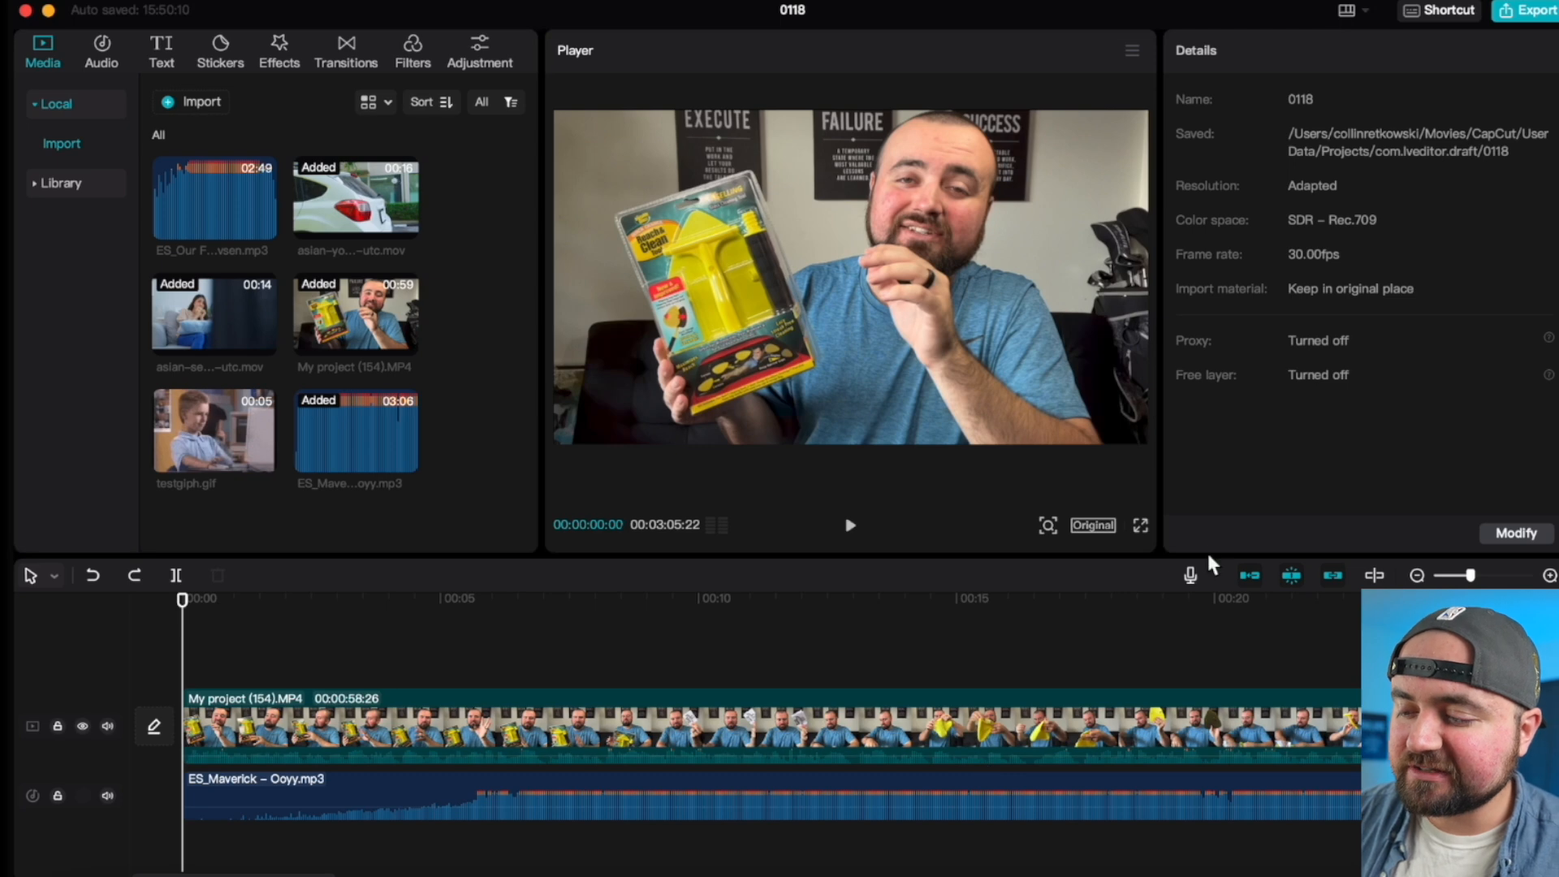
pyautogui.moveTo(1191, 575)
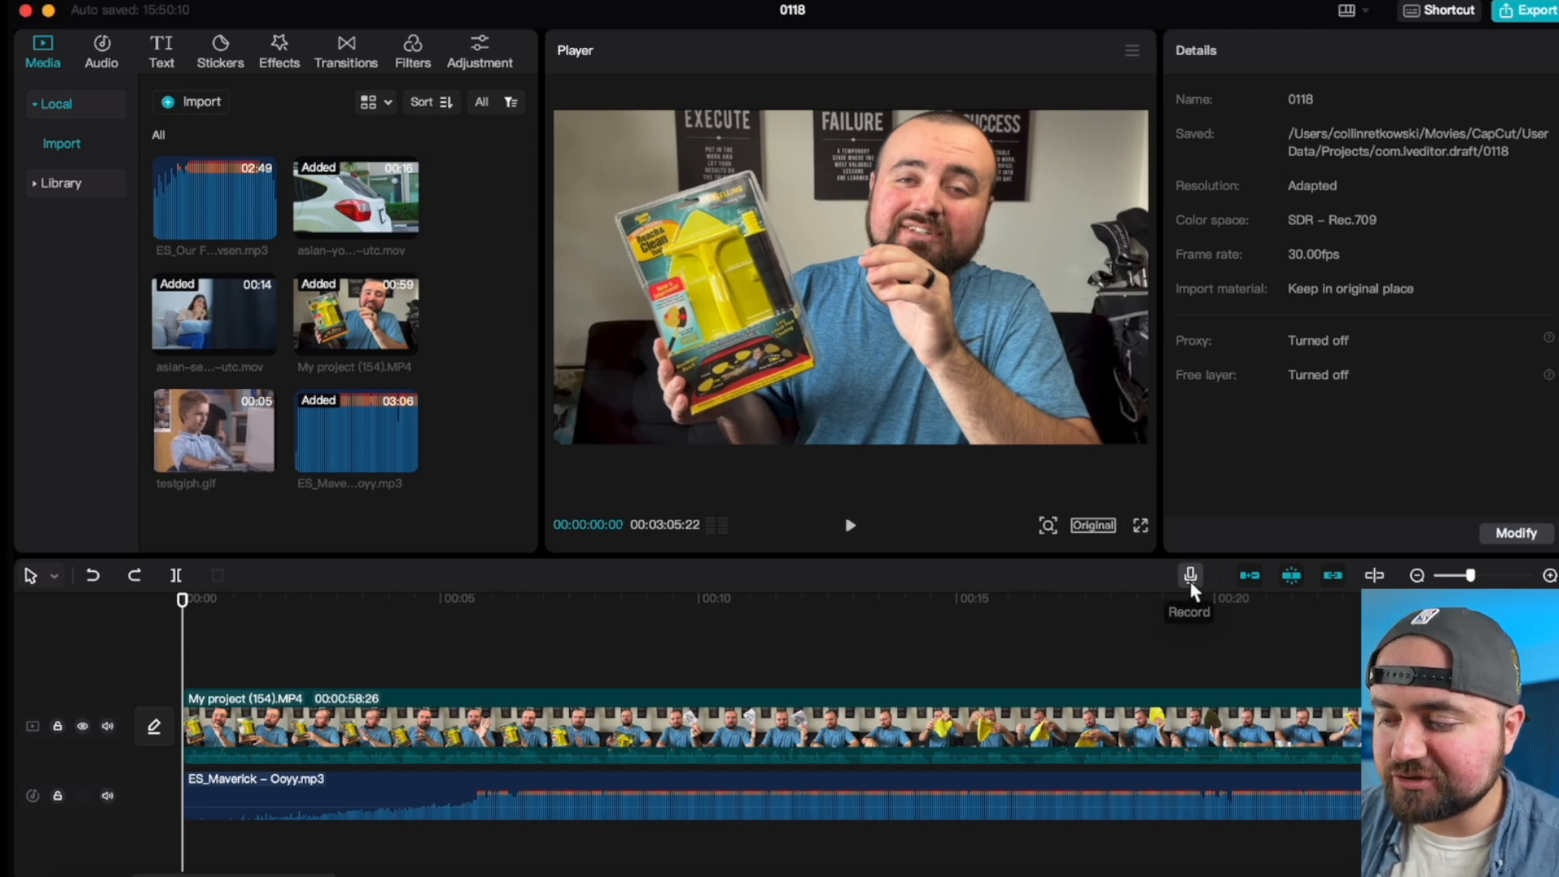
# Start voiceover recording using the MacBook Pro Microphone as the input device.
pyautogui.click(1190, 575)
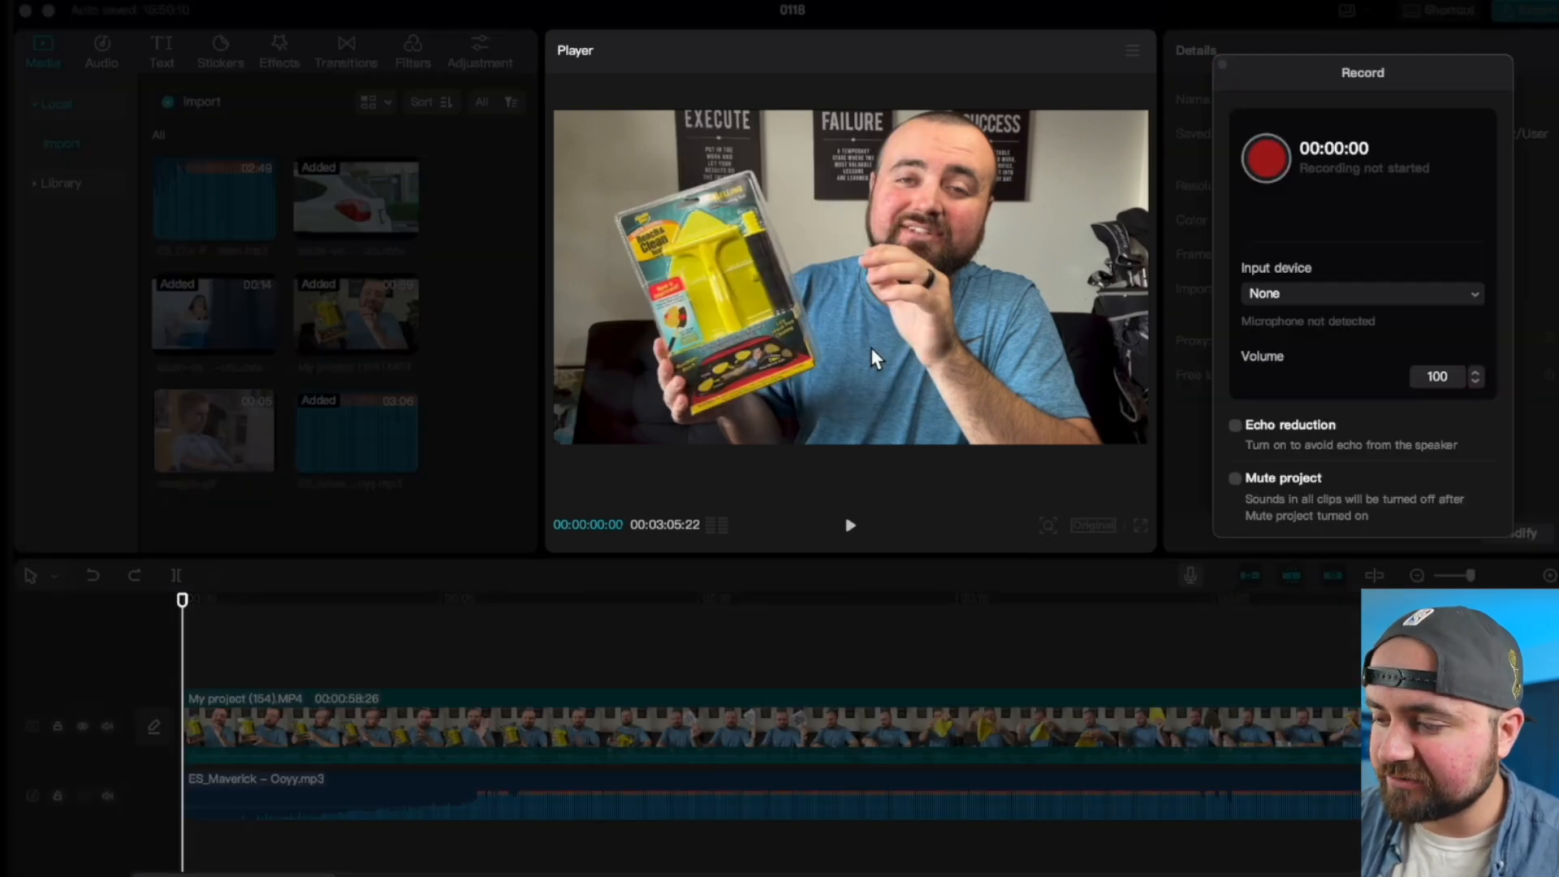
pyautogui.click(1360, 293)
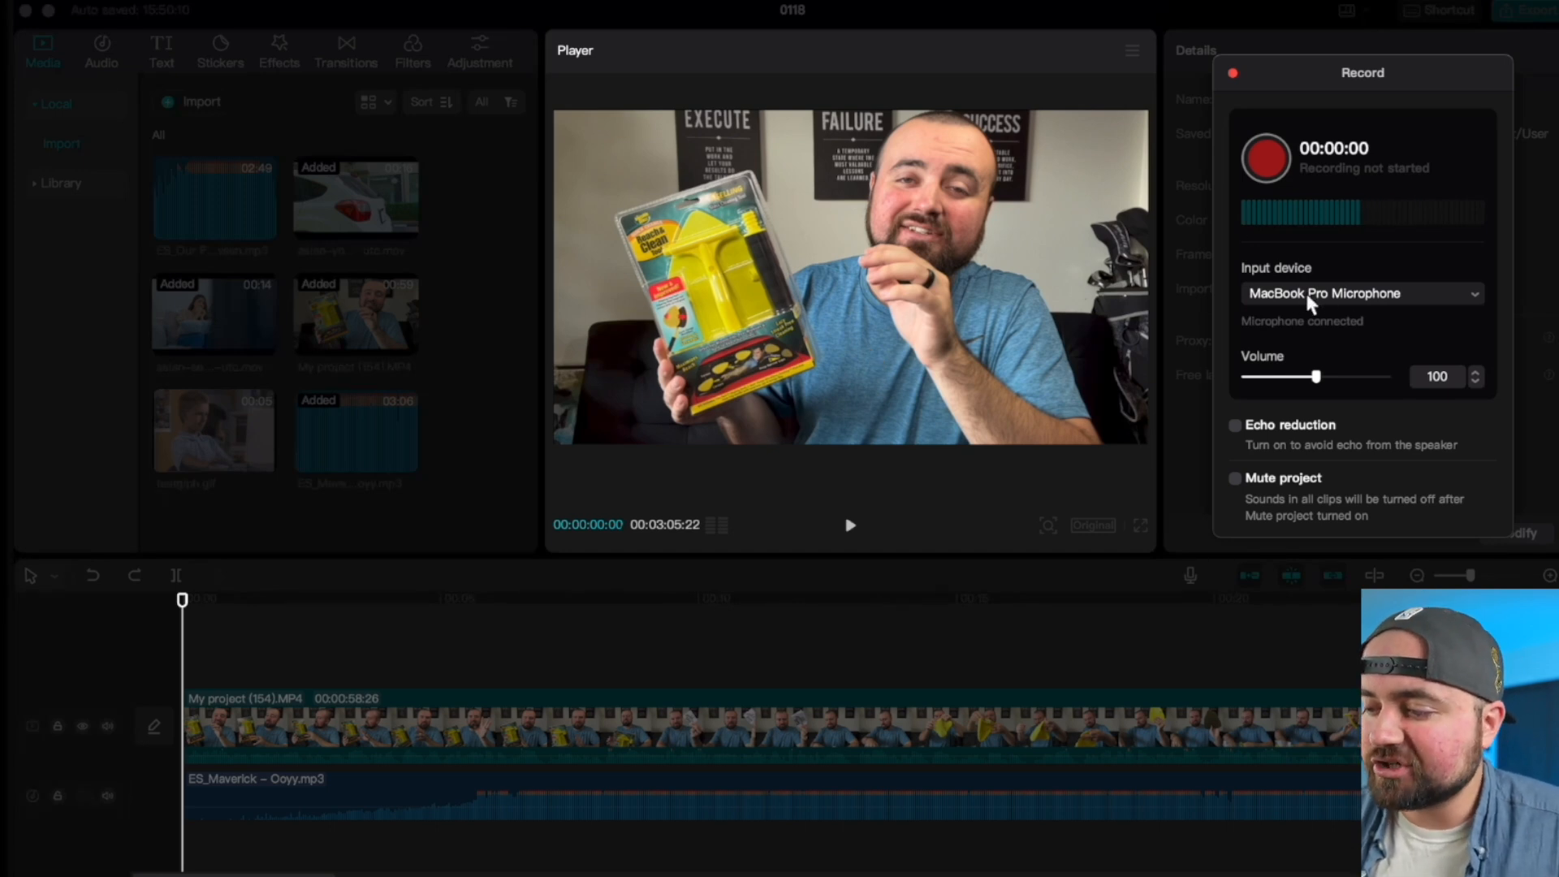
pyautogui.moveTo(1322, 310)
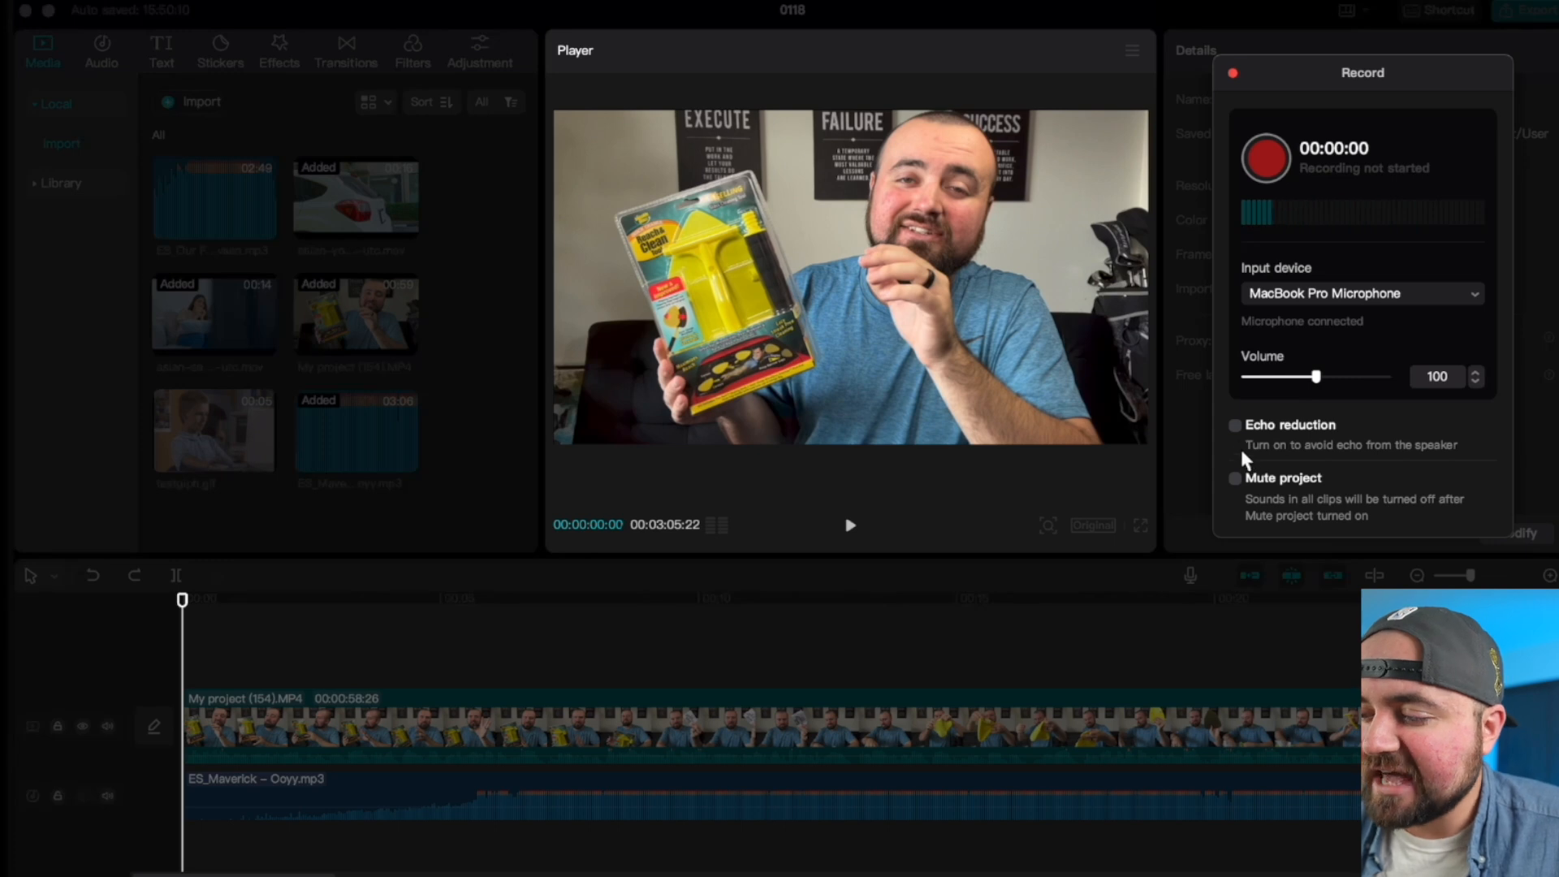
pyautogui.moveTo(1240, 195)
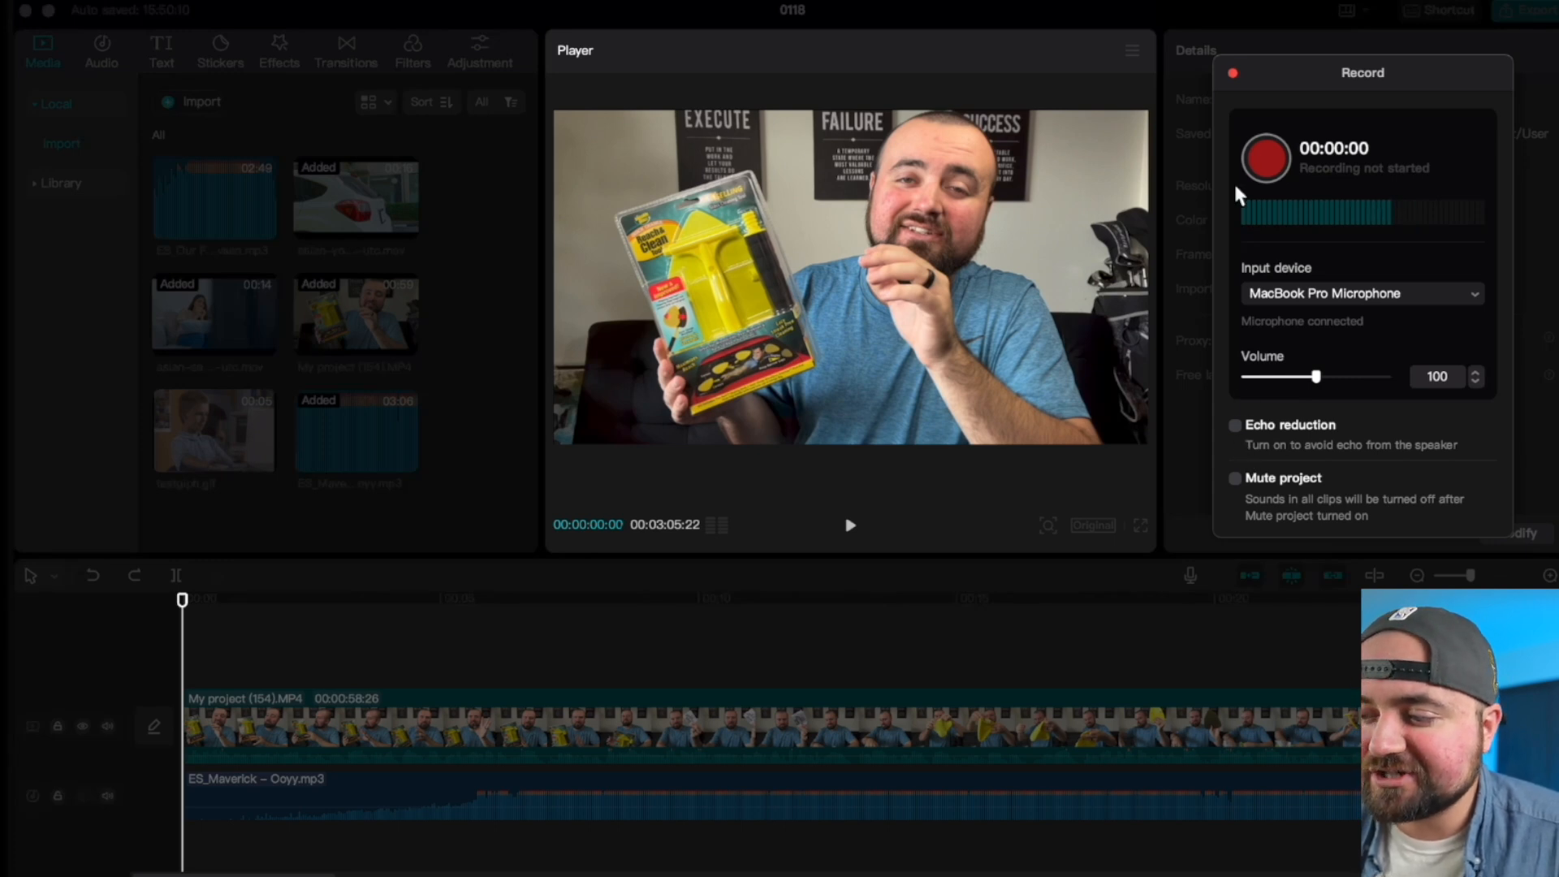
pyautogui.moveTo(1271, 174)
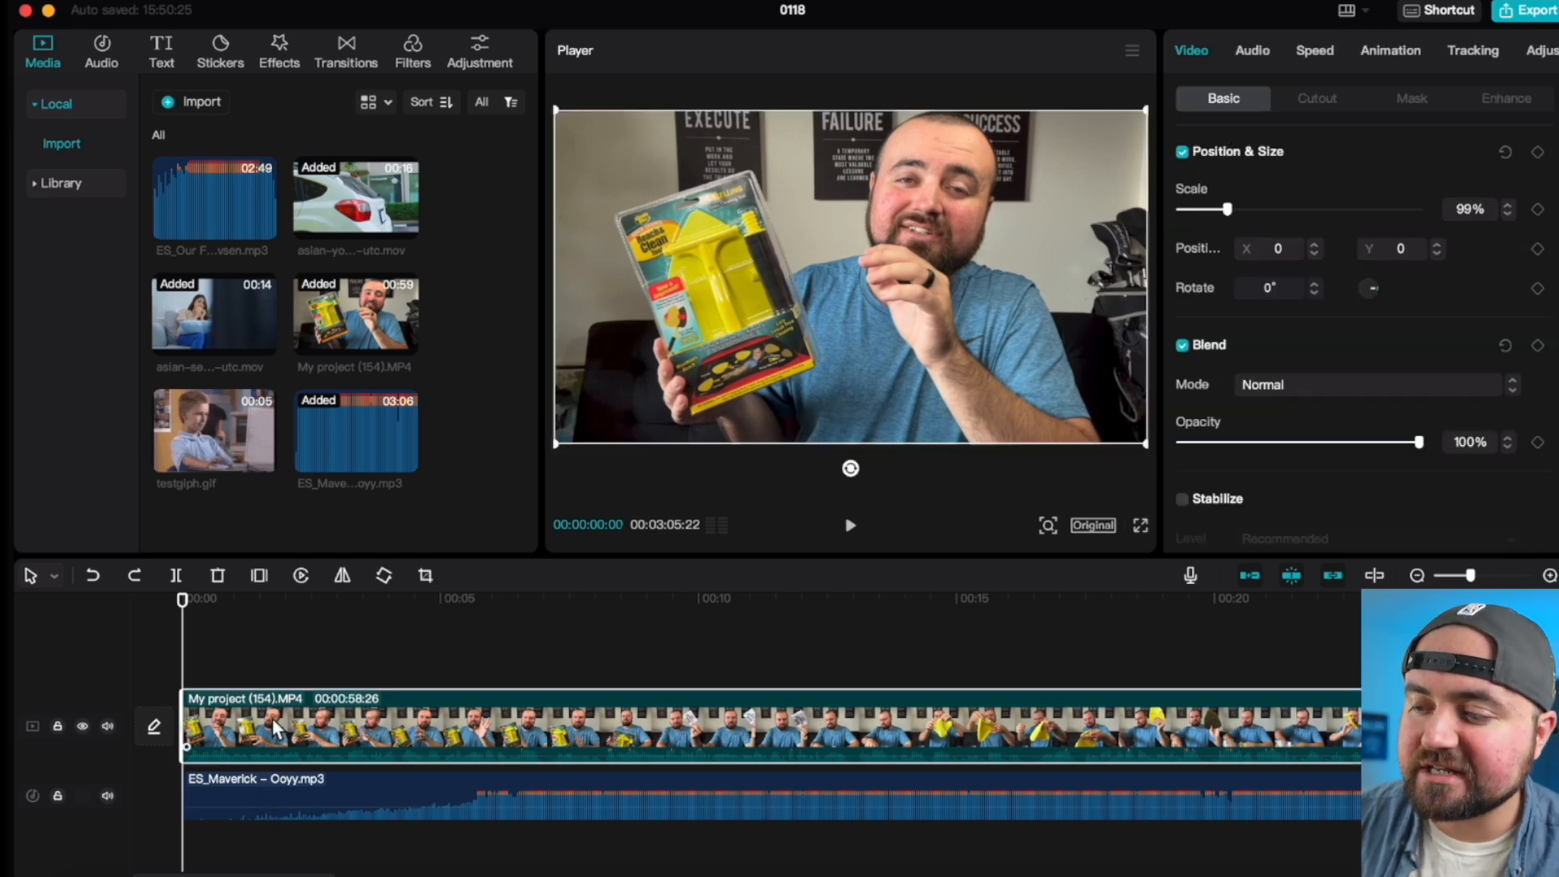
pyautogui.moveTo(1277, 61)
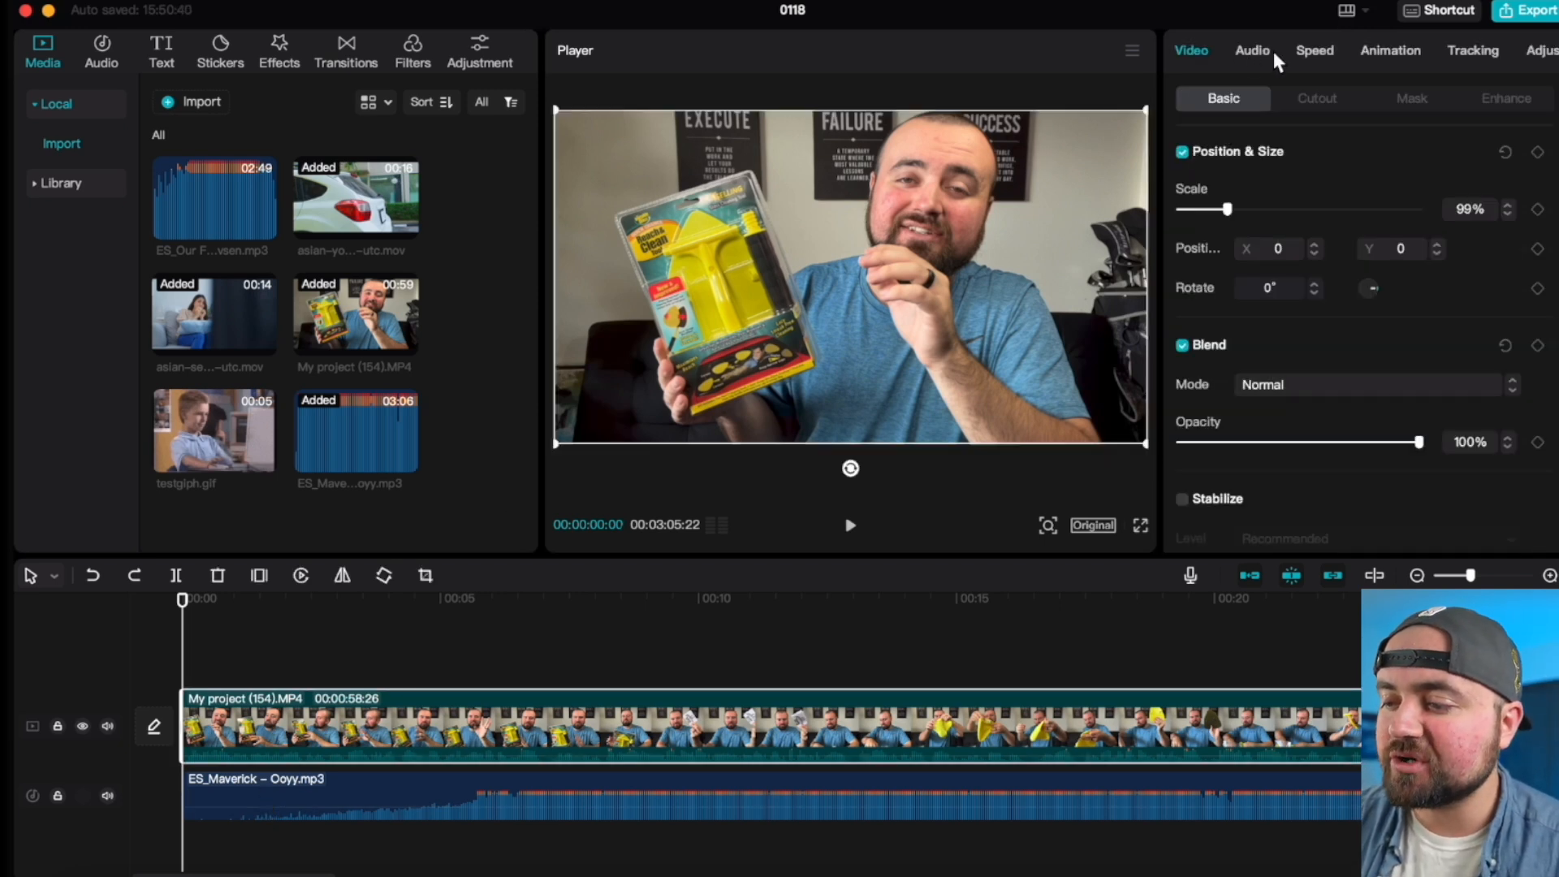
# Apply the Customized speed curve preset to the My project clip.
pyautogui.click(1314, 51)
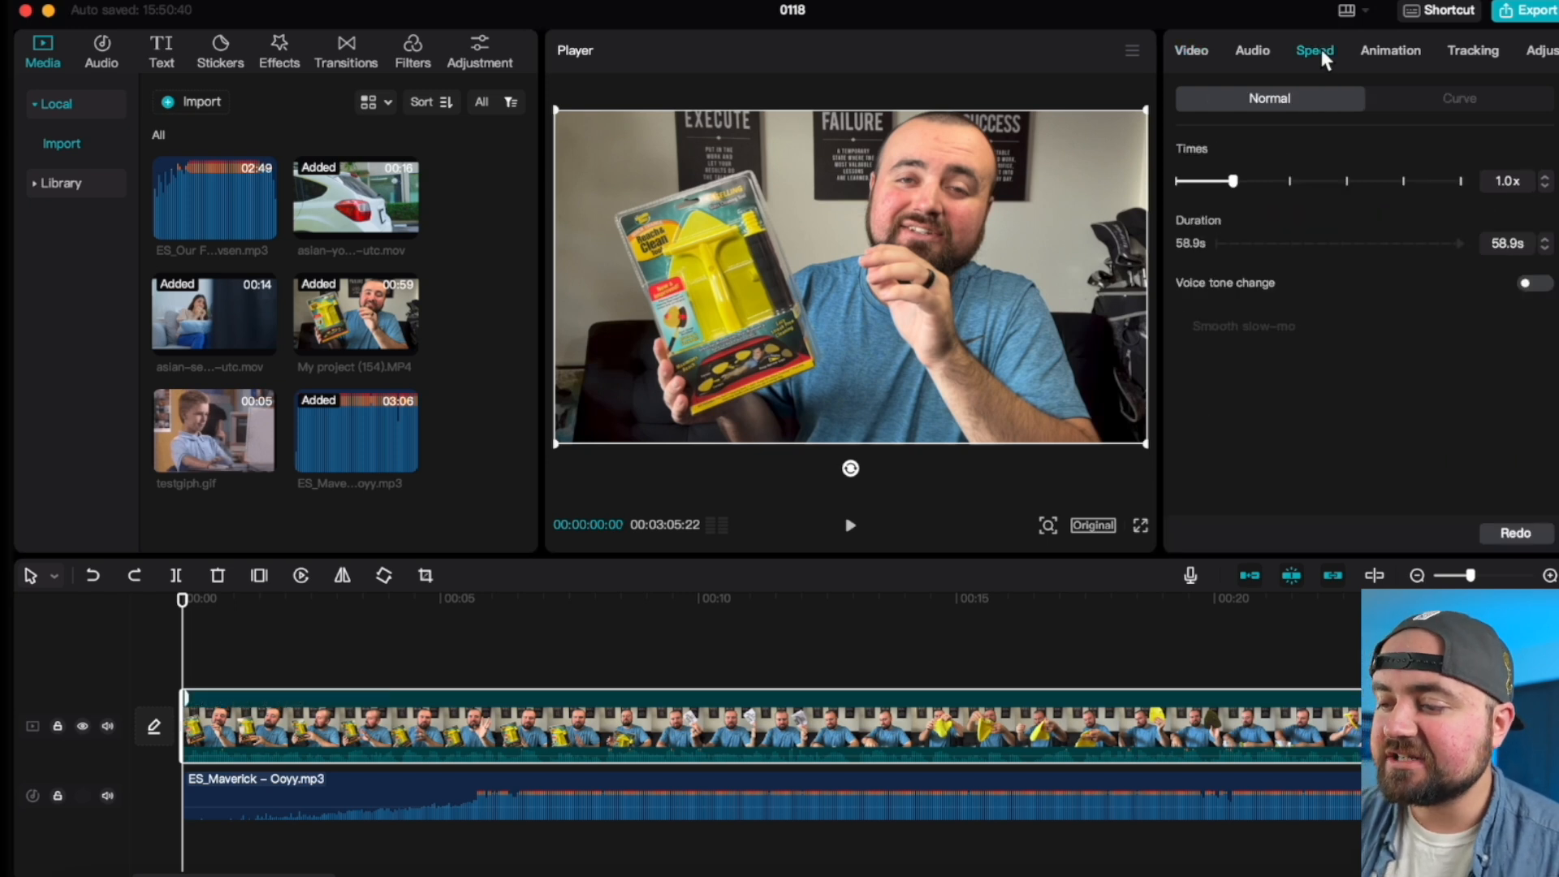
pyautogui.moveTo(1201, 197)
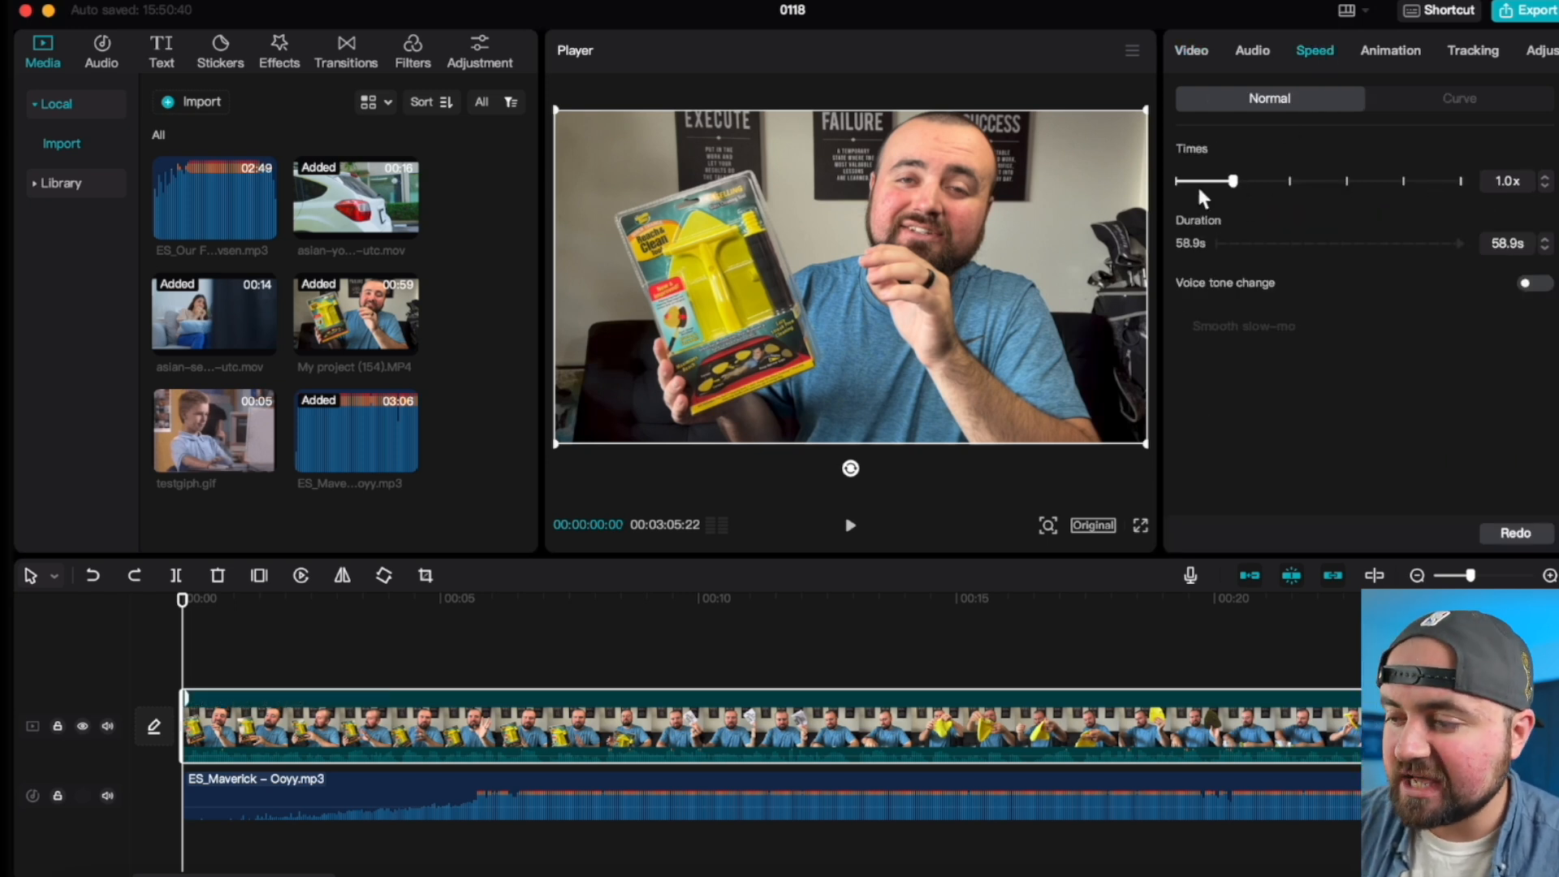
pyautogui.moveTo(1432, 111)
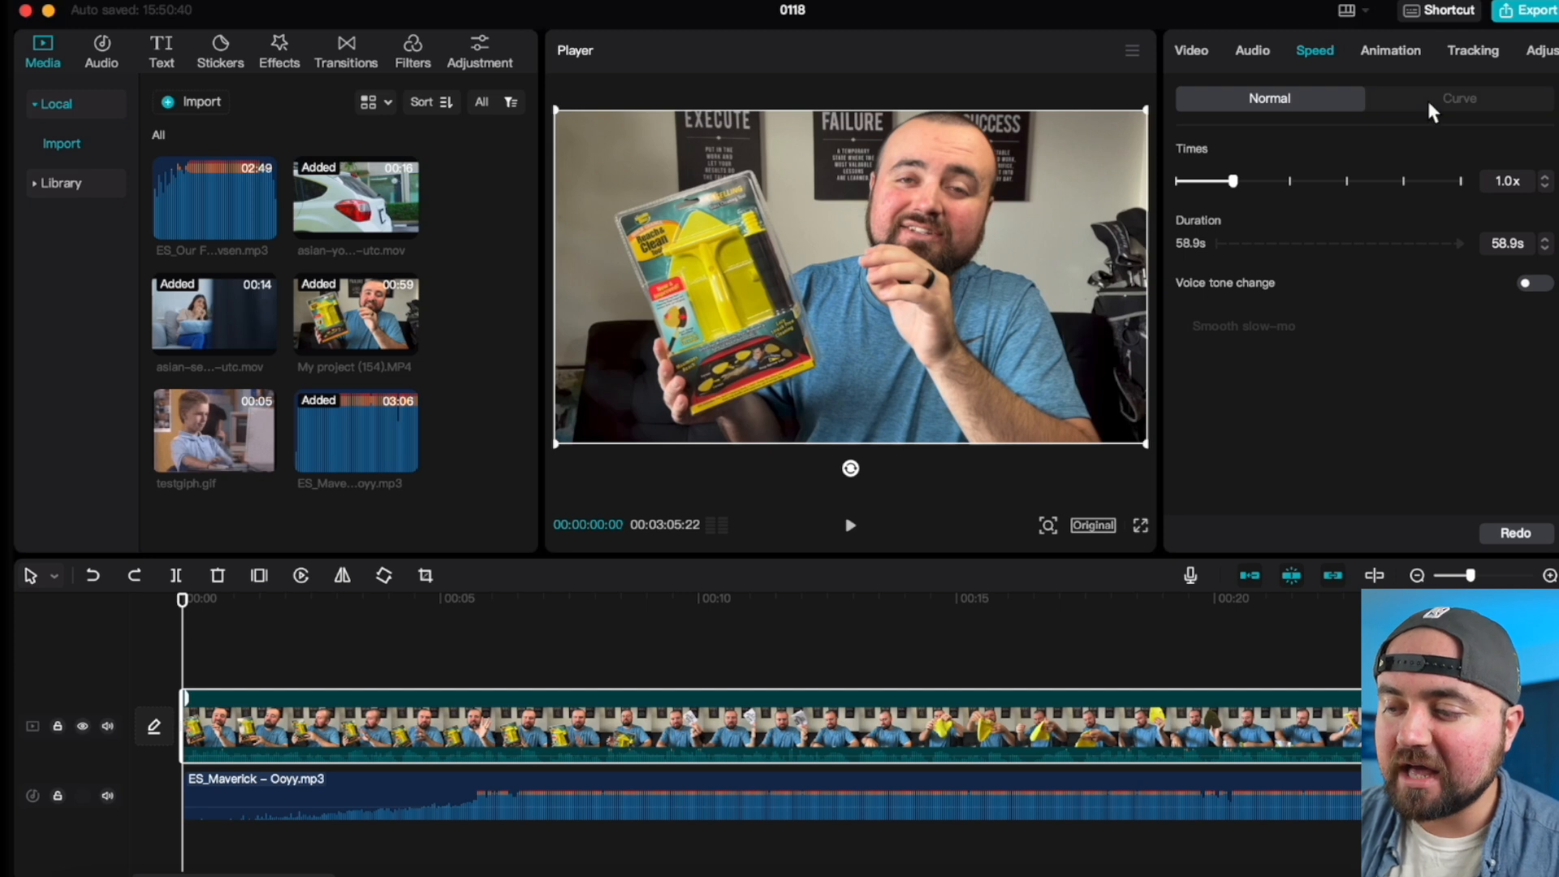
pyautogui.click(1458, 98)
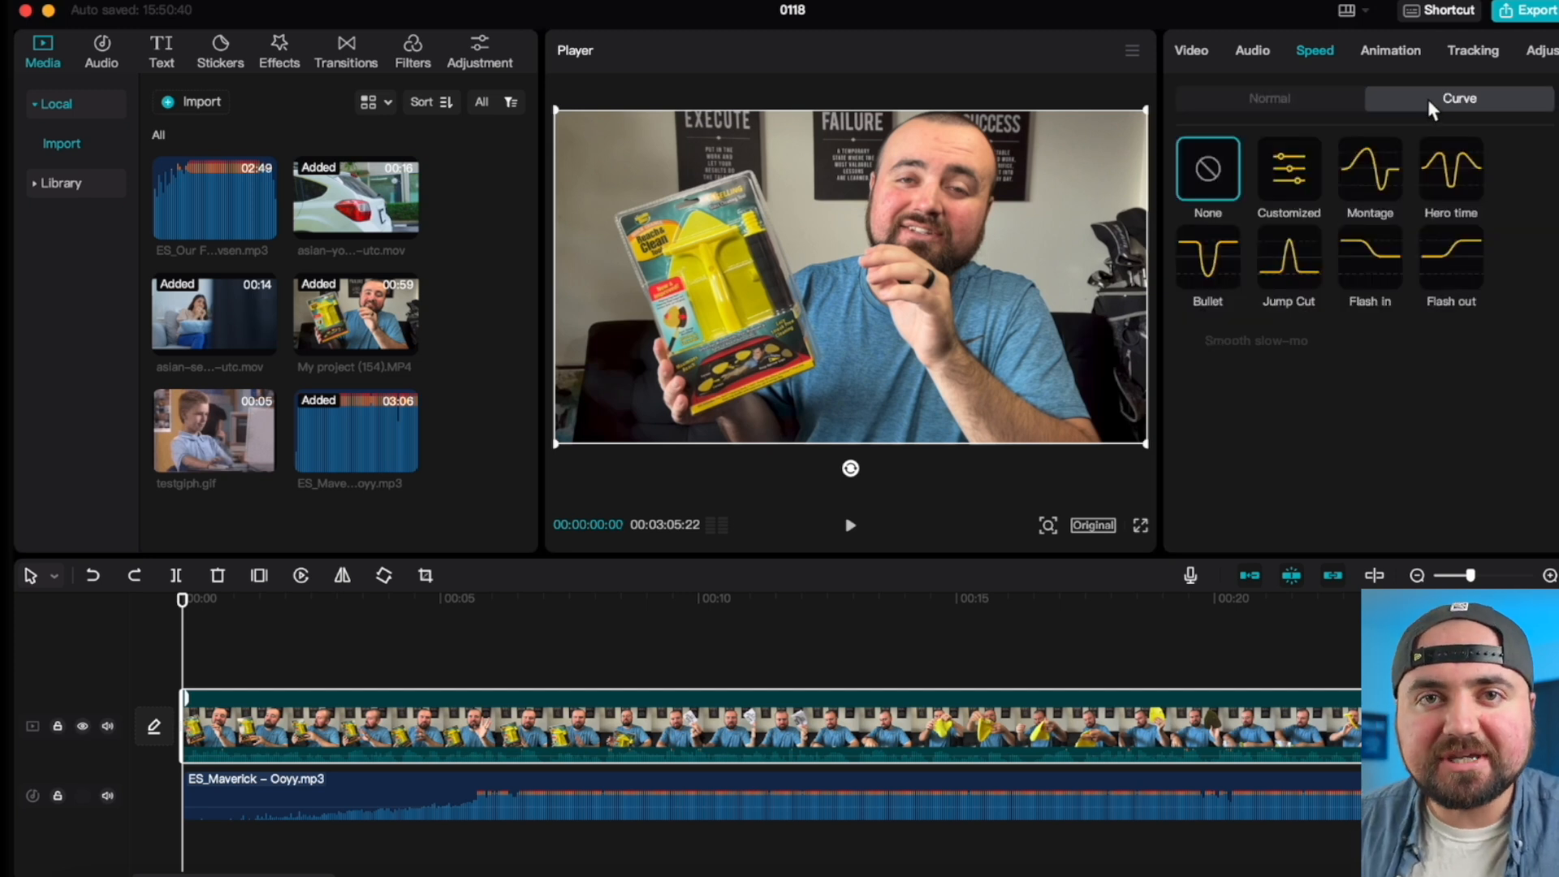
pyautogui.click(1287, 171)
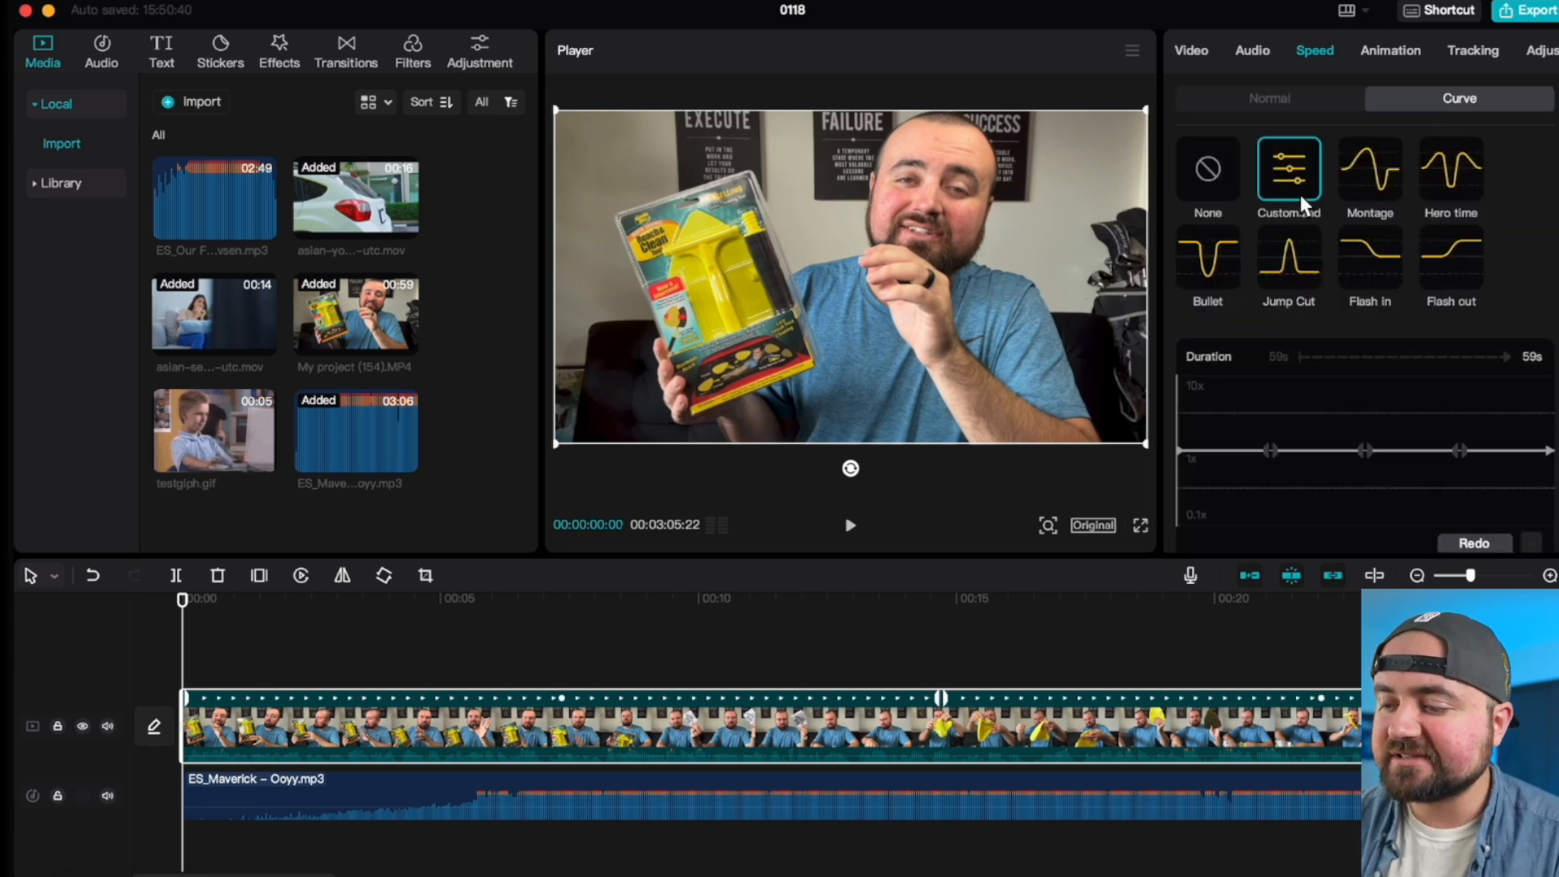
pyautogui.moveTo(1323, 382)
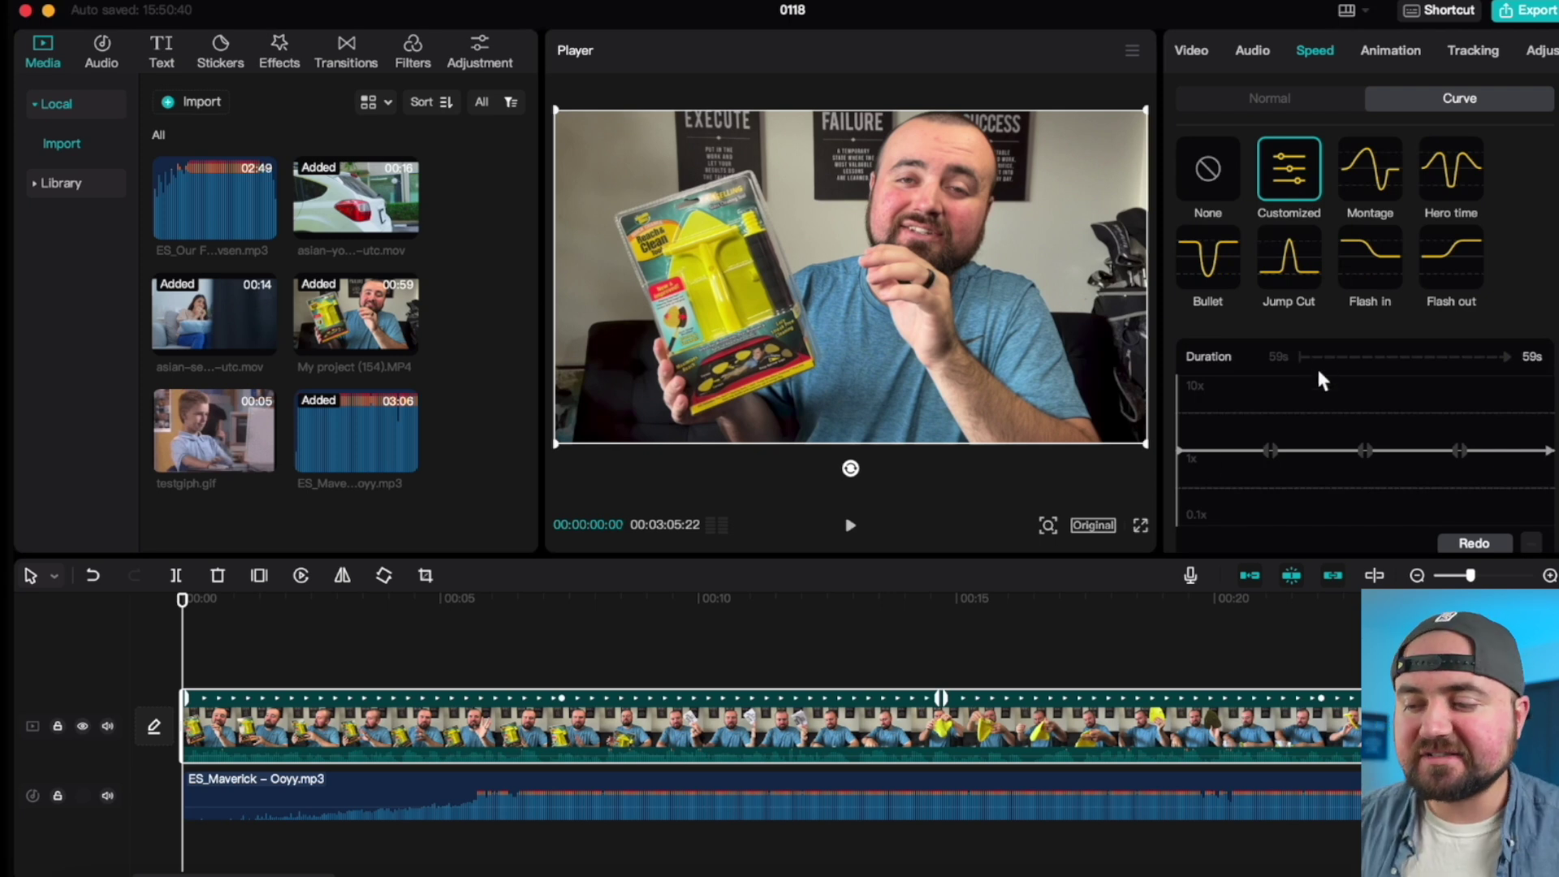
pyautogui.moveTo(1243, 492)
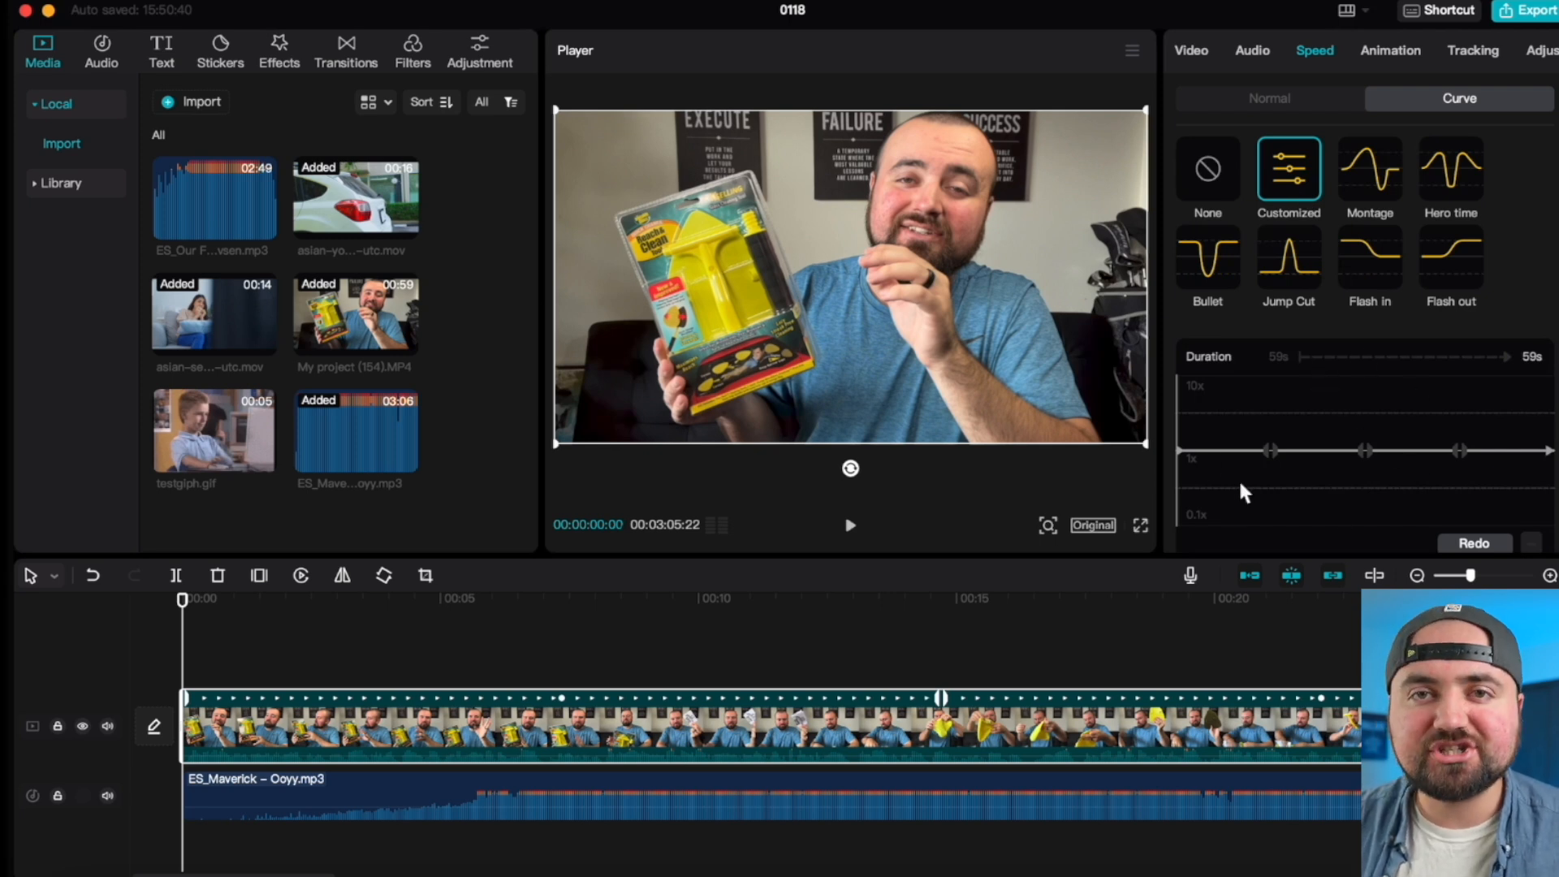
pyautogui.moveTo(1281, 144)
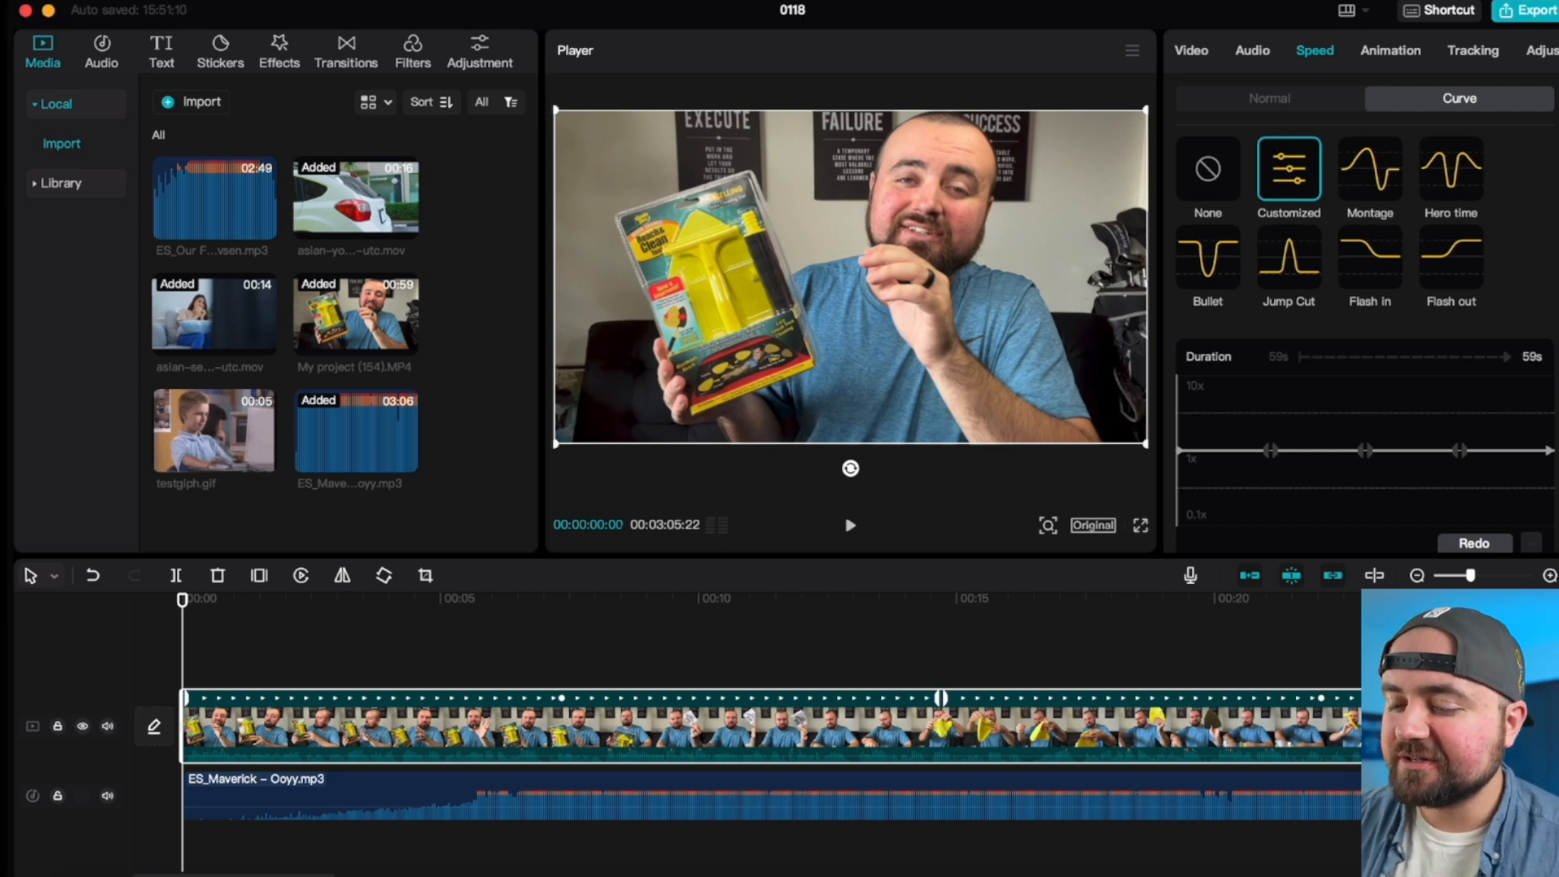
pyautogui.moveTo(1352, 144)
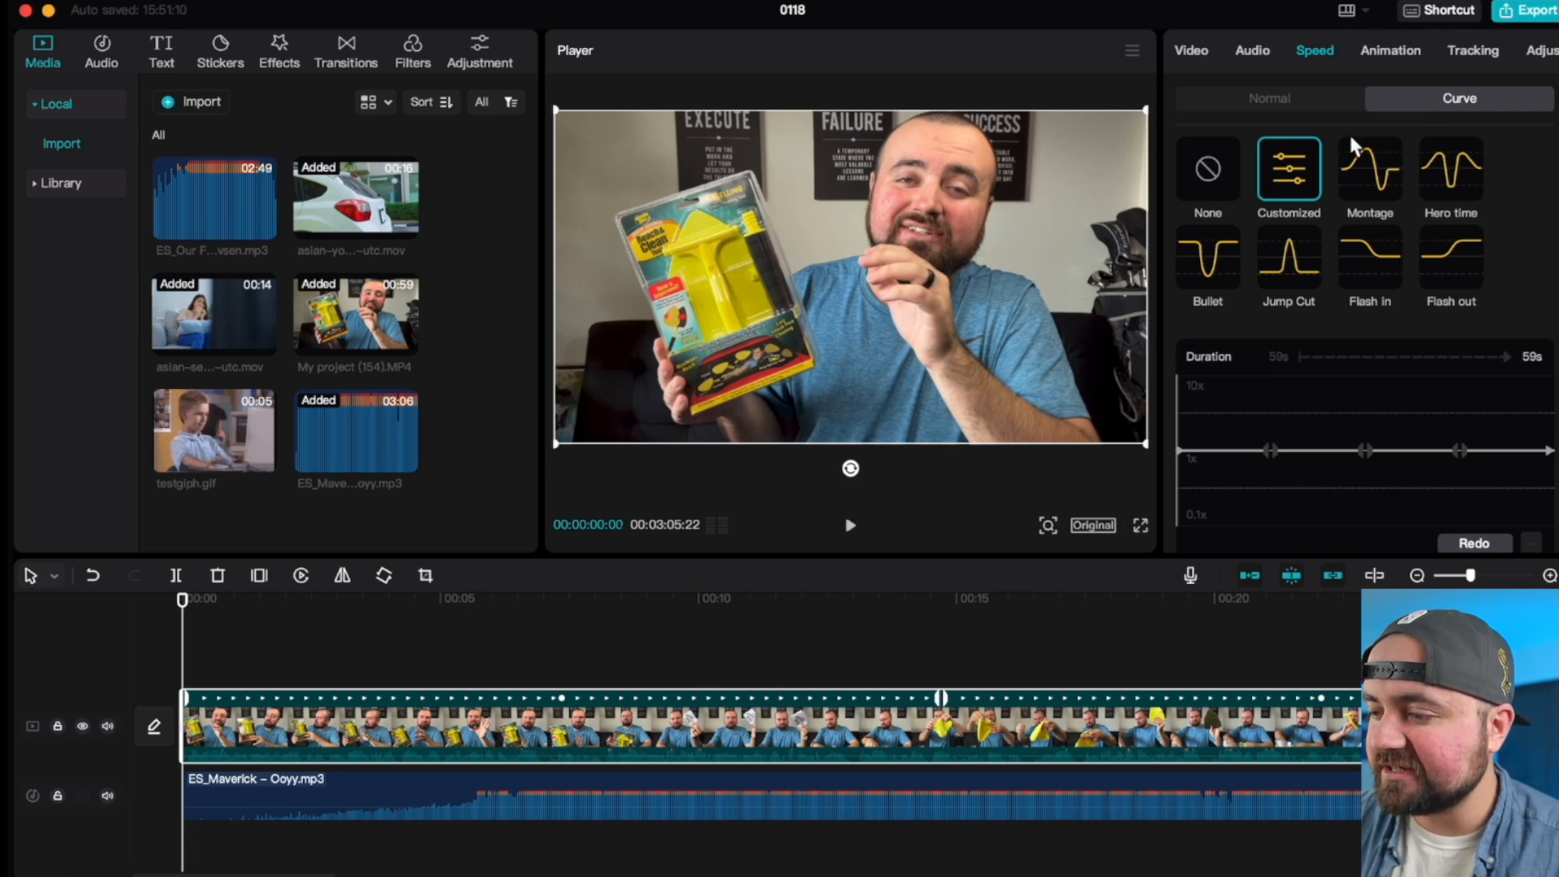
pyautogui.click(1514, 60)
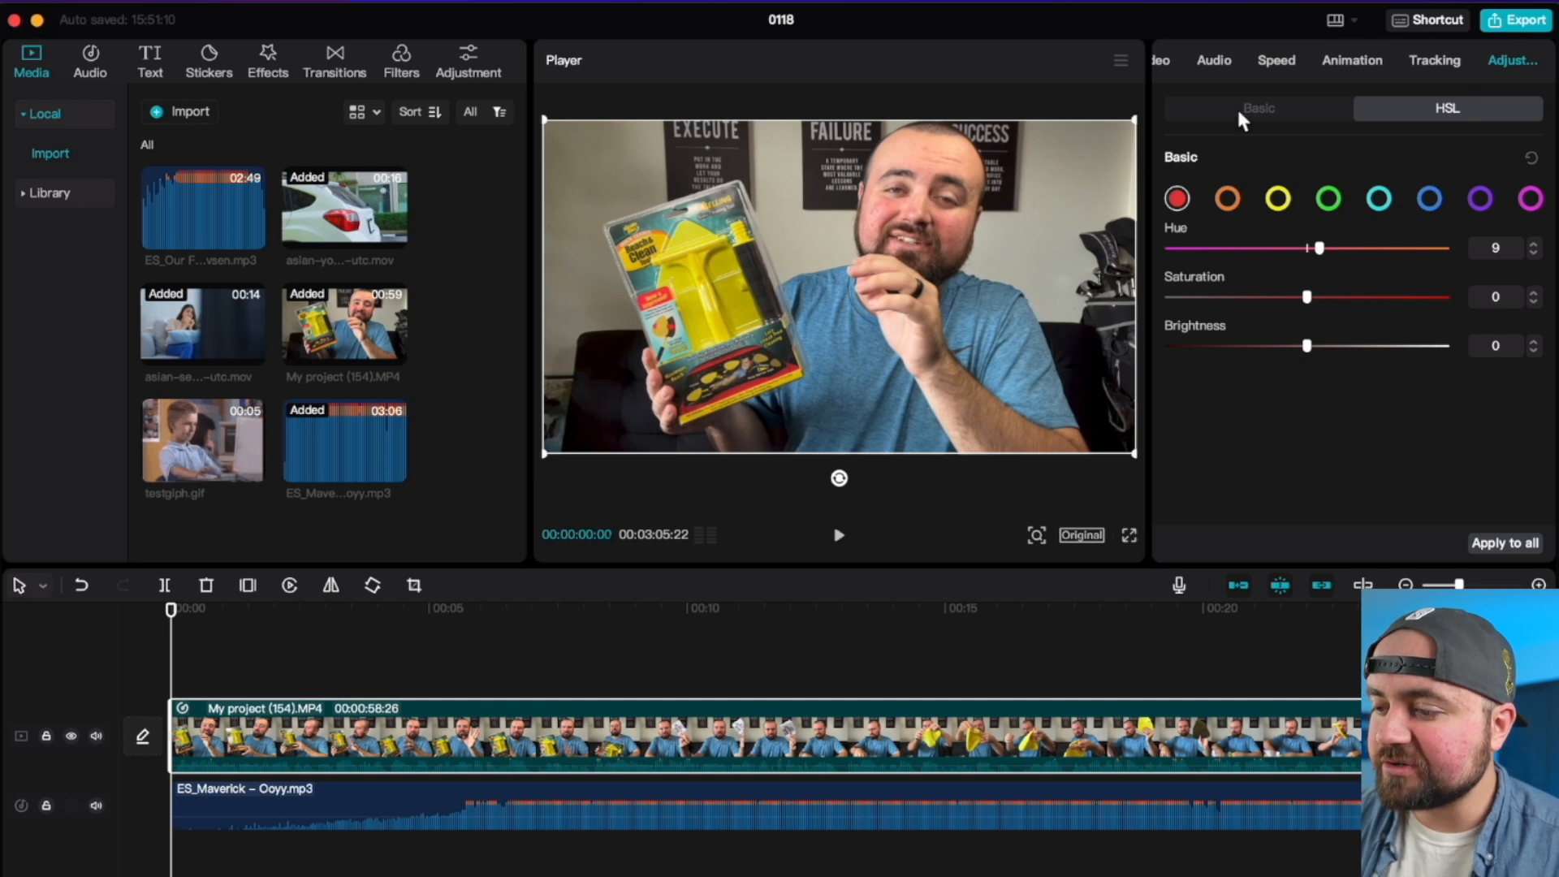
# Set Basic adjustment Brightness to -3 and Contrast to 15.
pyautogui.click(1256, 107)
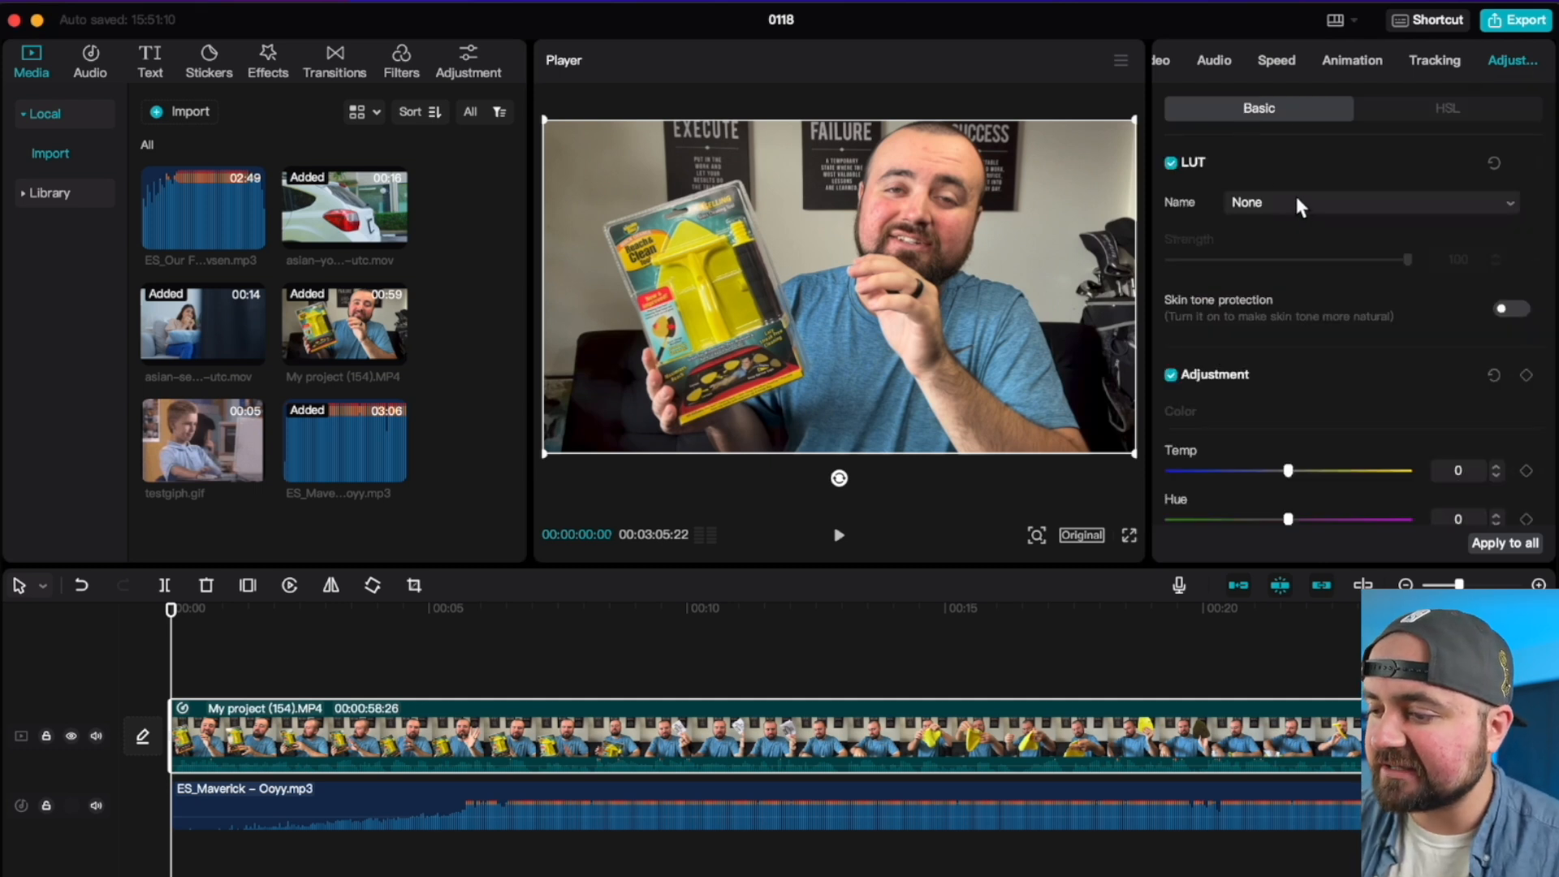
pyautogui.moveTo(1305, 338)
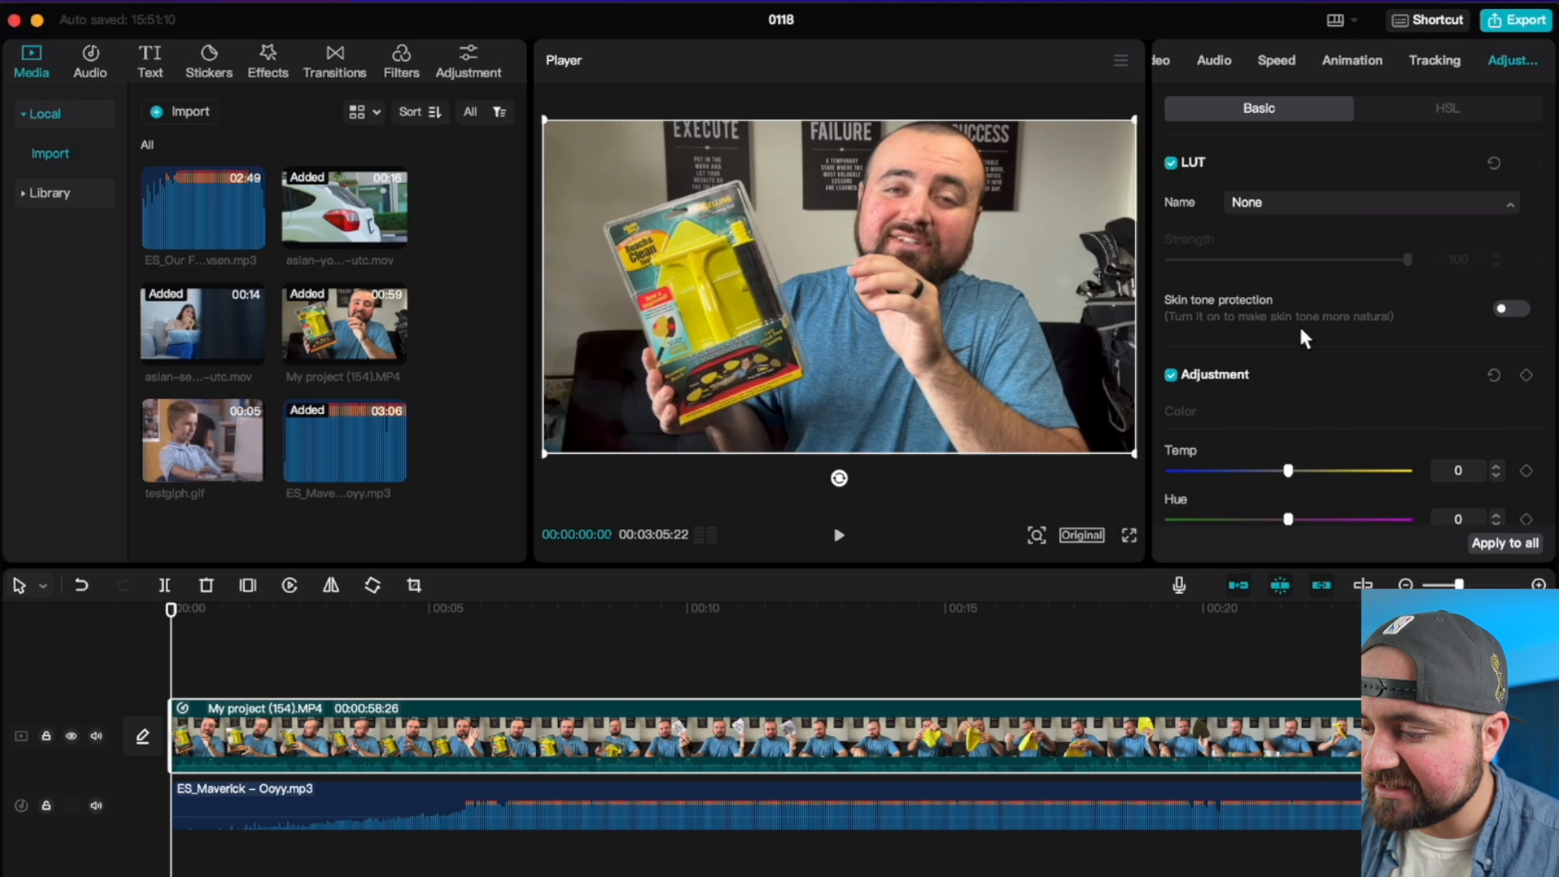
pyautogui.scroll(-3)
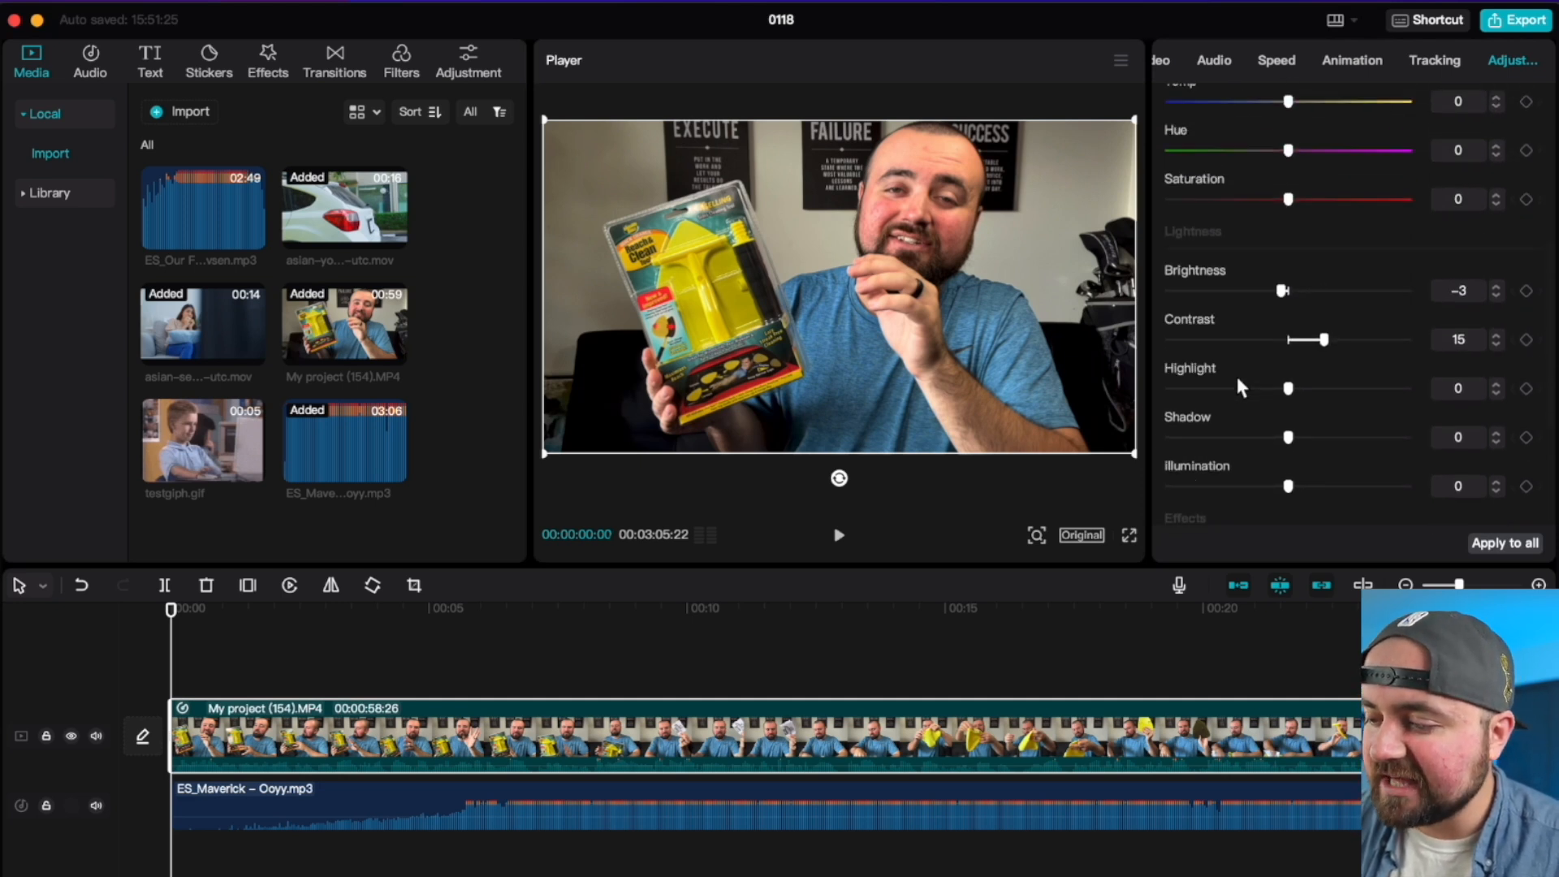
pyautogui.scroll(3)
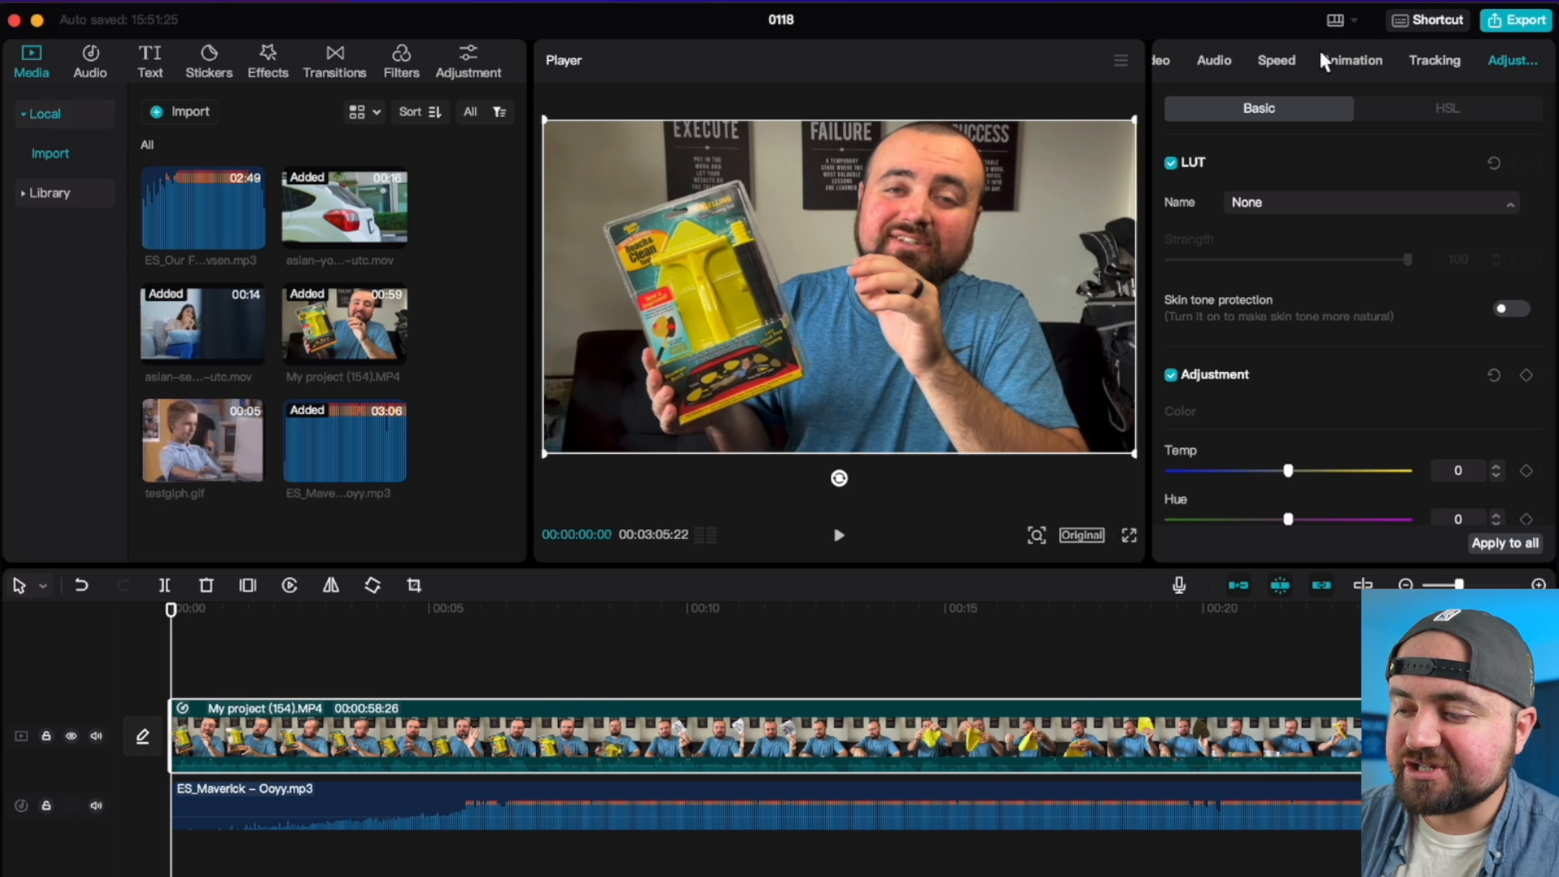
# In HSL, set cyan Saturation 95, Brightness -6; red Hue 9, Saturation -13, Brightness 46.
pyautogui.click(1447, 107)
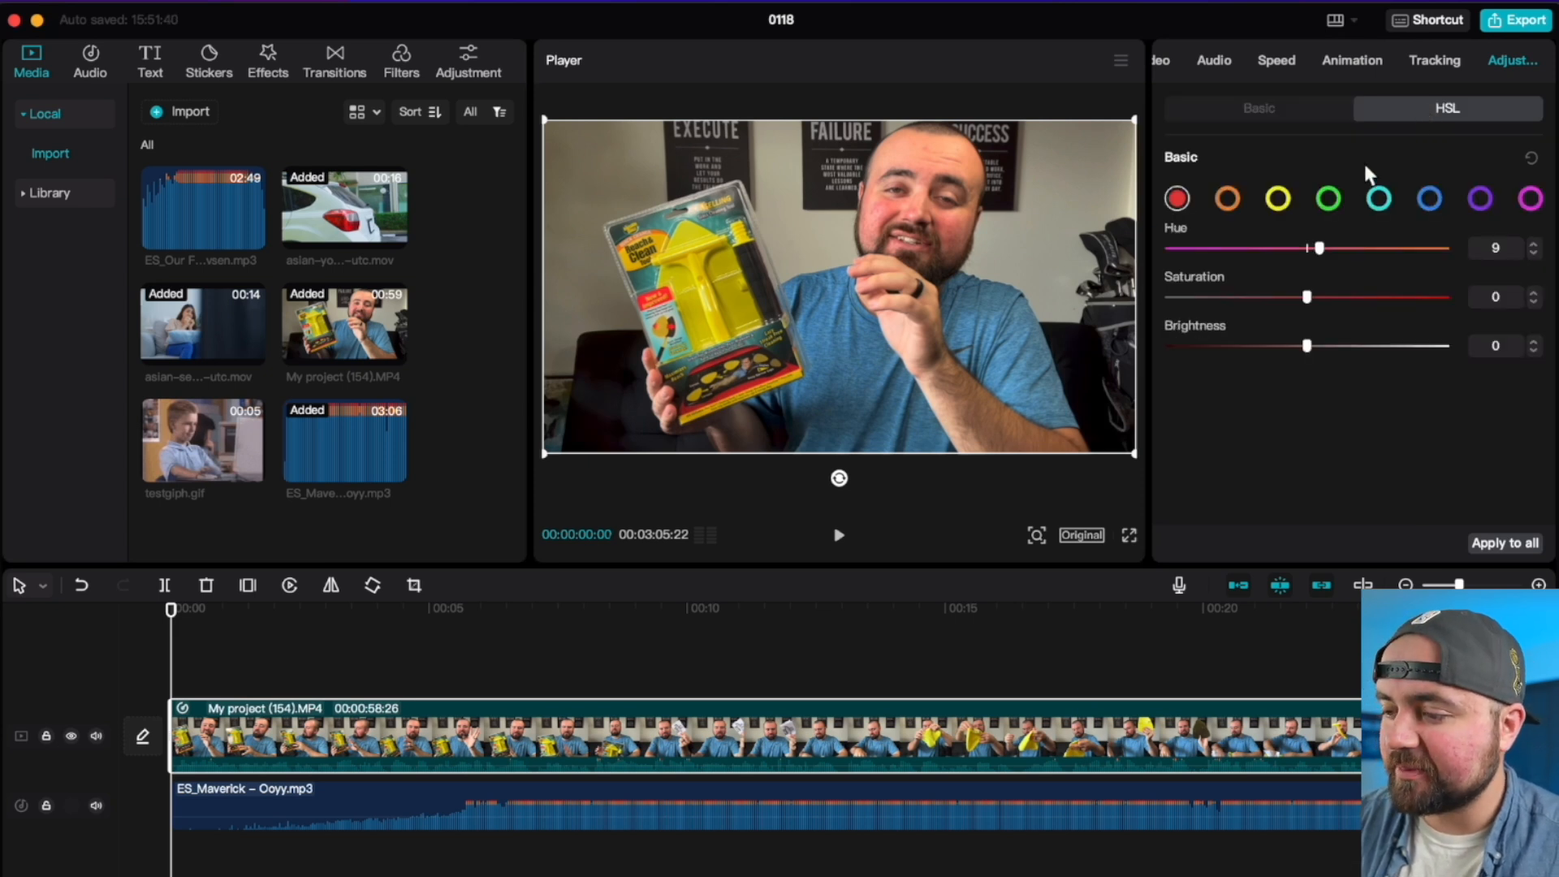
pyautogui.click(1377, 198)
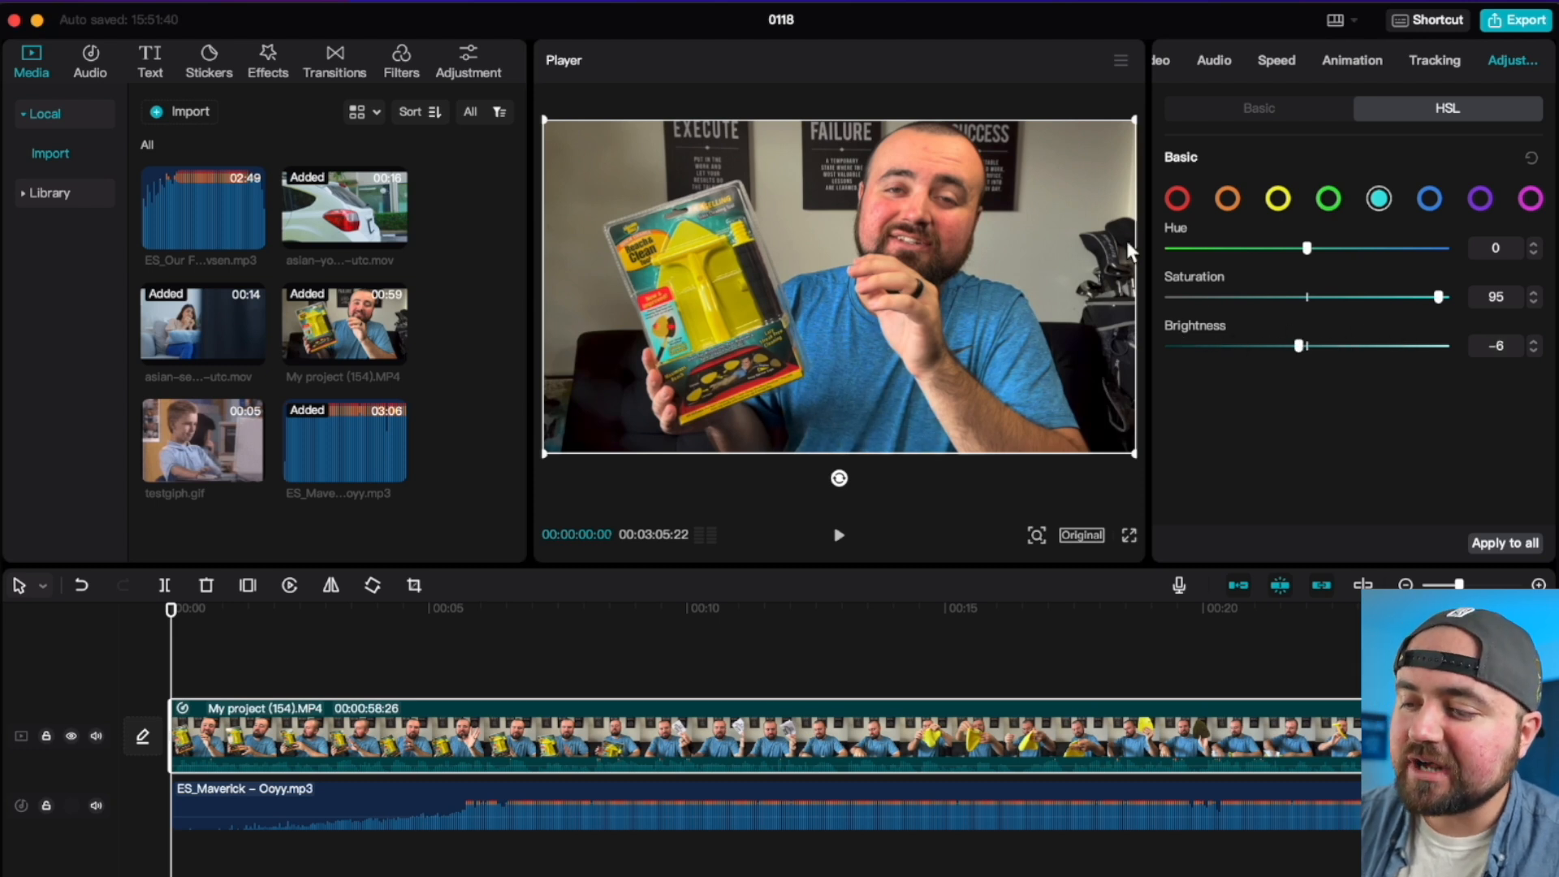
pyautogui.click(1177, 199)
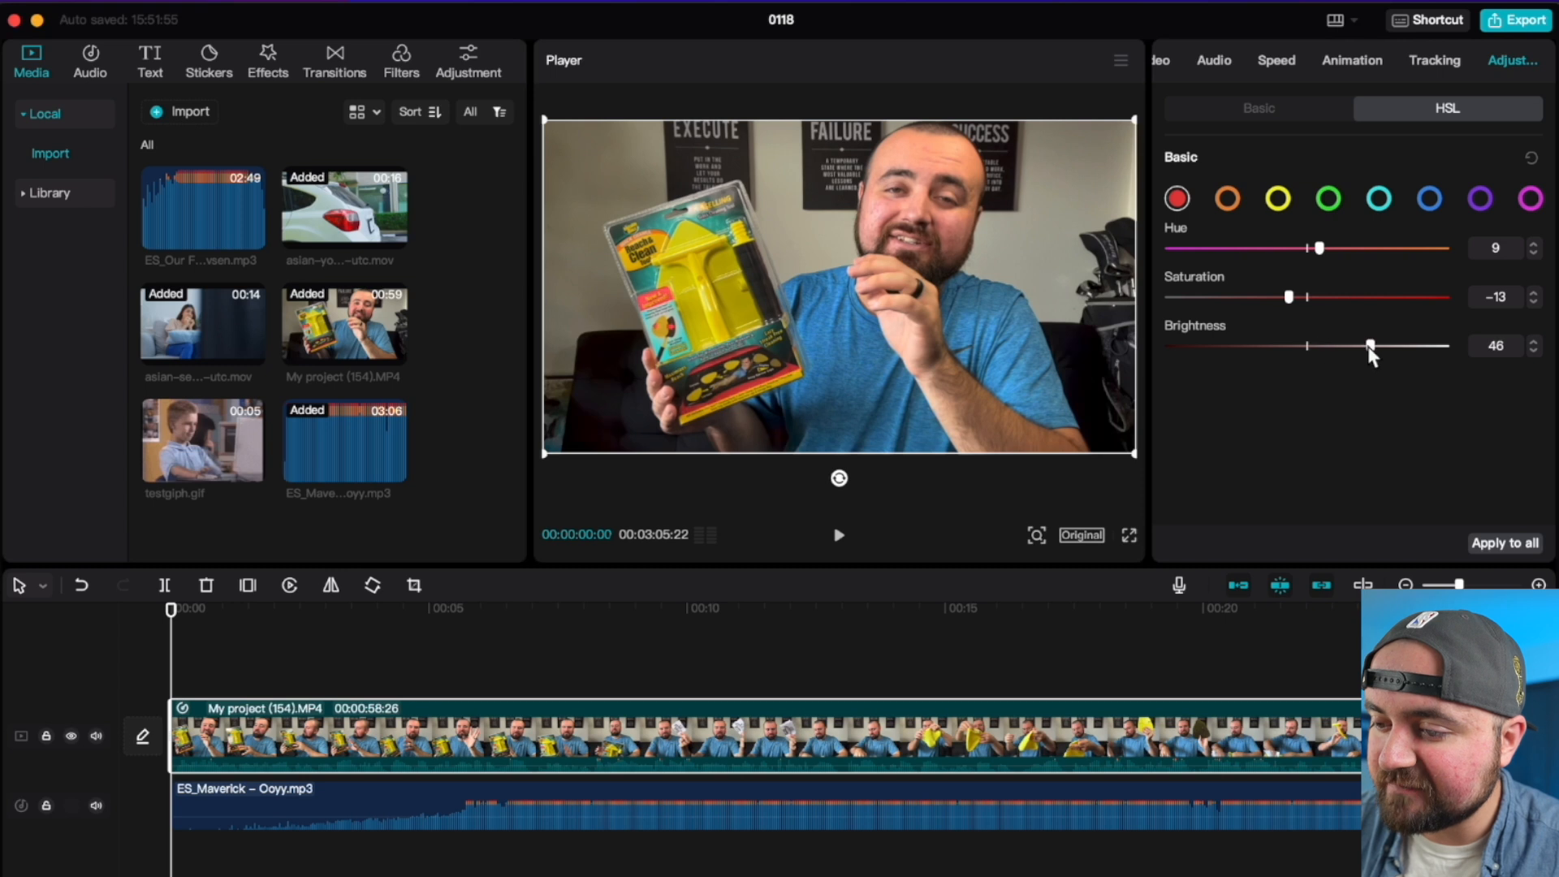
pyautogui.moveTo(929, 224)
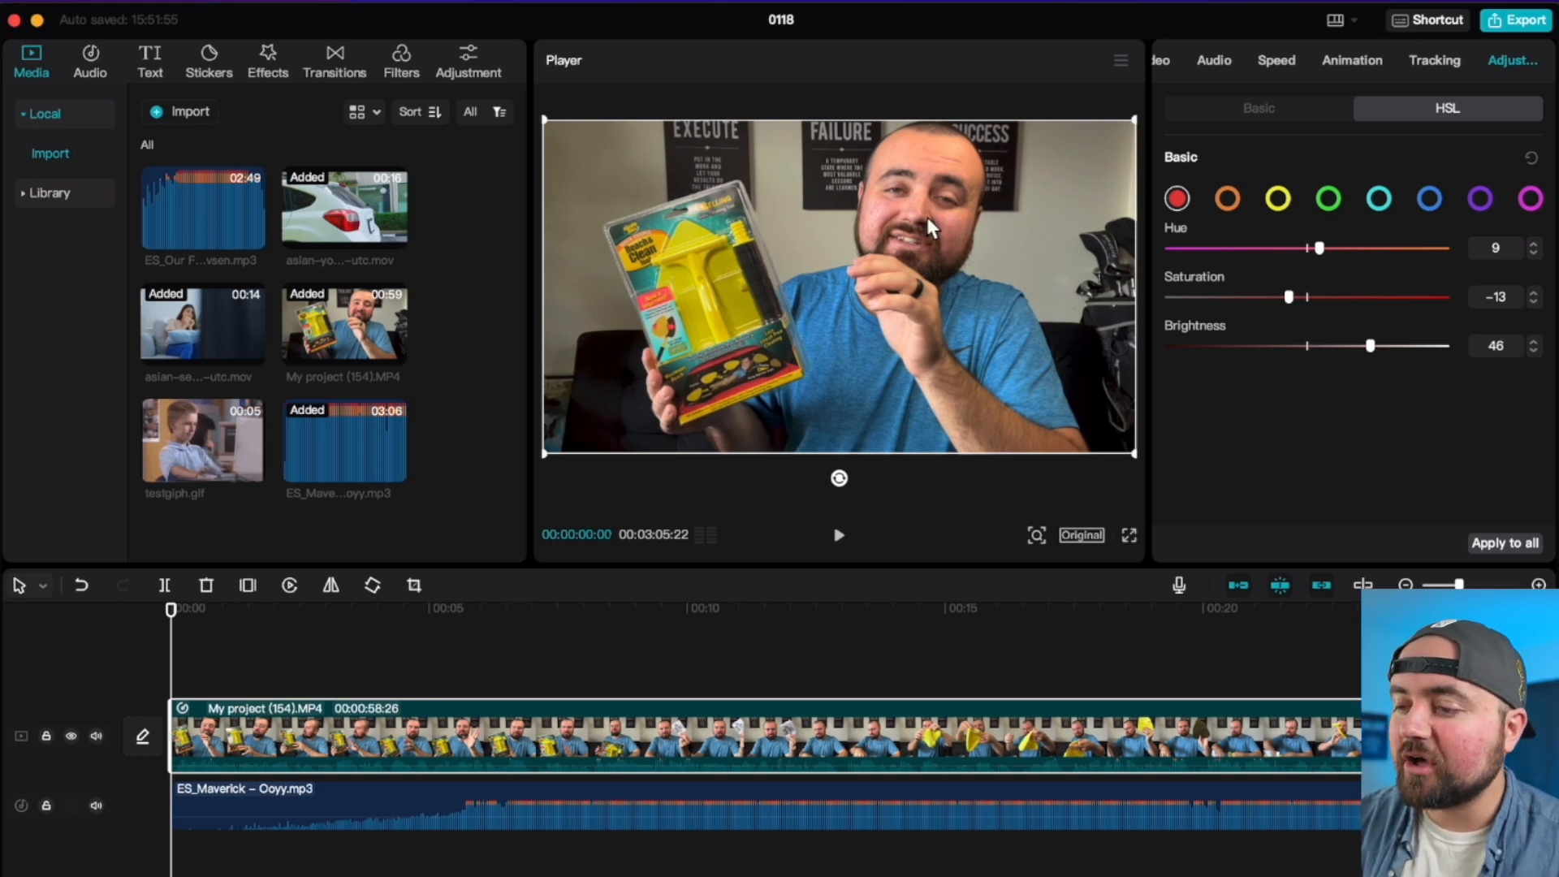
pyautogui.click(1258, 107)
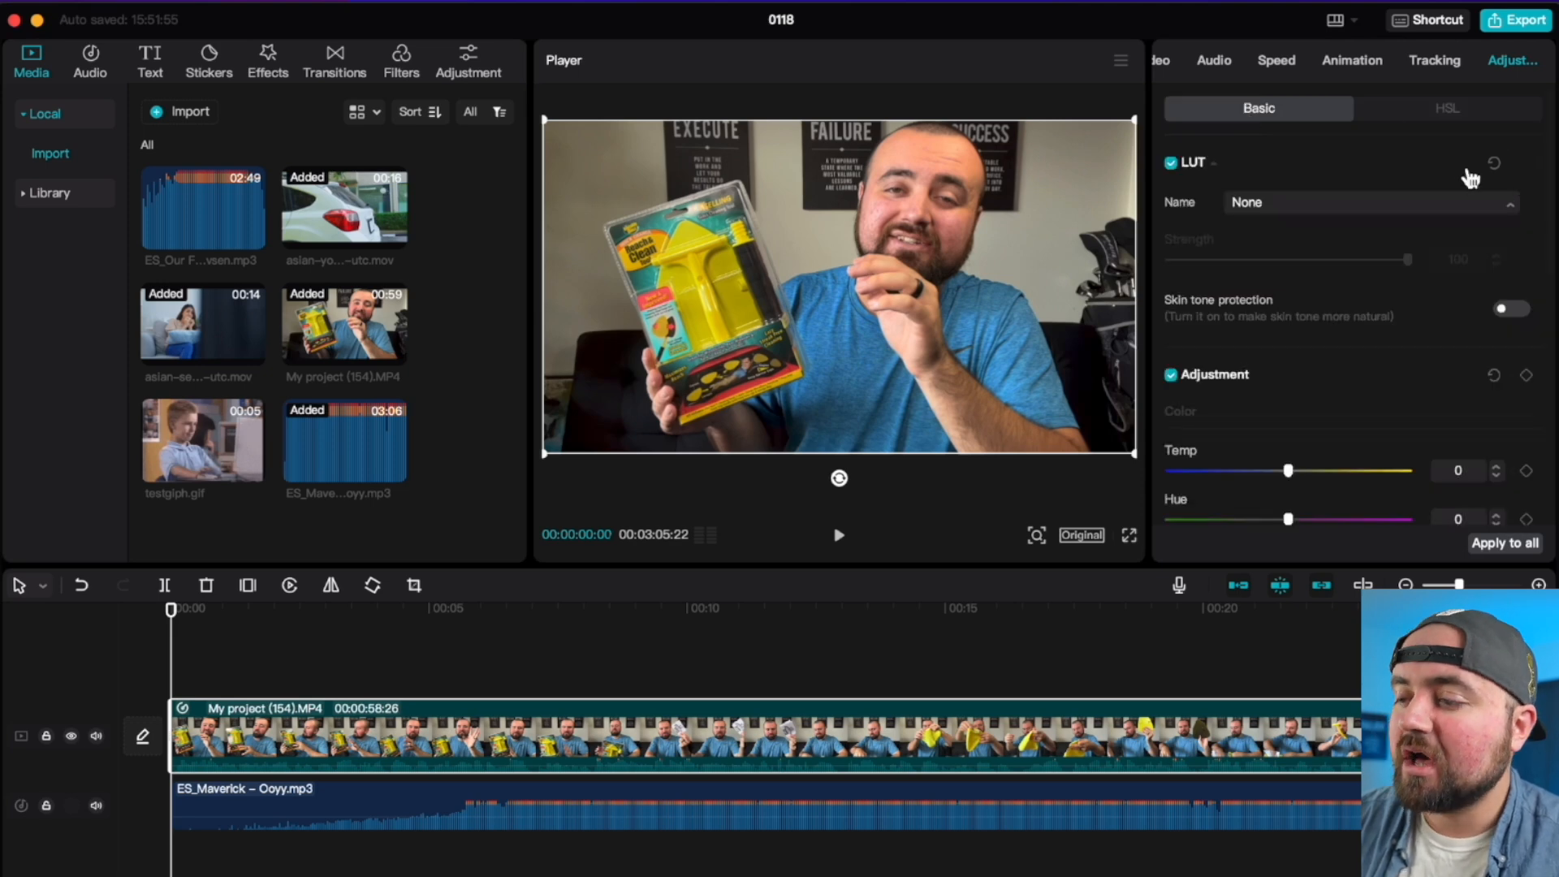
pyautogui.click(266, 61)
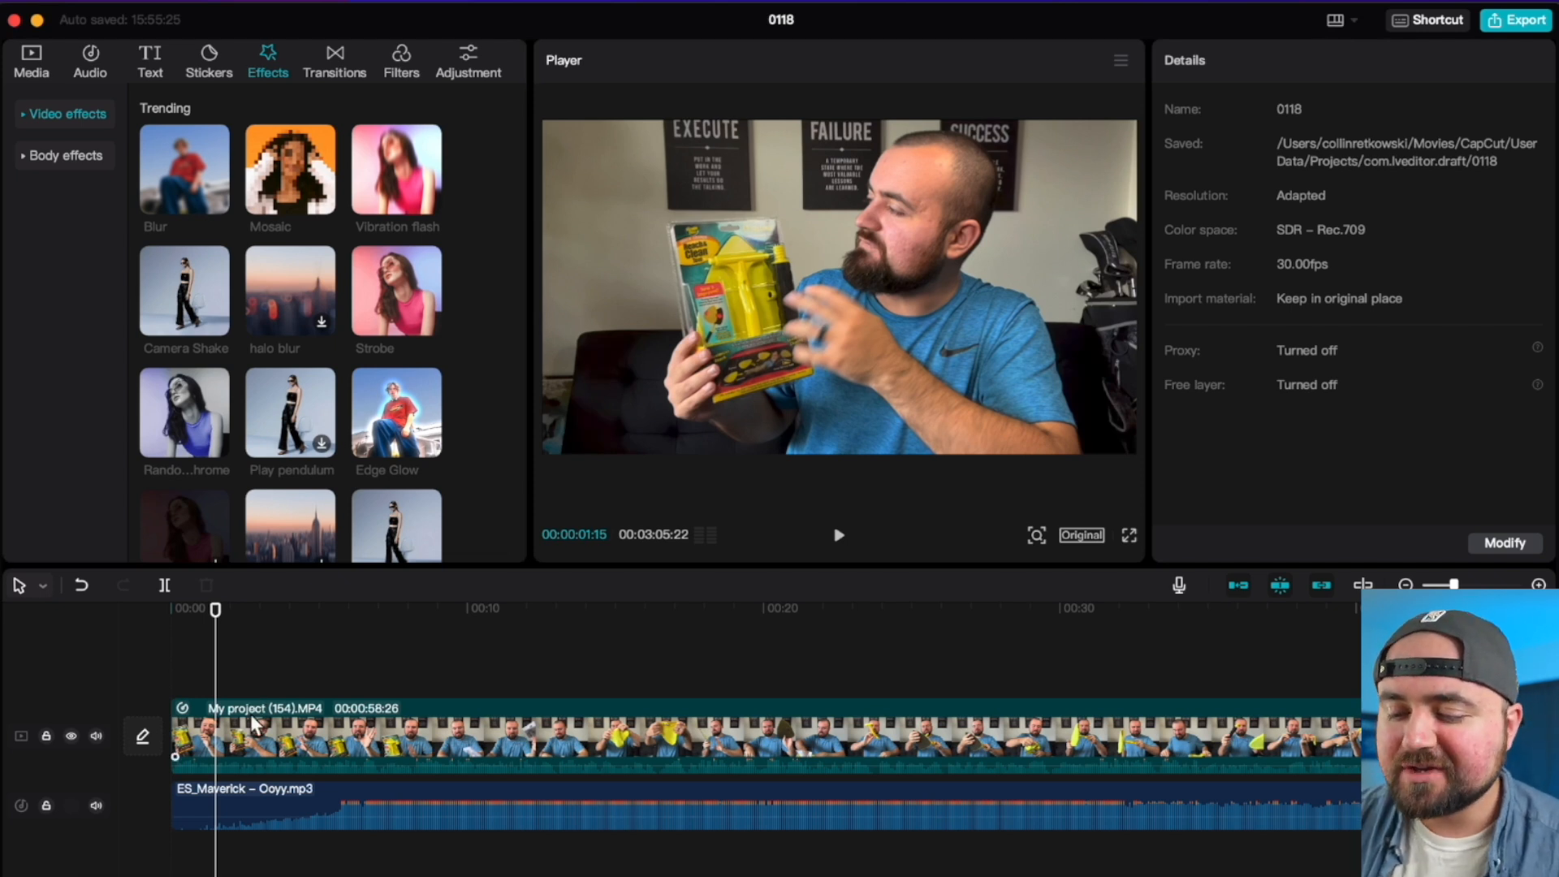
# Copy the My project clip and paste a duplicate onto a new track above.
pyautogui.rightClick(248, 736)
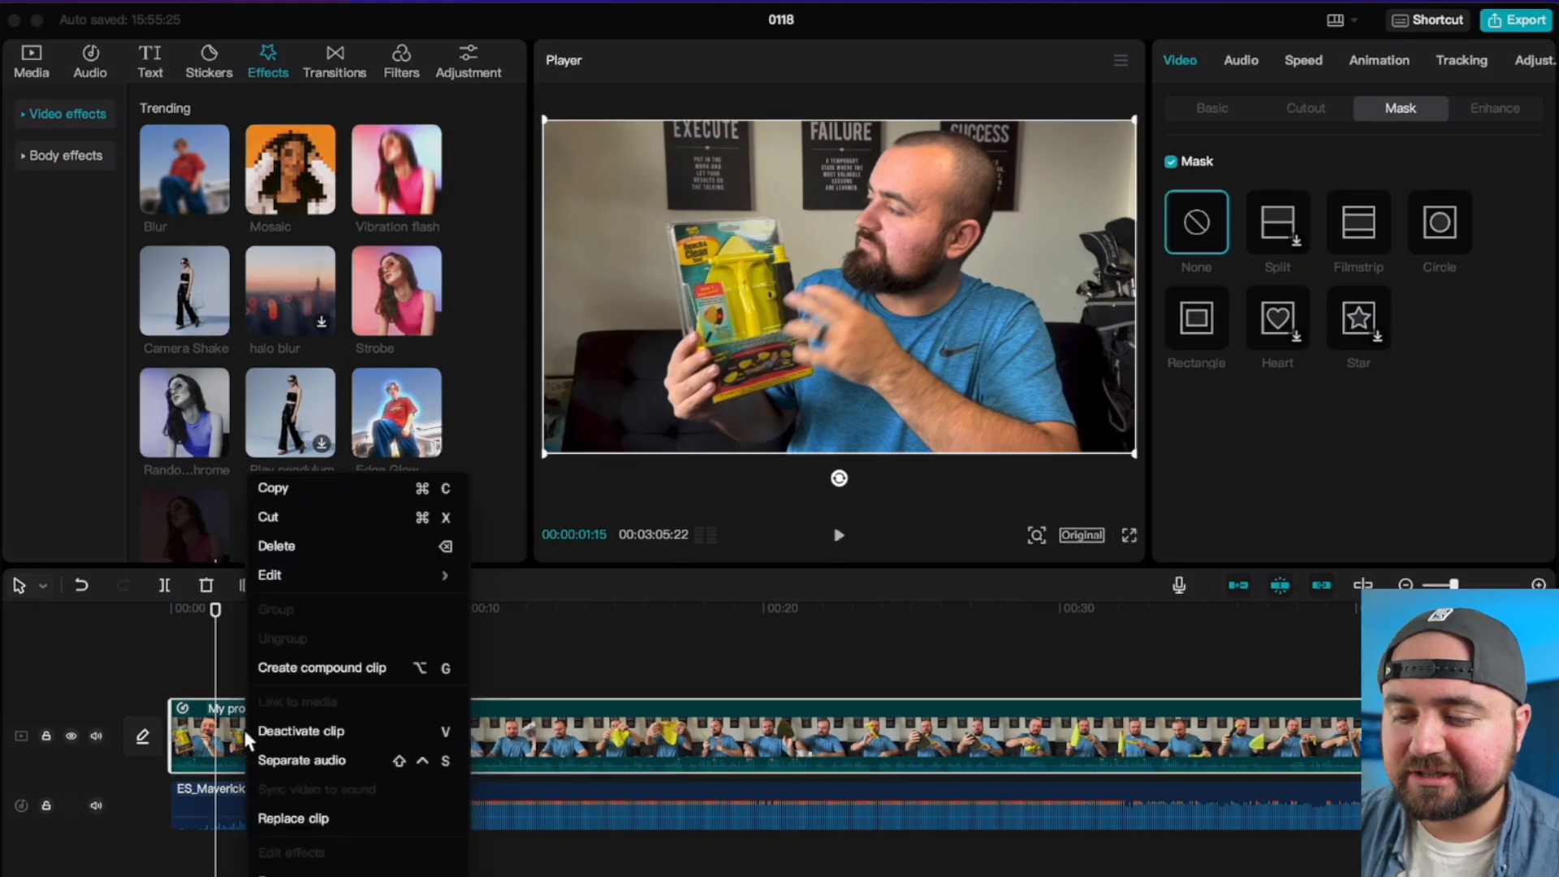
pyautogui.click(200, 634)
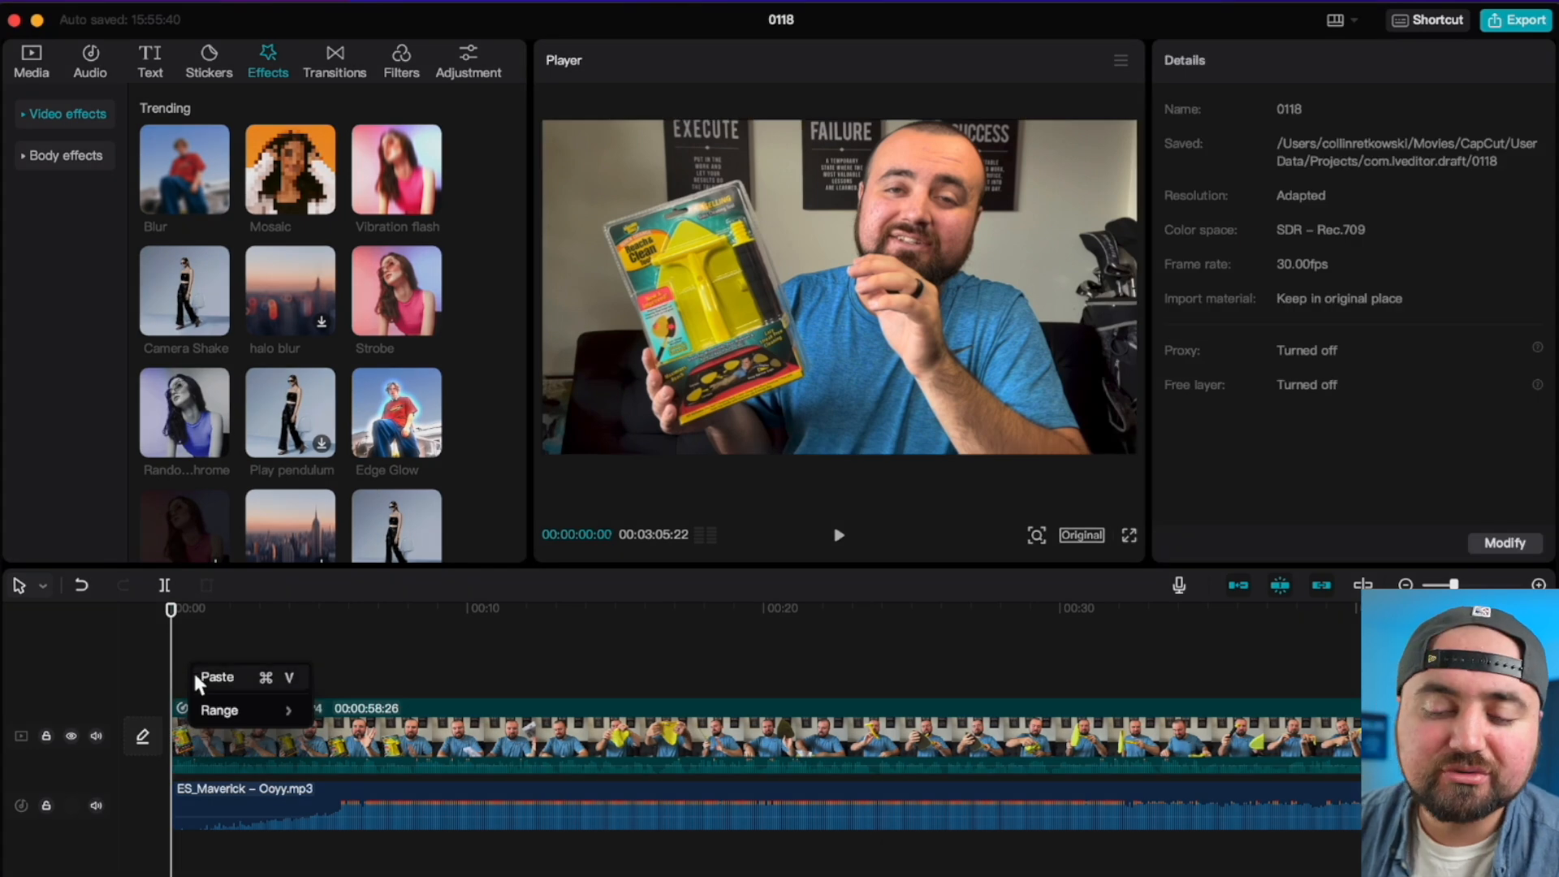
pyautogui.click(216, 677)
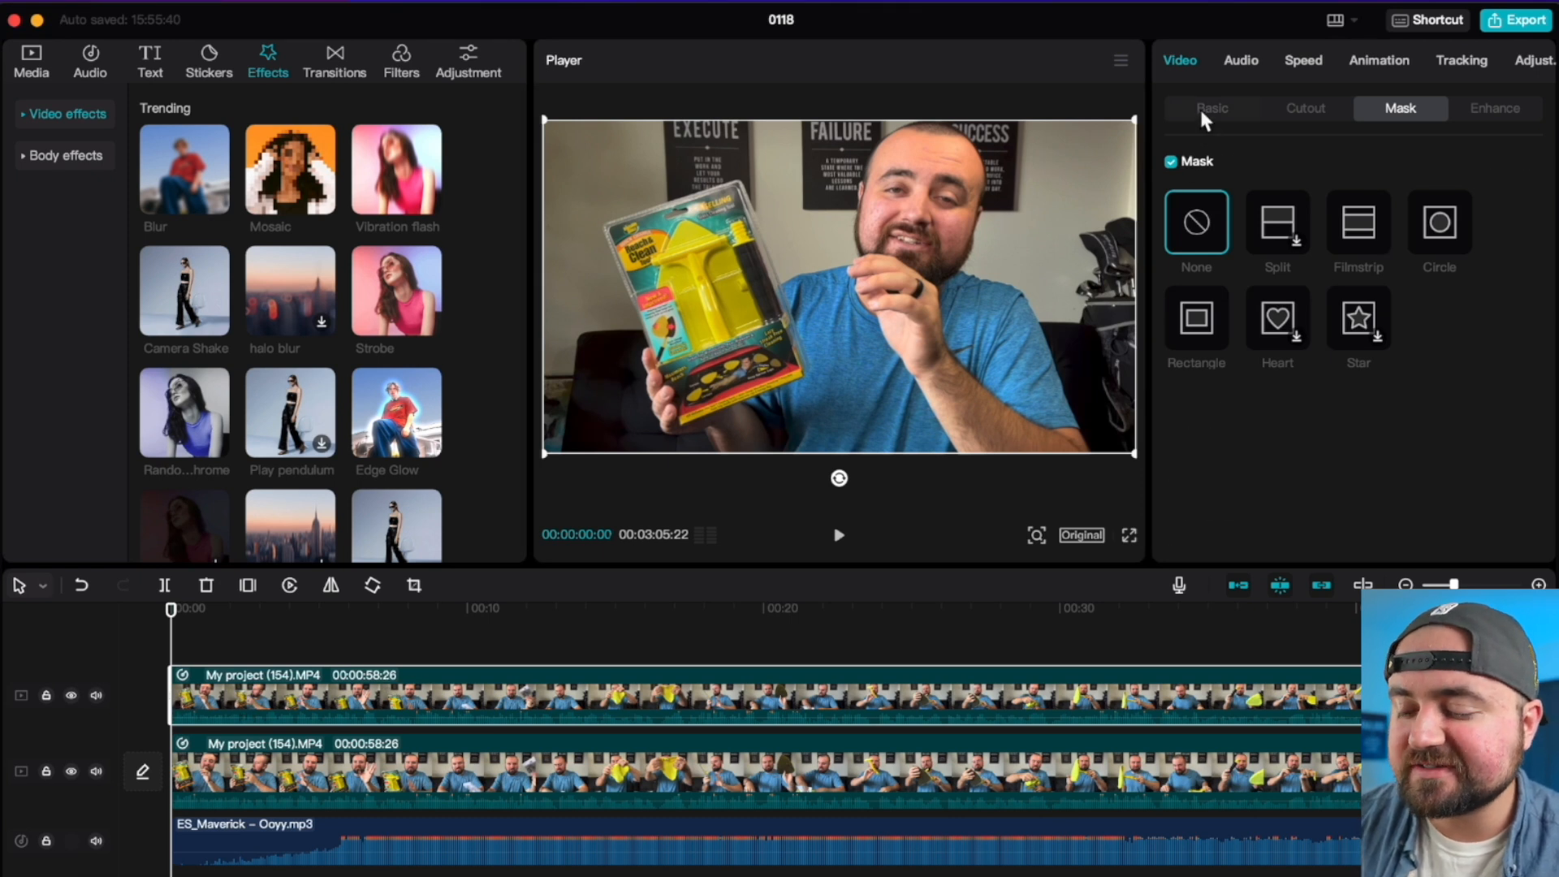
pyautogui.click(1210, 107)
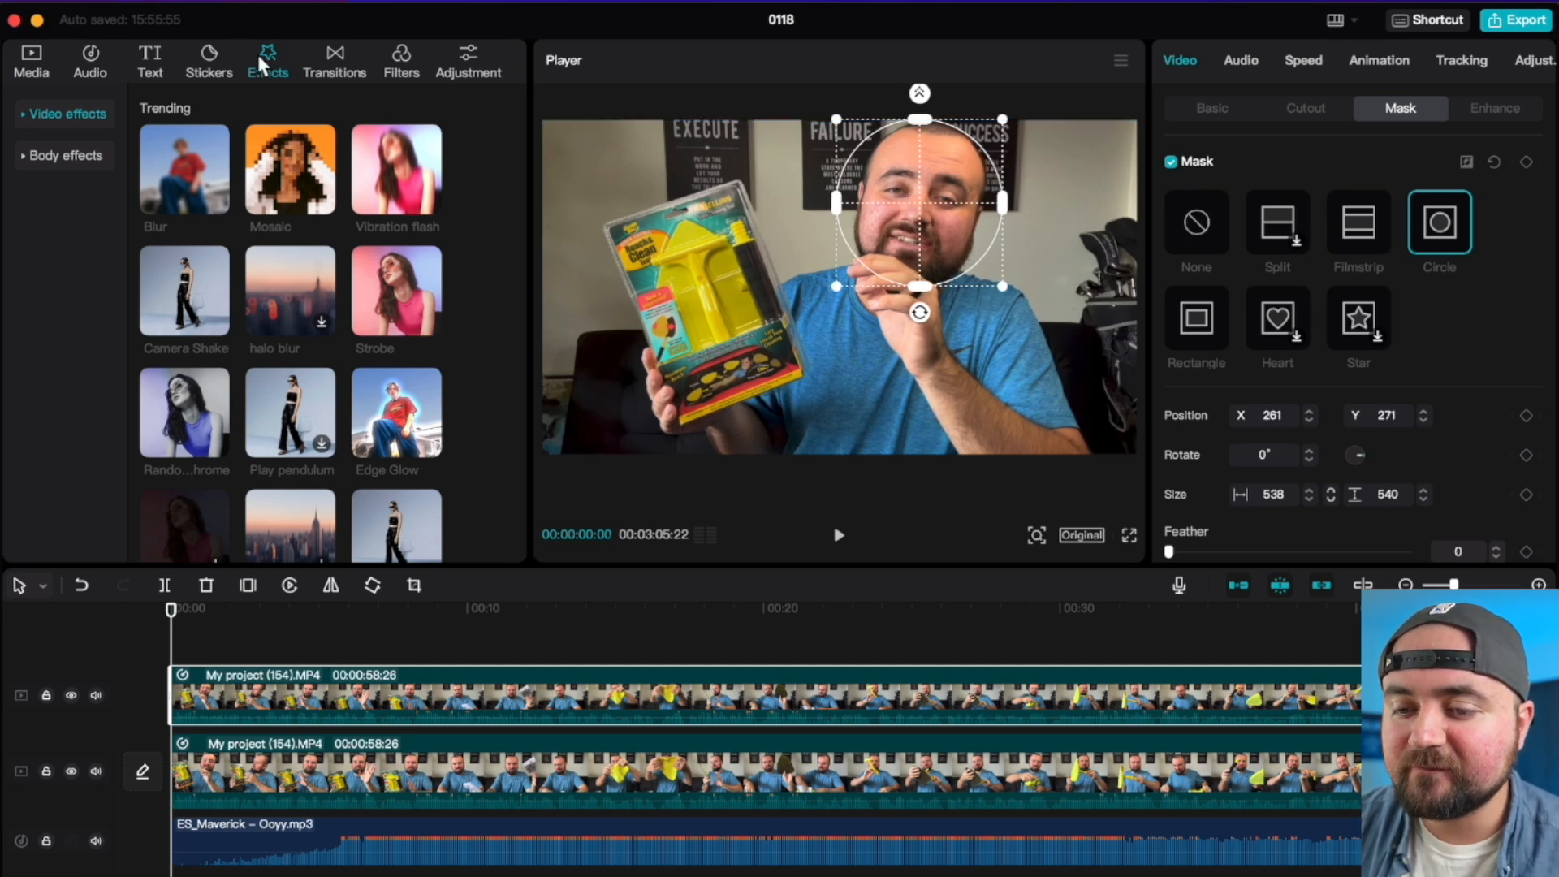
pyautogui.moveTo(289, 169)
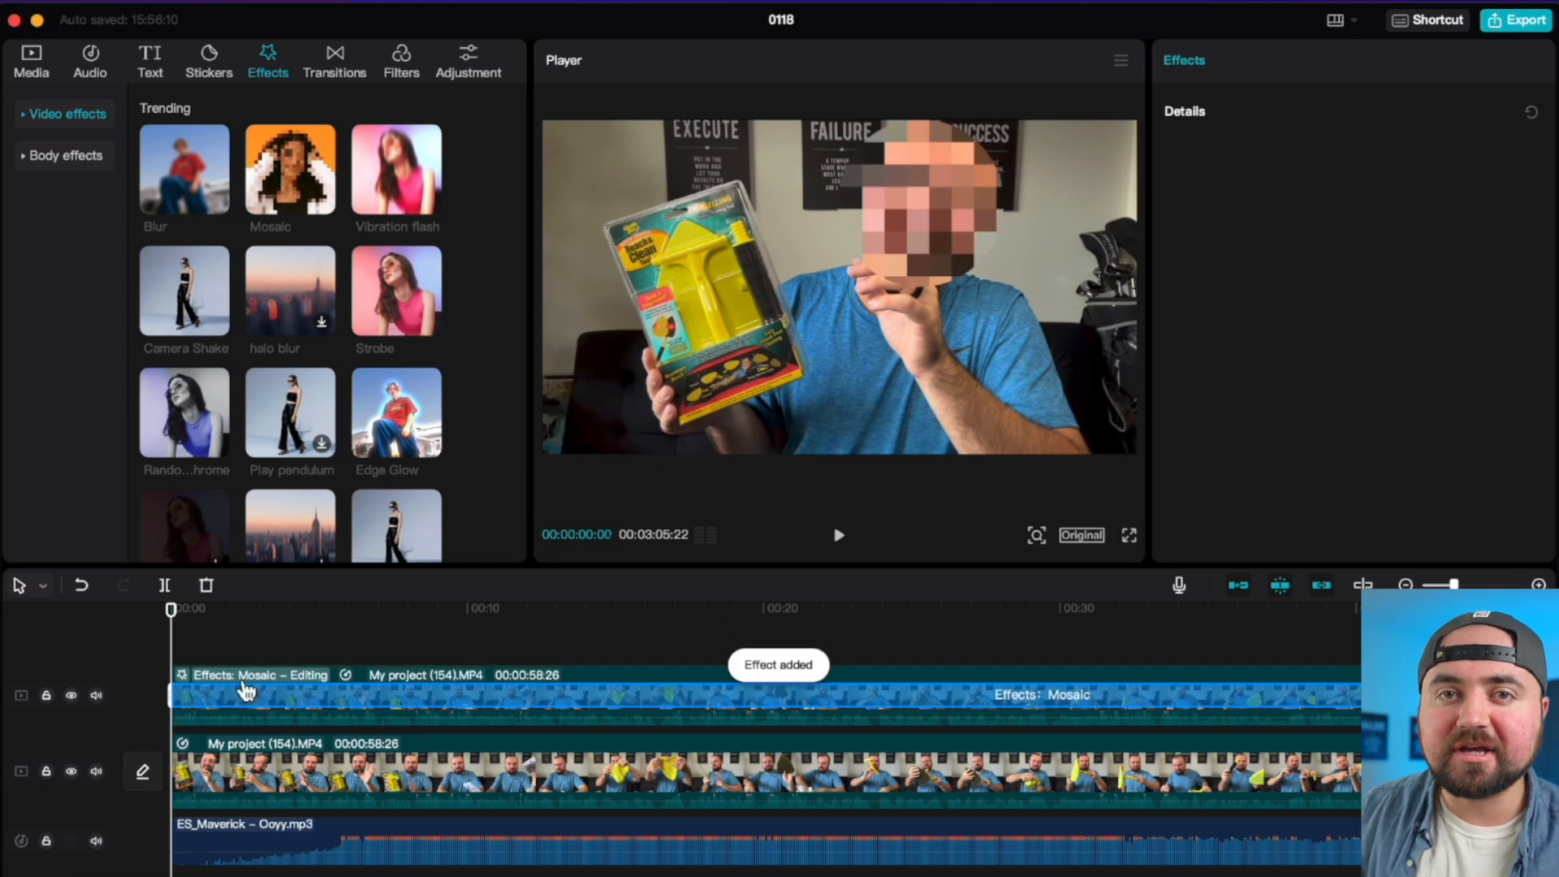
pyautogui.moveTo(247, 691)
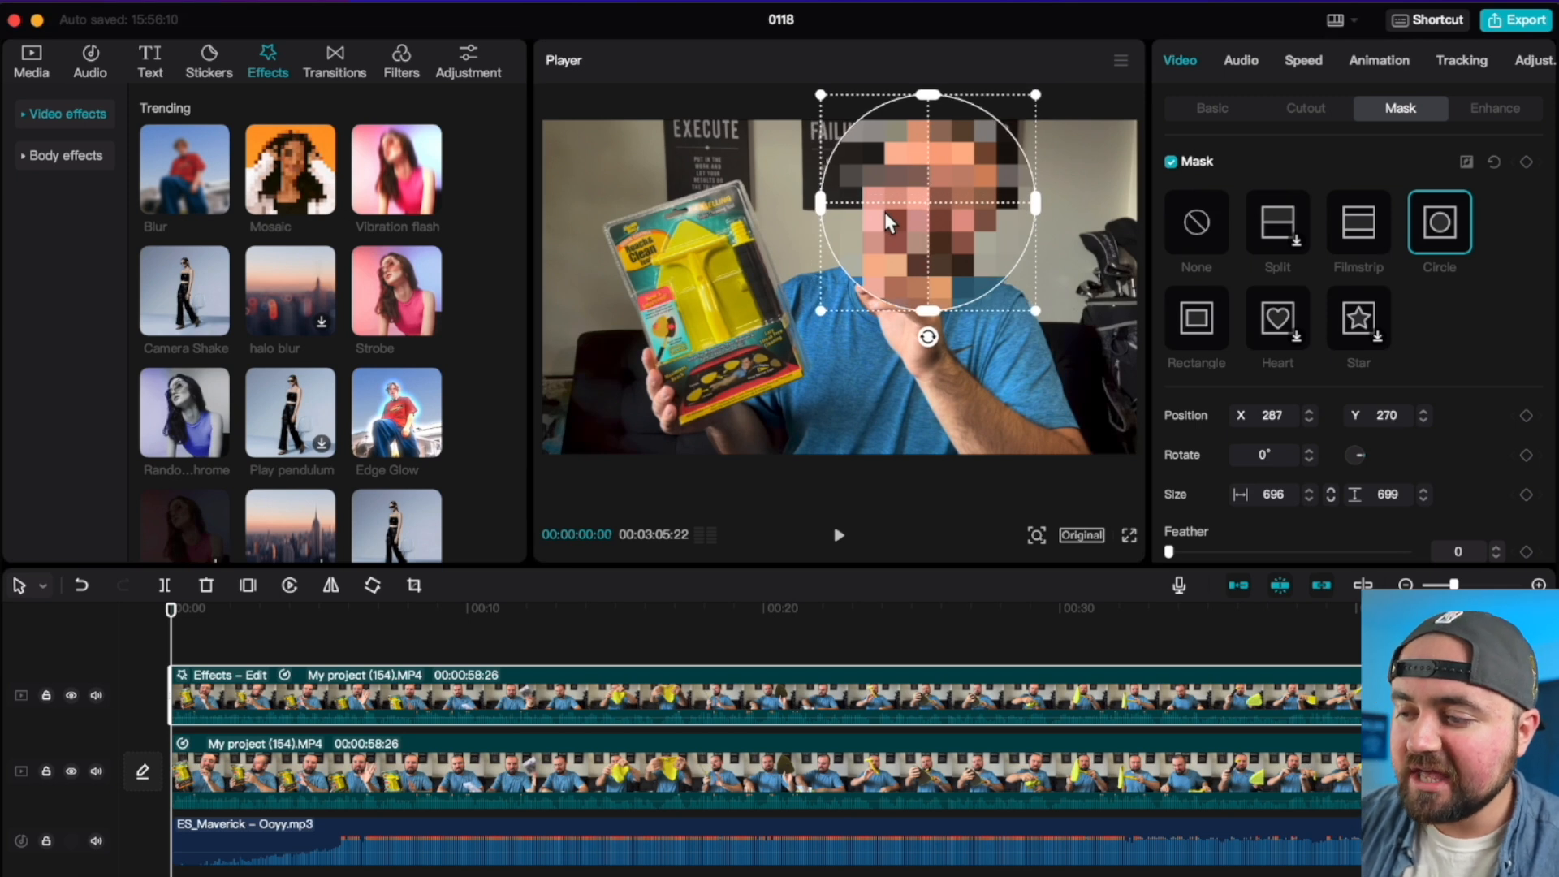
pyautogui.moveTo(1539, 179)
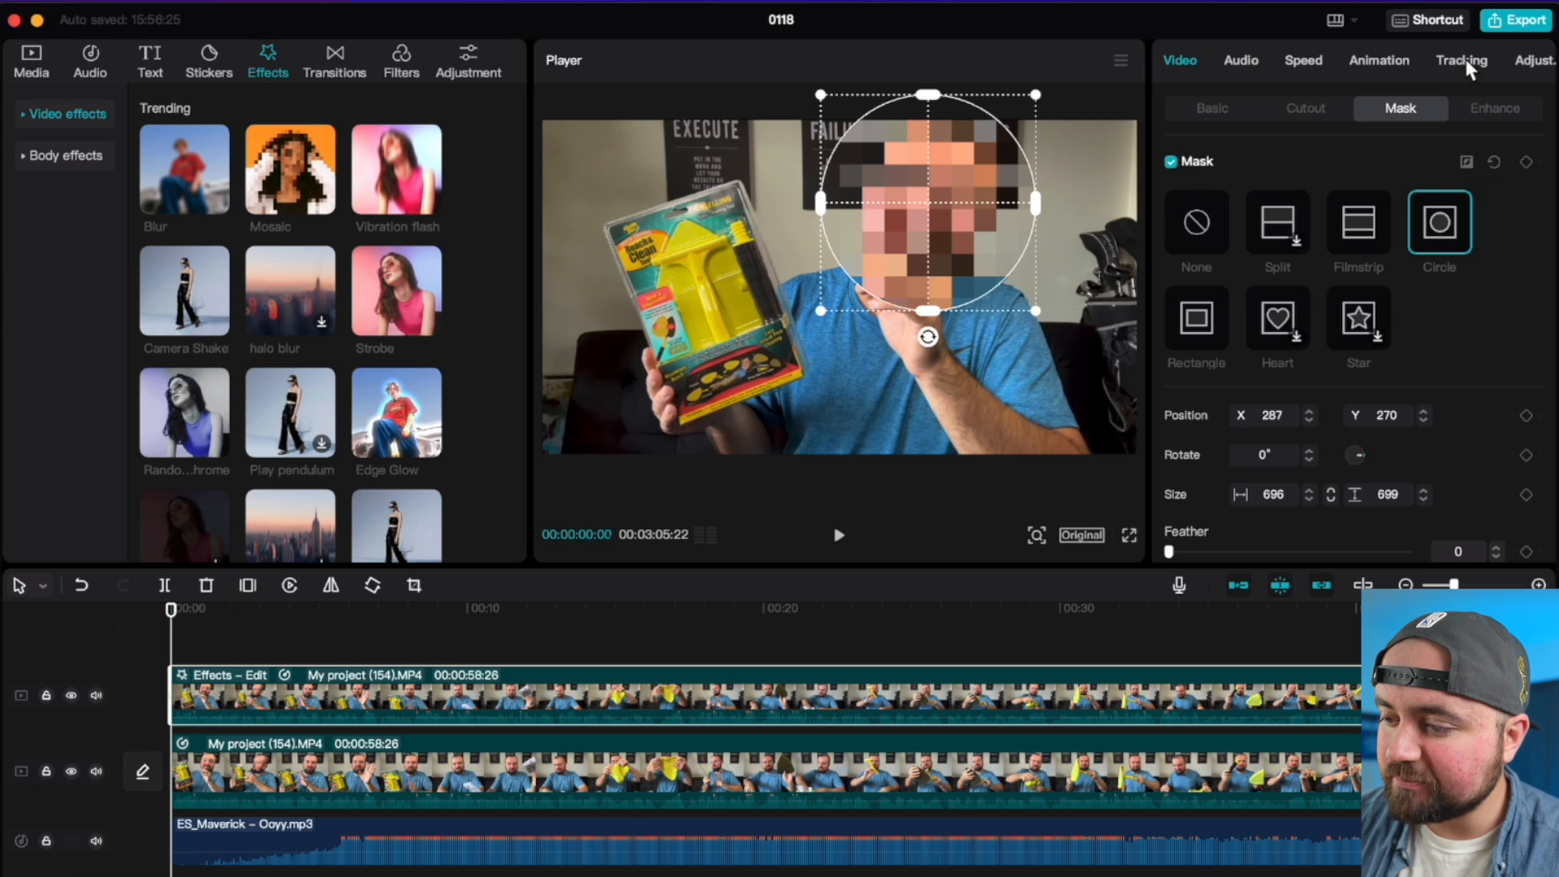
# Run Motion tracking on the masked clip so the mosaic circle follows the man's face.
pyautogui.click(1462, 60)
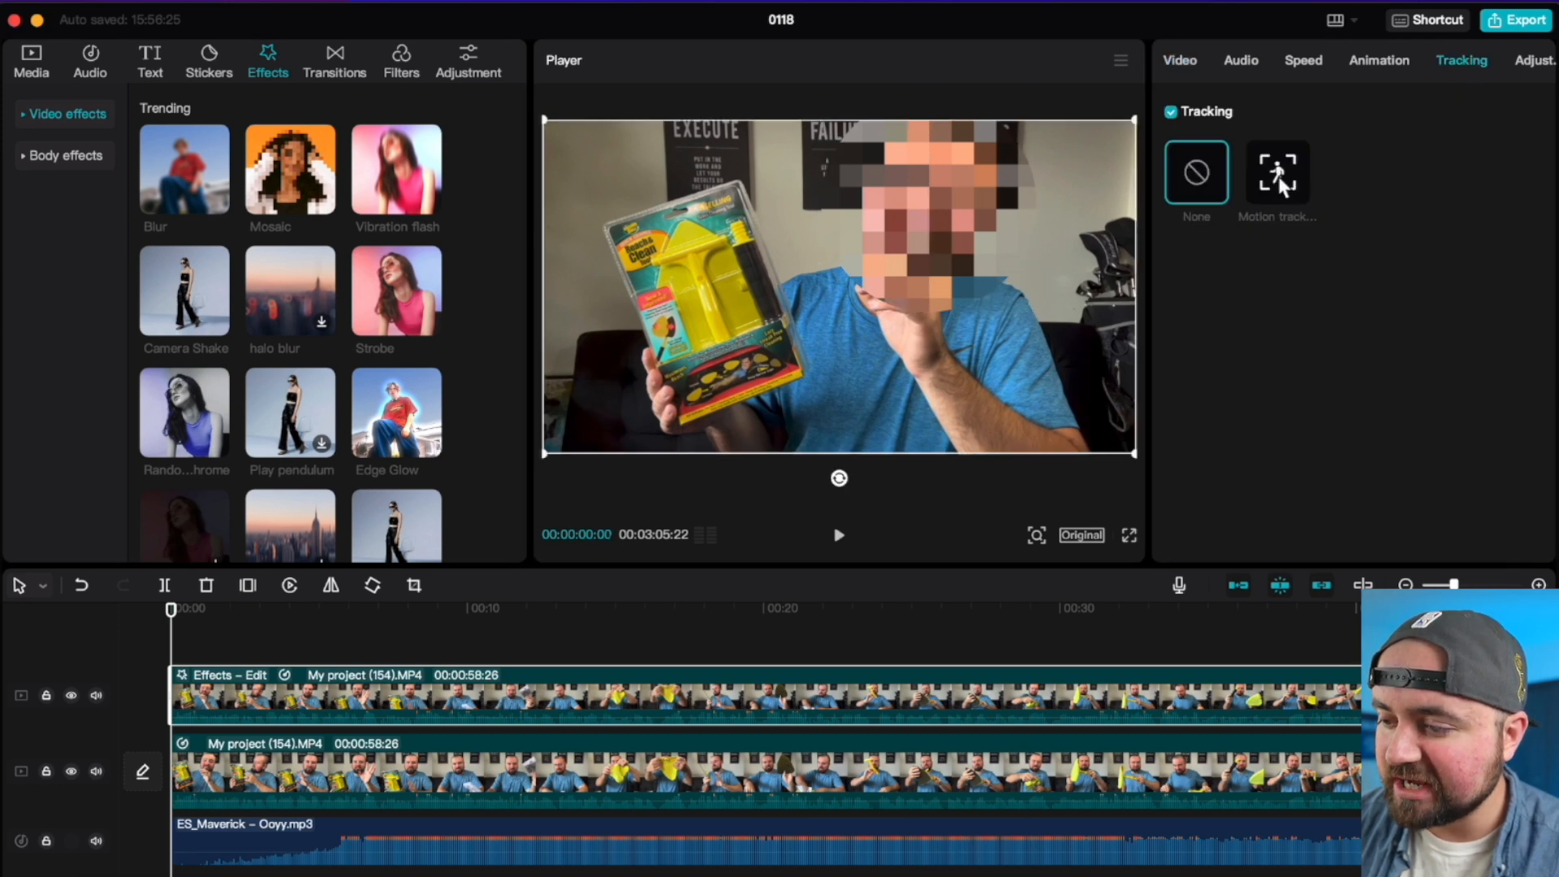
pyautogui.click(1276, 172)
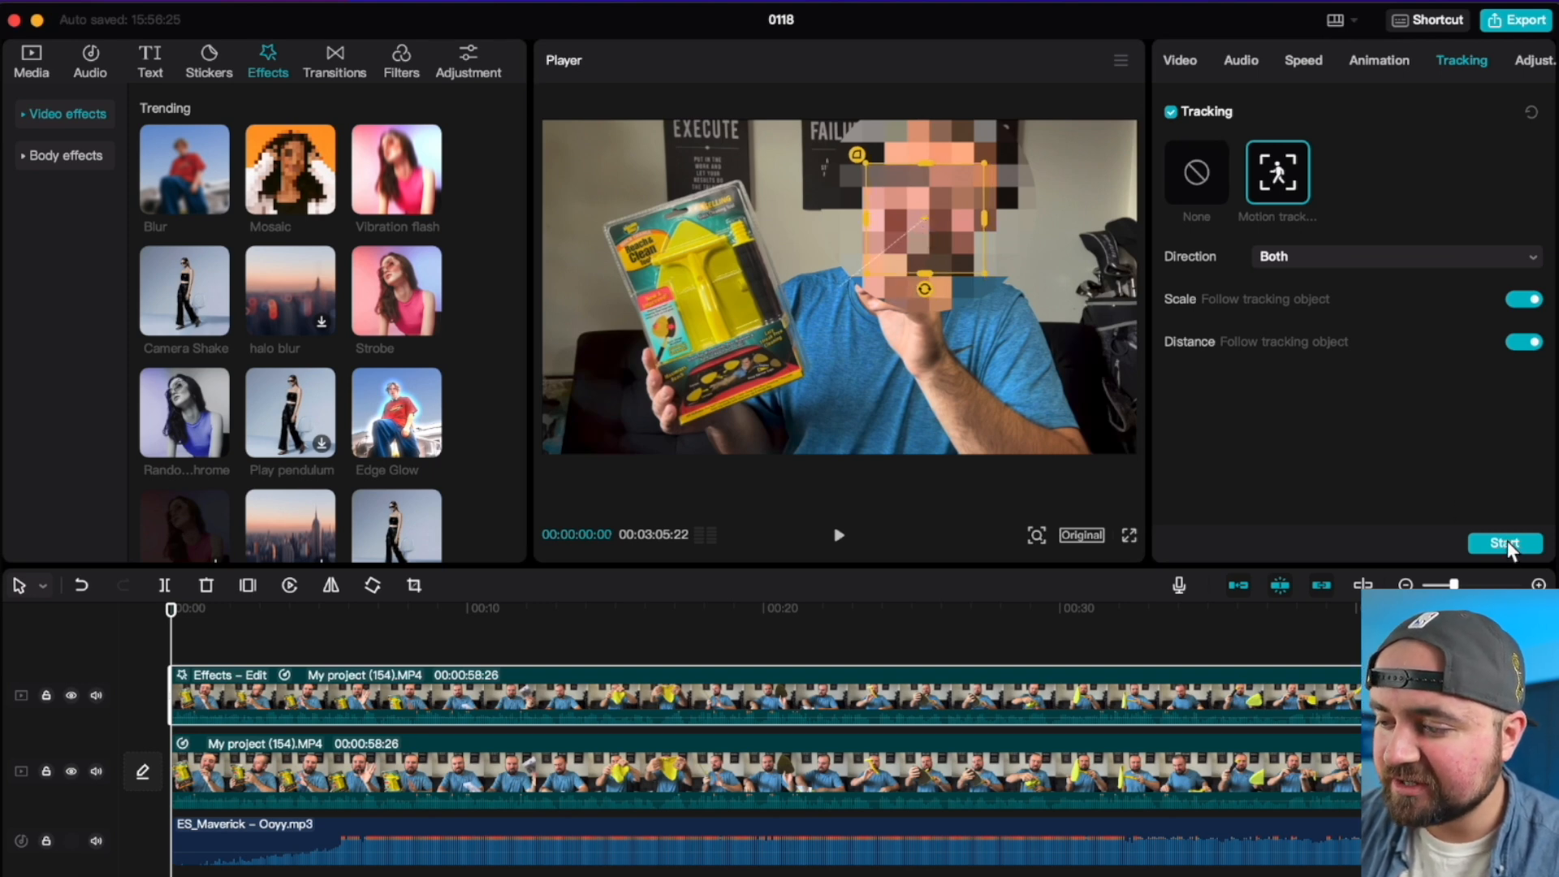
pyautogui.click(1503, 543)
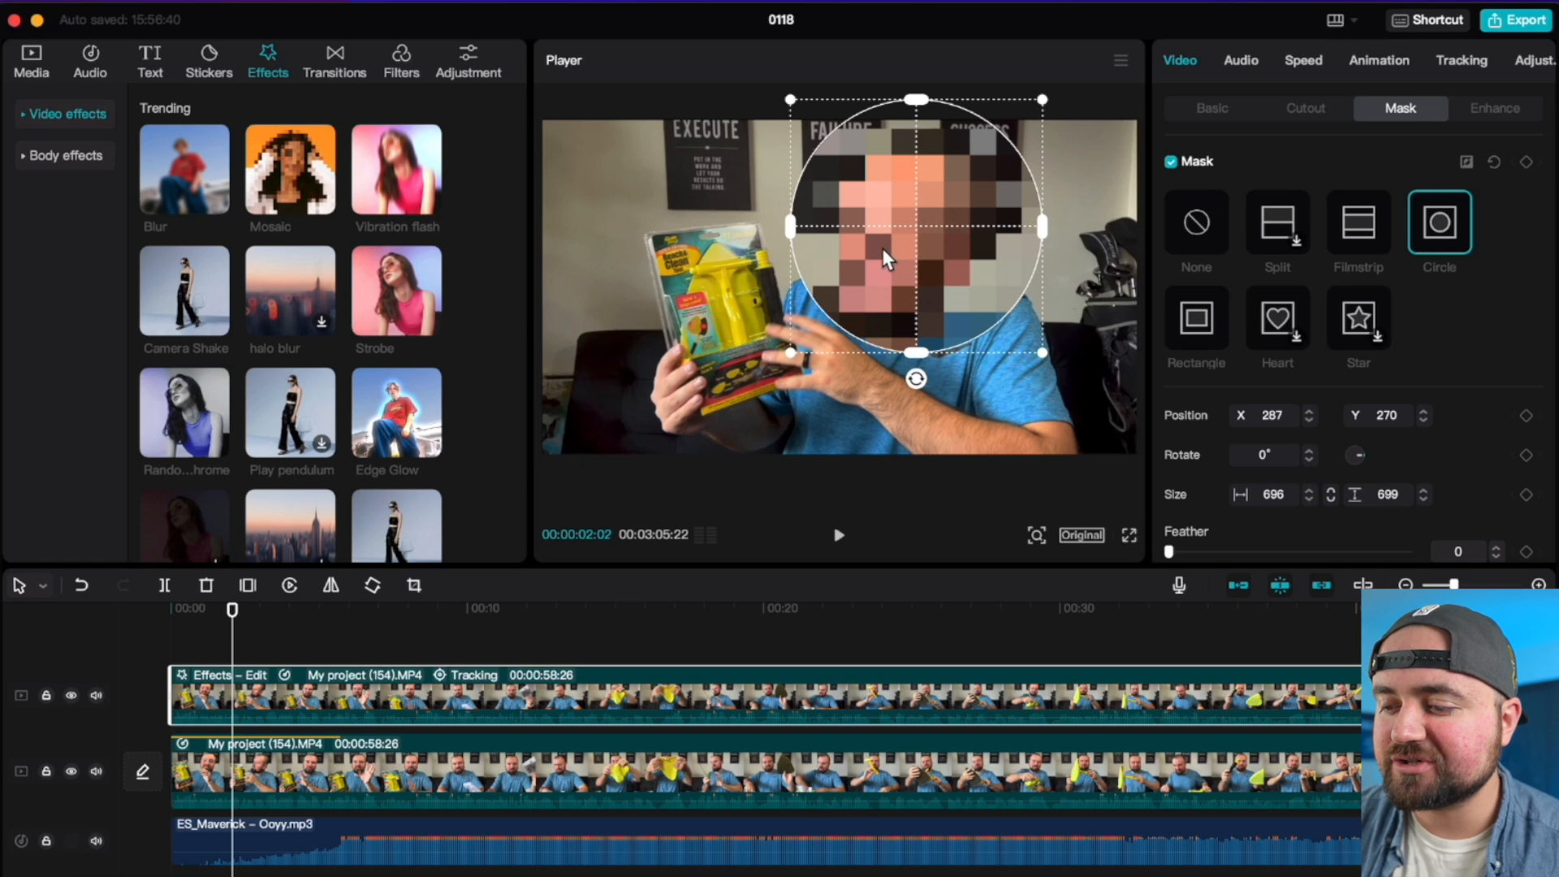
pyautogui.click(31, 62)
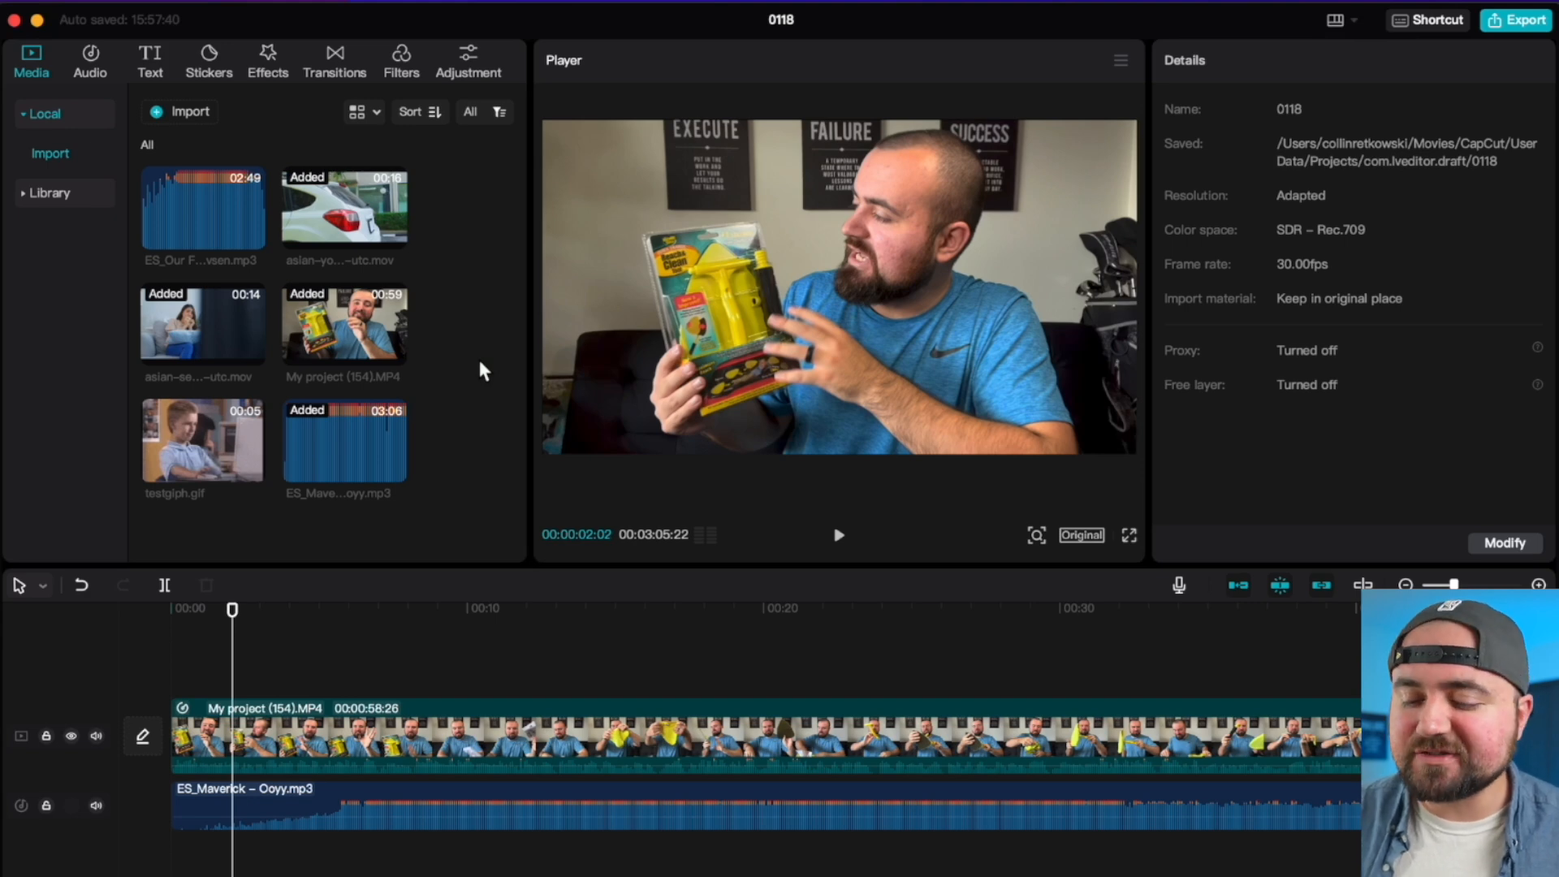
pyautogui.moveTo(830, 793)
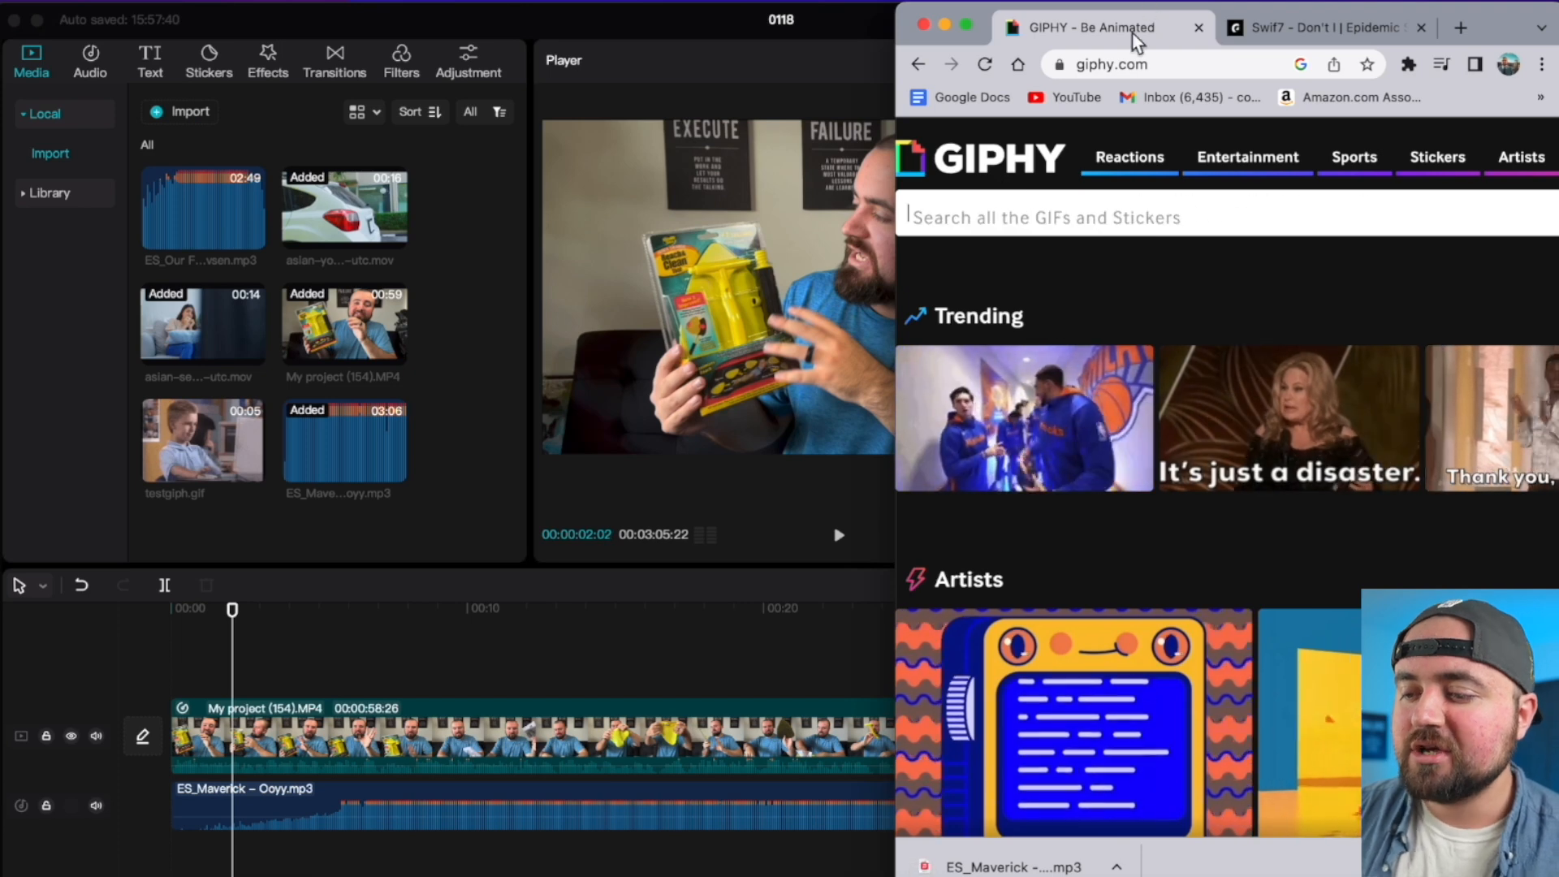
# Save the GIPHY 'Great Job Reaction' GIF to Downloads as gif2.gif.
pyautogui.write('k')
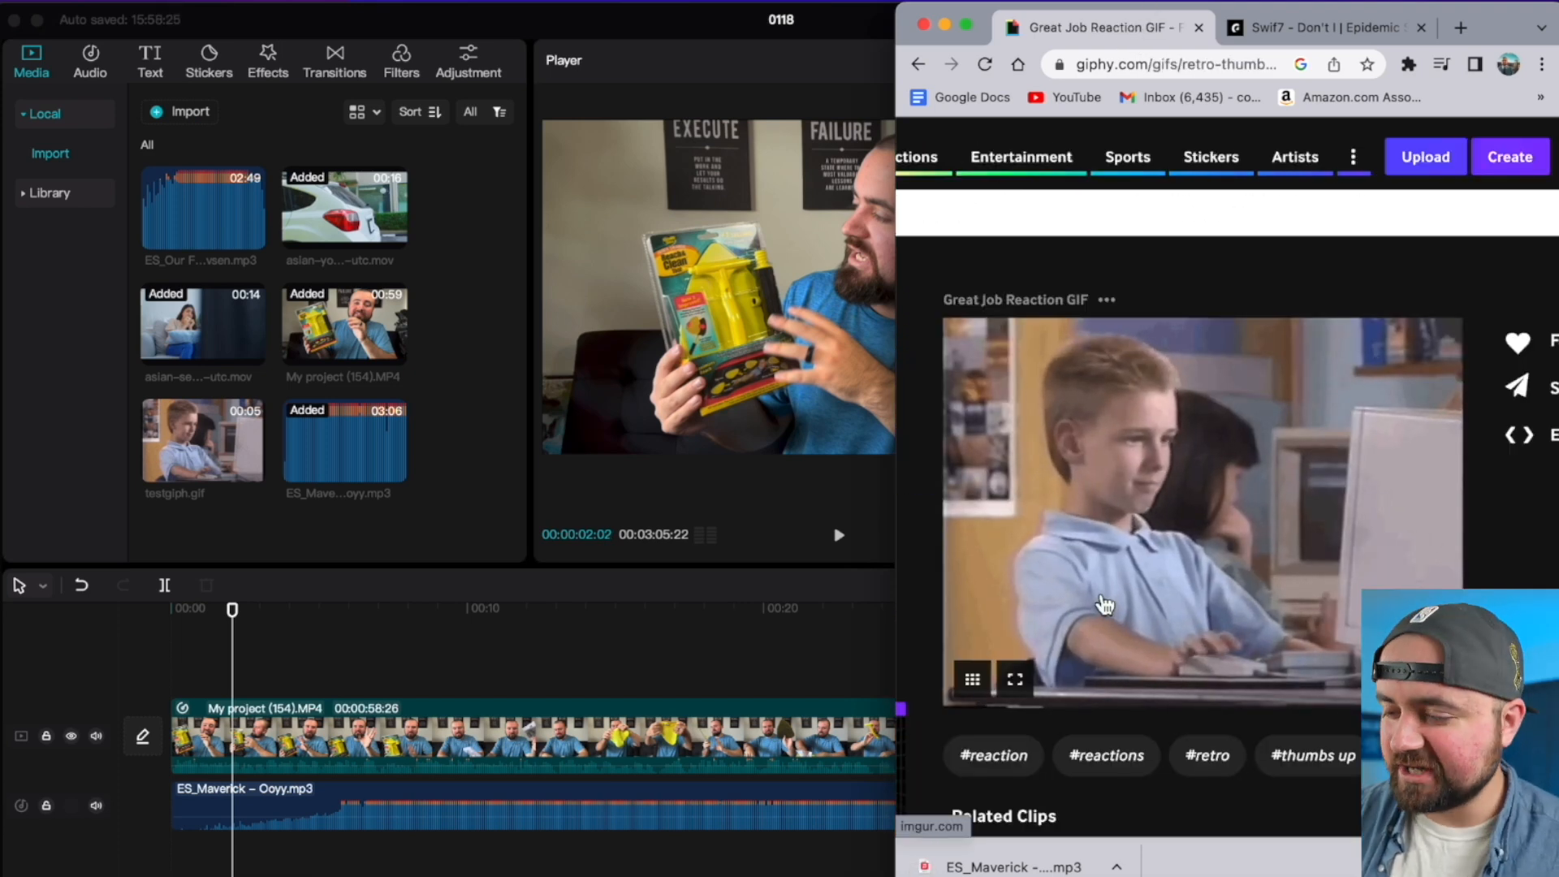
pyautogui.rightClick(1103, 604)
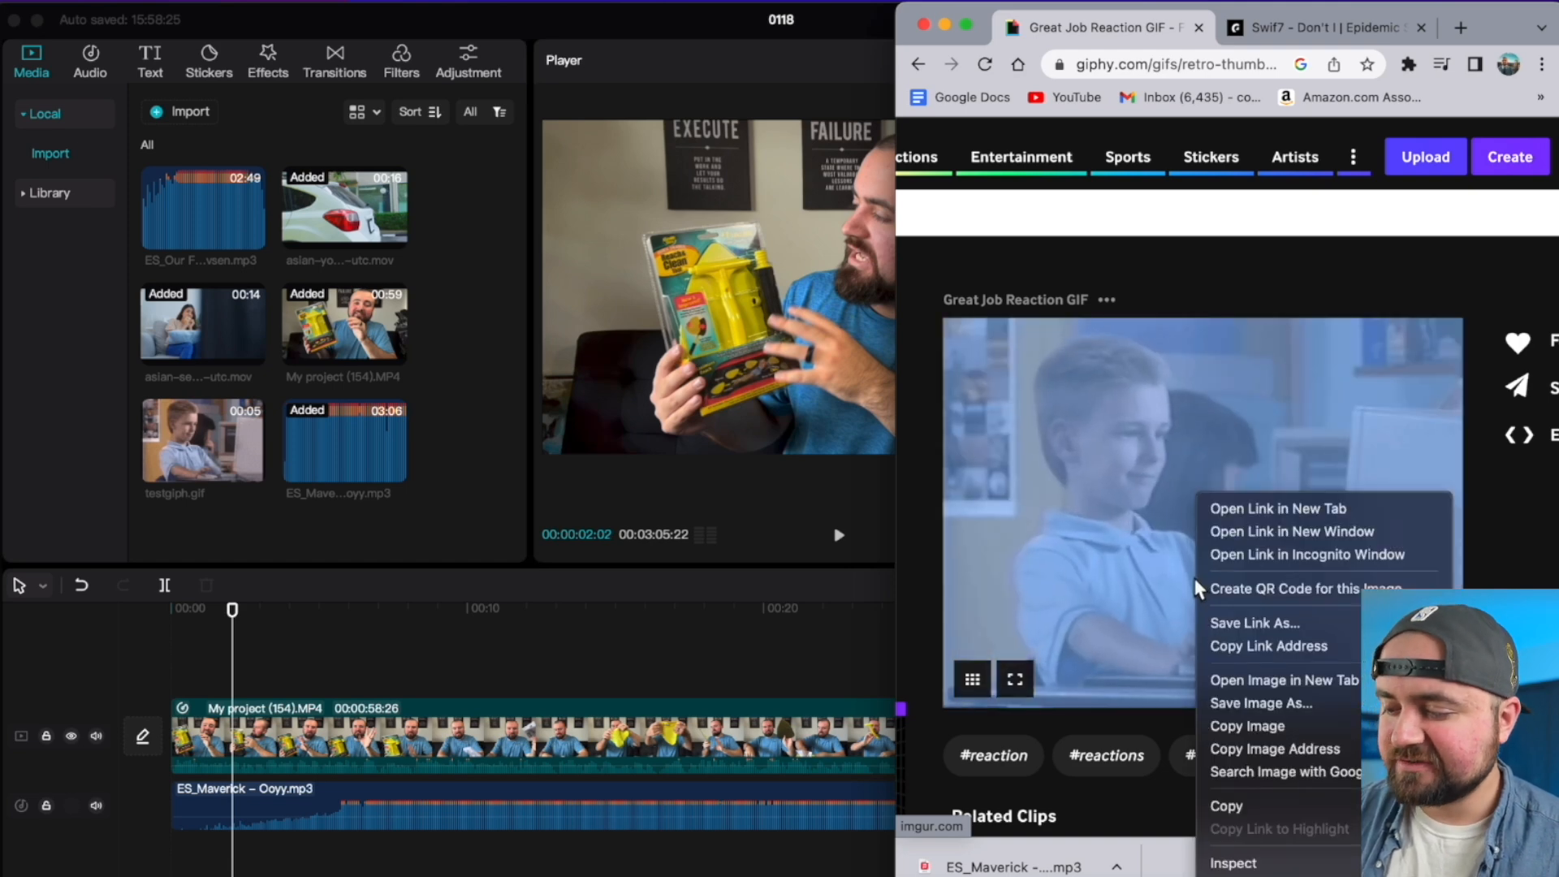
pyautogui.click(1260, 703)
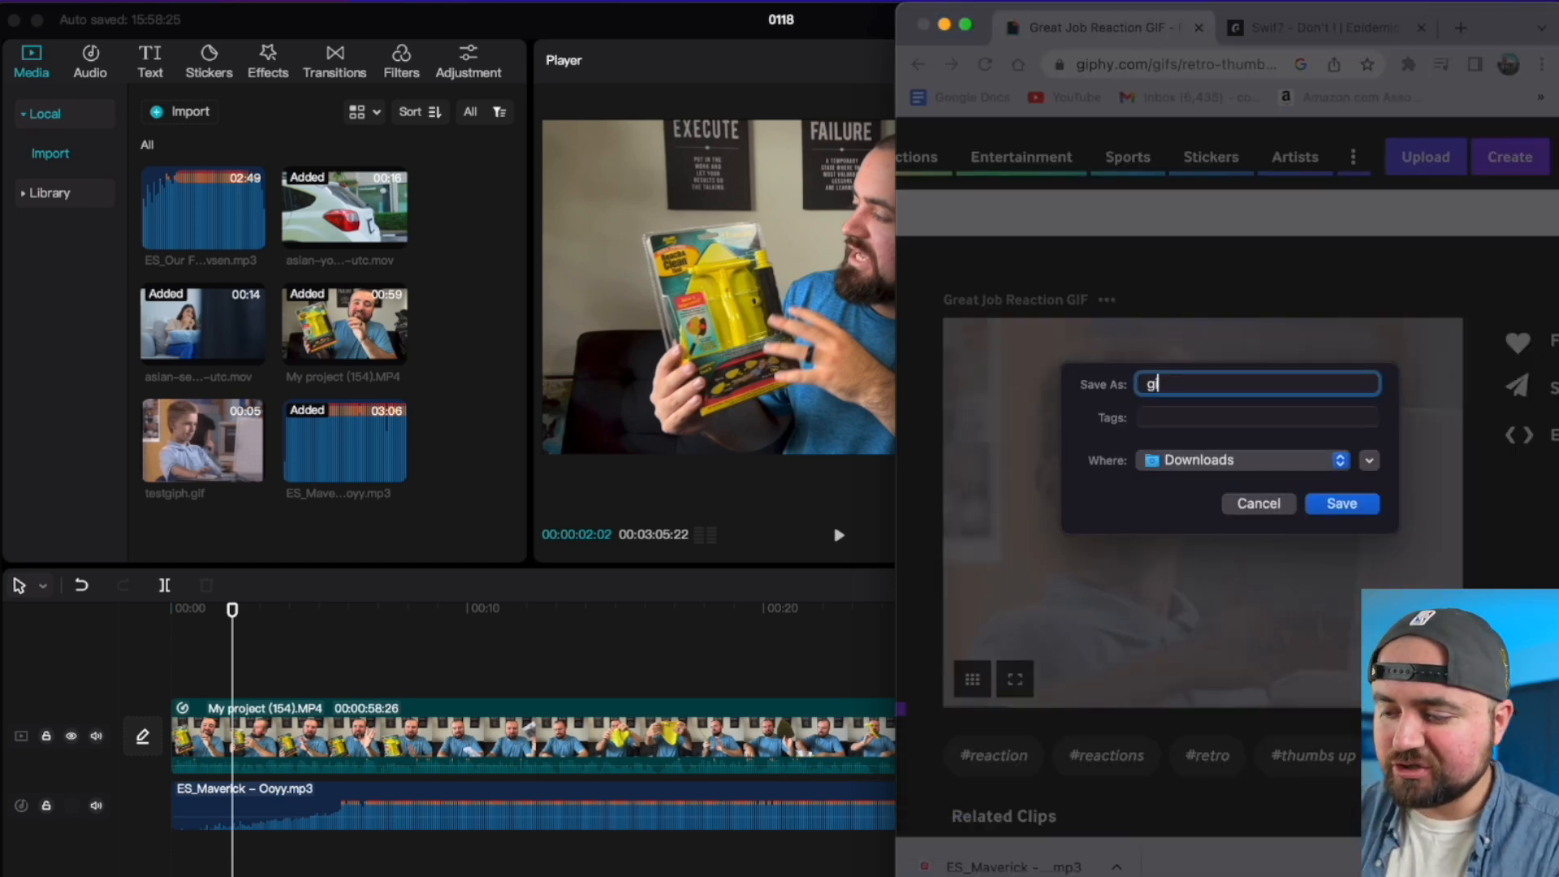
pyautogui.click(1341, 503)
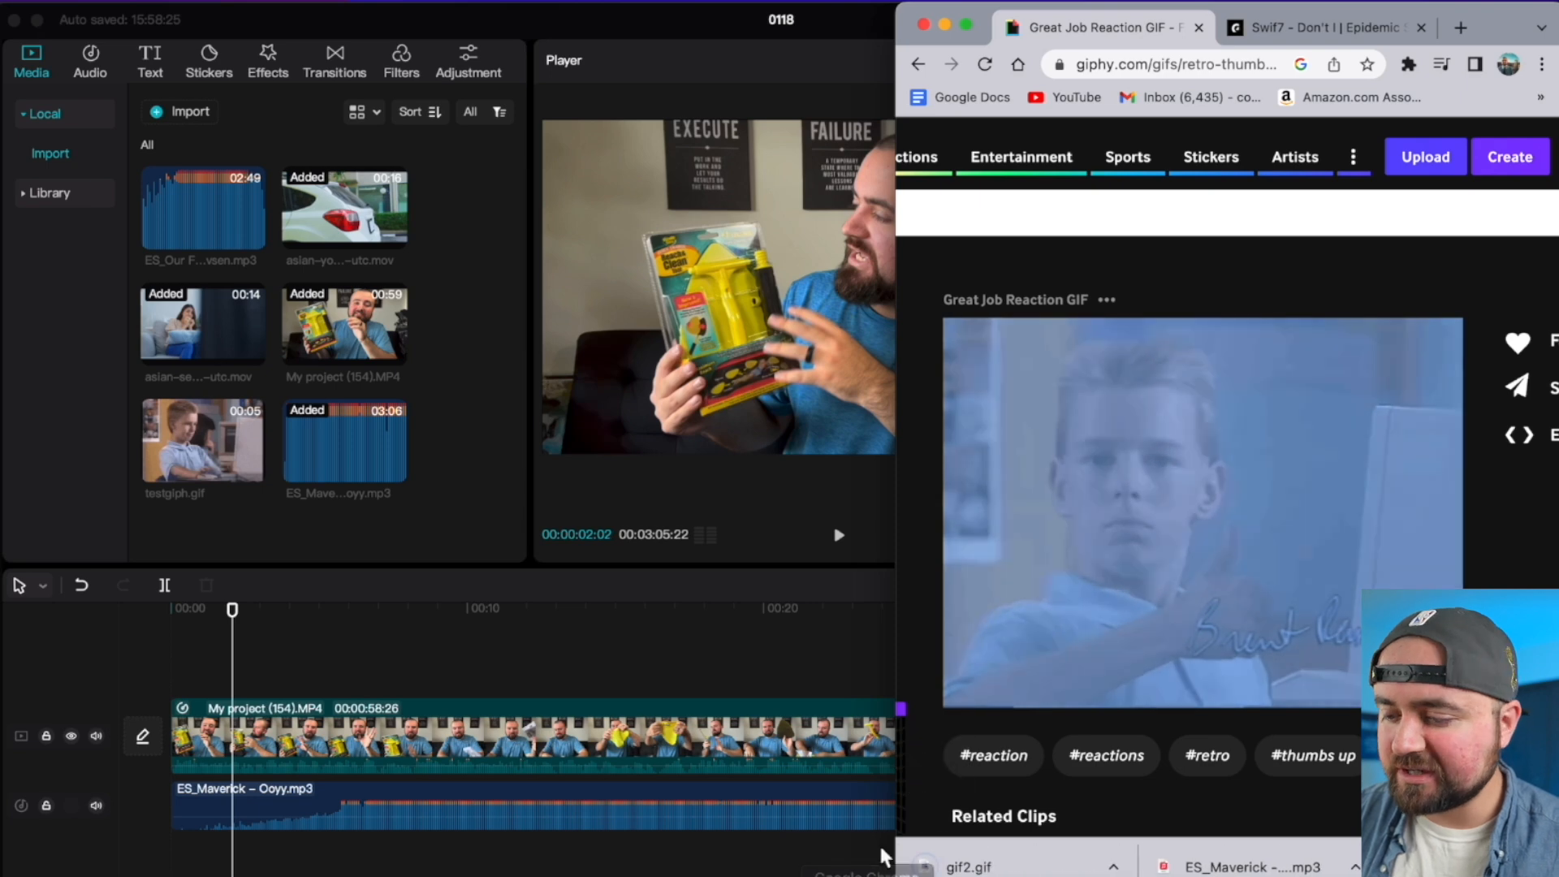